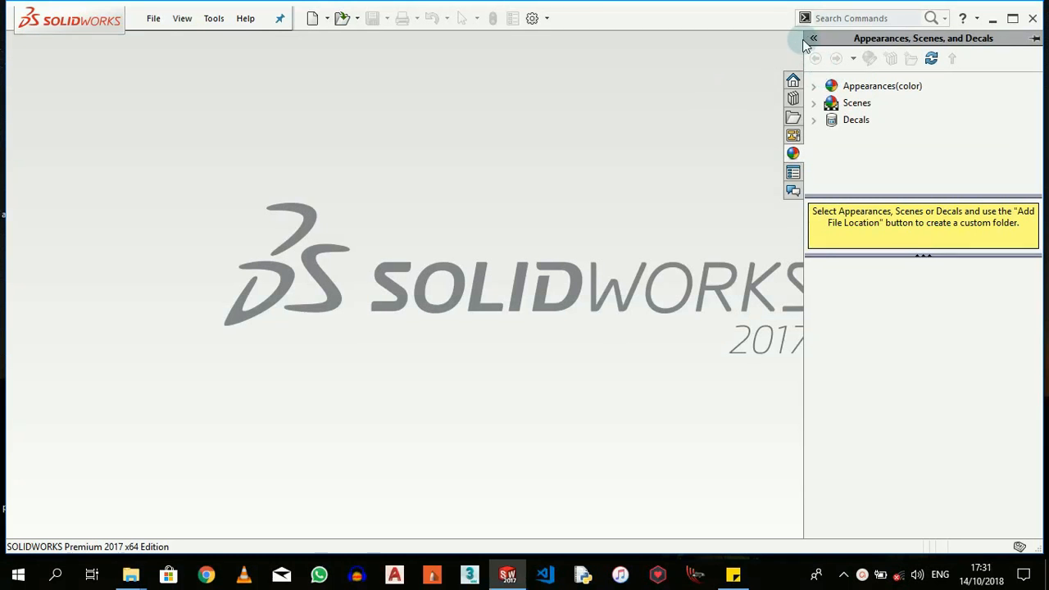
# Step: Hide the Appearances, Scenes and Decals task pane to leave the empty start screen
pyautogui.click(813, 39)
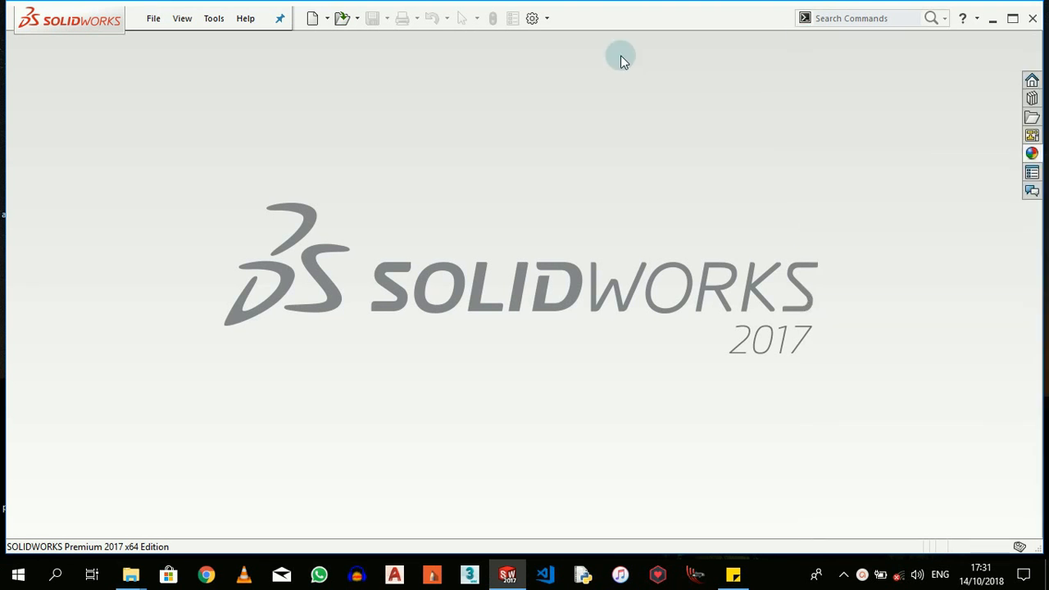
pyautogui.moveTo(500, 74)
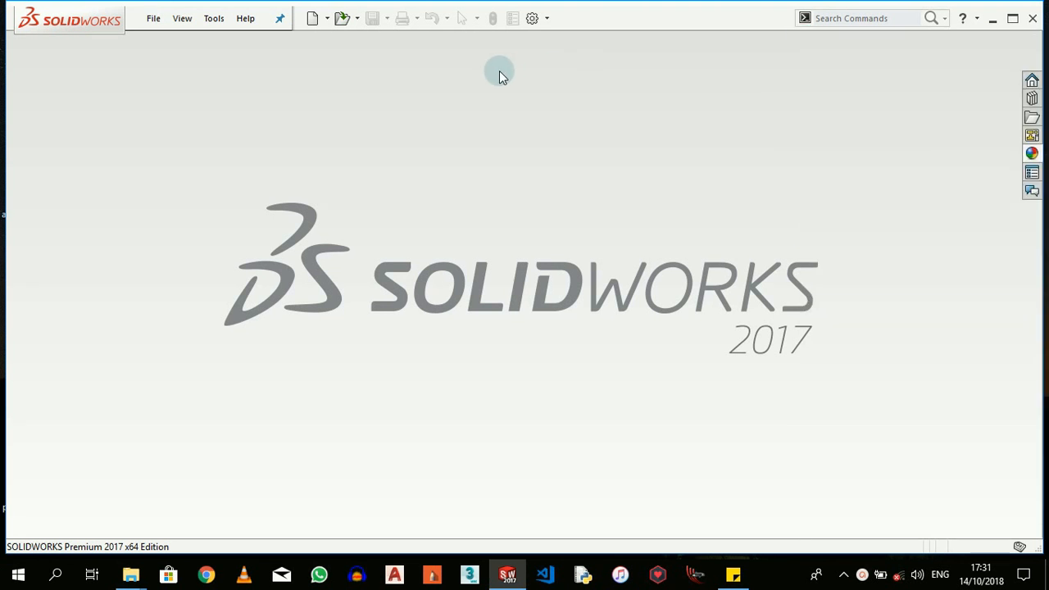
pyautogui.moveTo(312, 18)
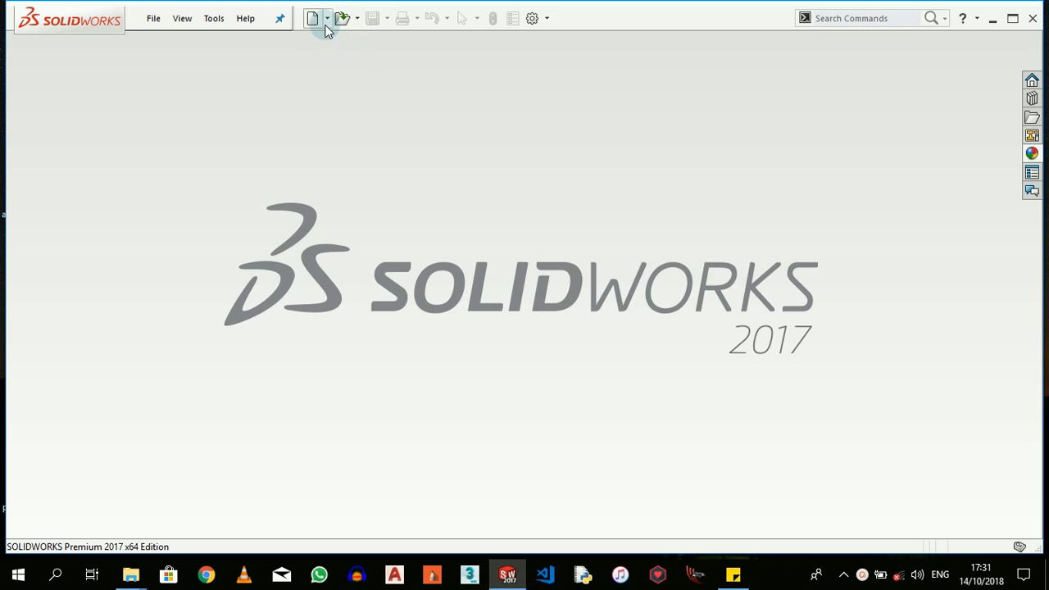
pyautogui.moveTo(311, 18)
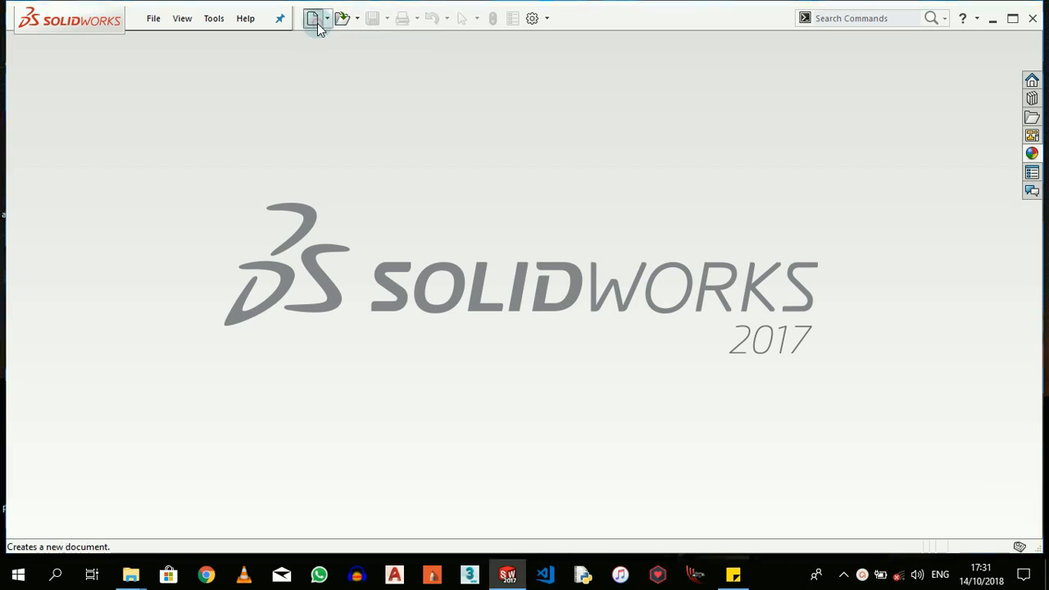
# Step: Start a new document so the part/assembly/drawing choice appears
pyautogui.click(311, 18)
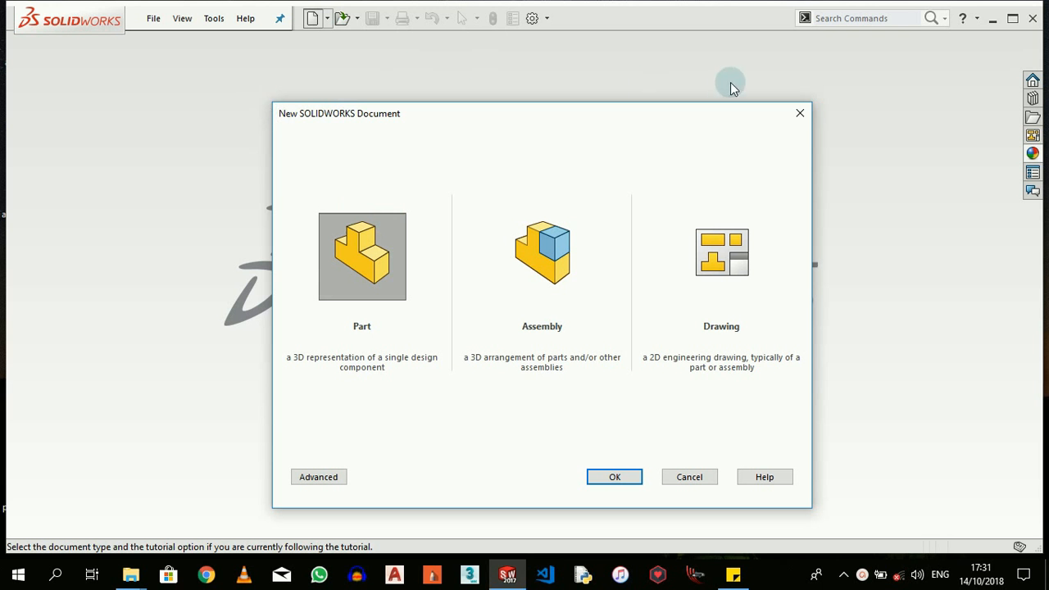
pyautogui.moveTo(410, 450)
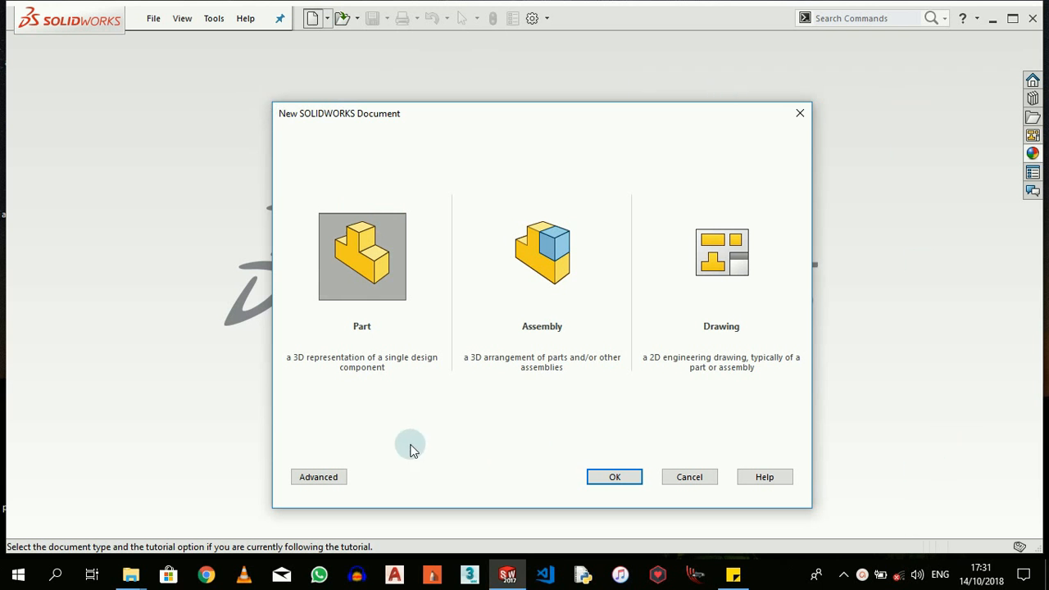
pyautogui.moveTo(533, 360)
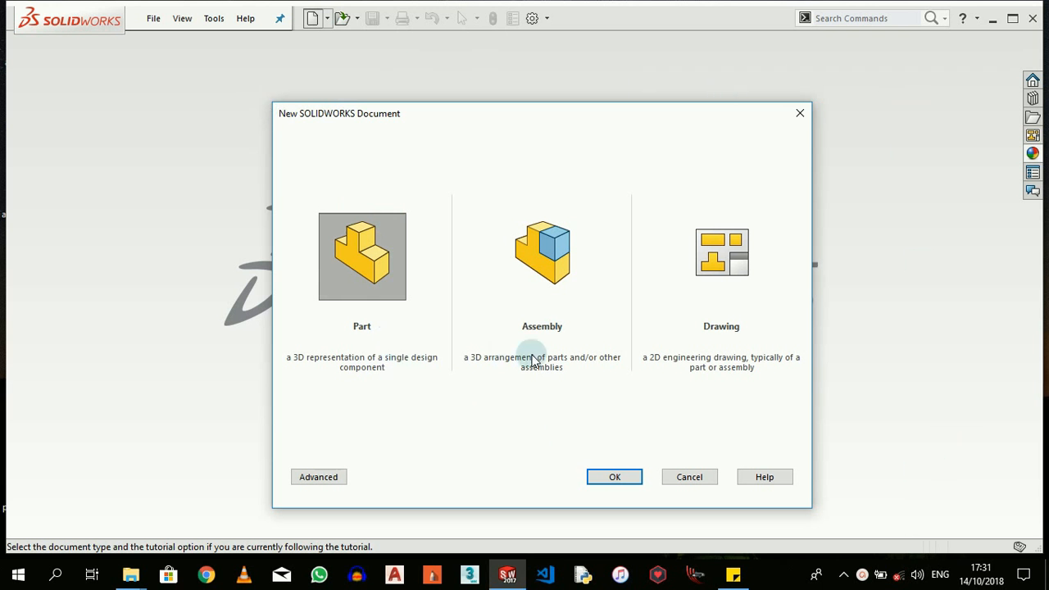
pyautogui.moveTo(748, 339)
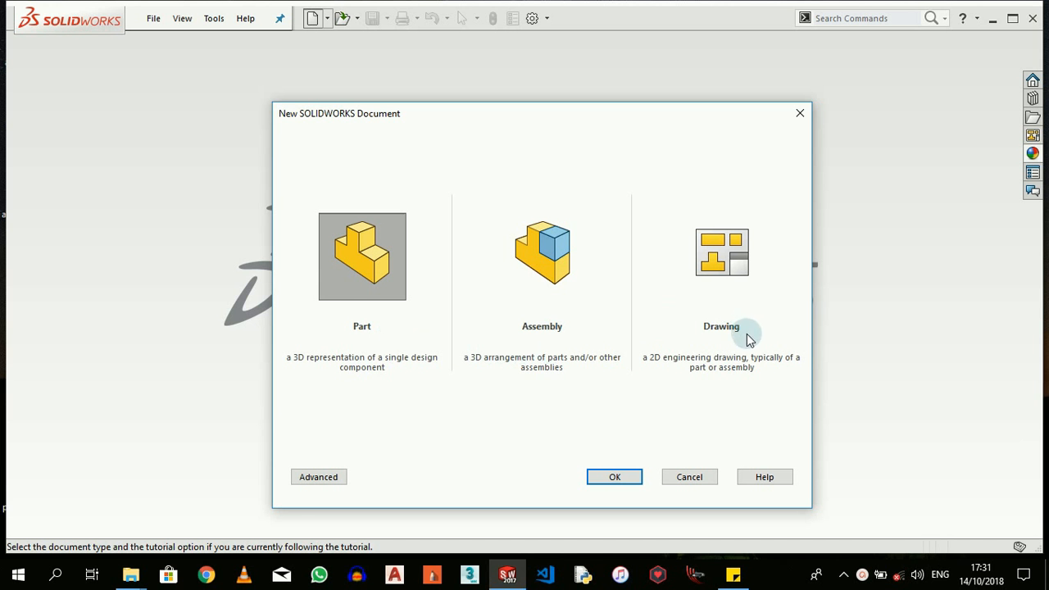
pyautogui.moveTo(408, 403)
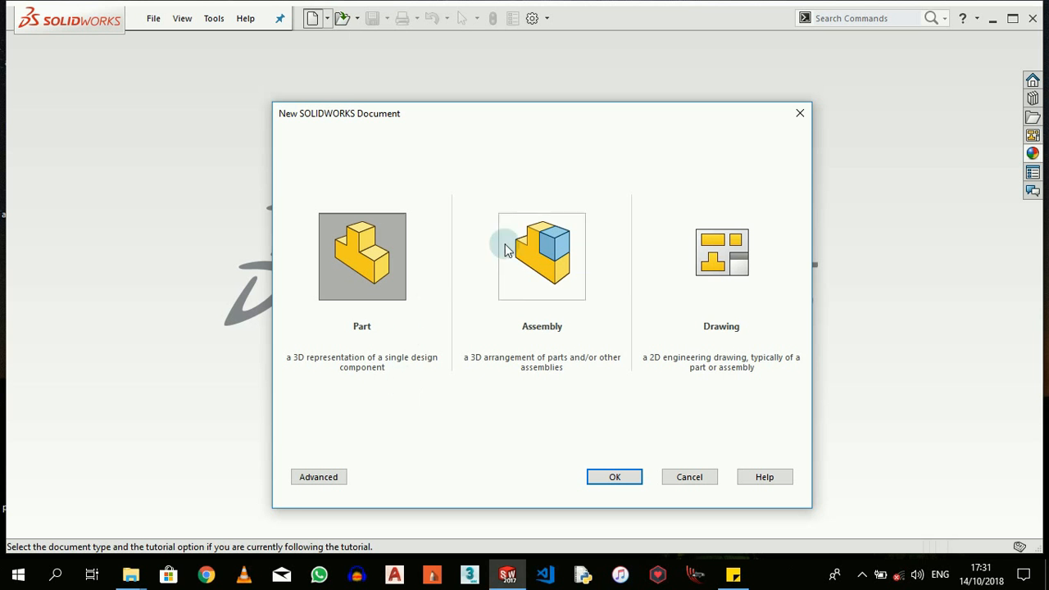
pyautogui.moveTo(578, 324)
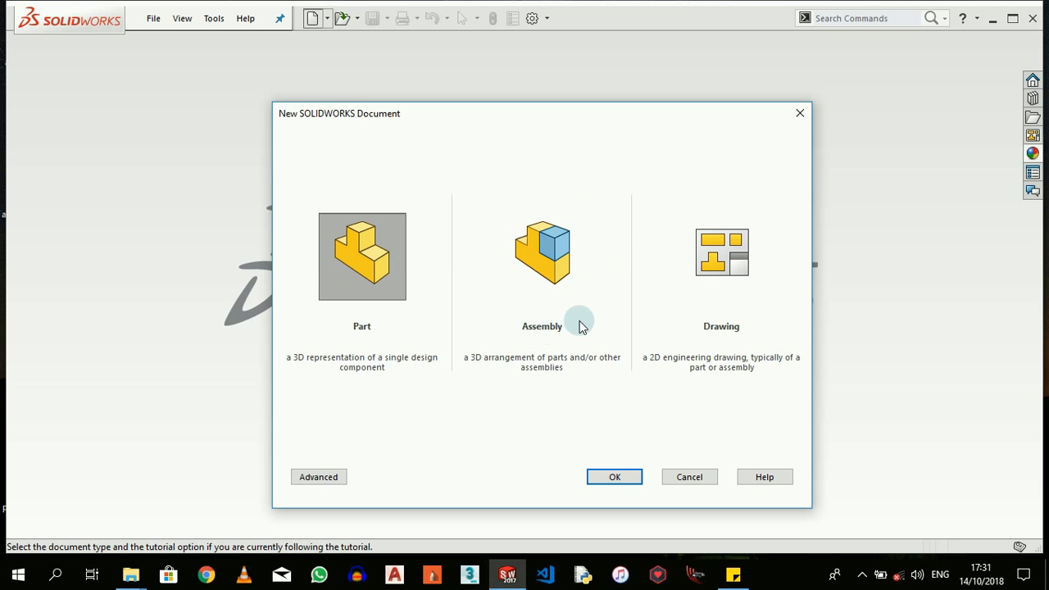
pyautogui.moveTo(560, 195)
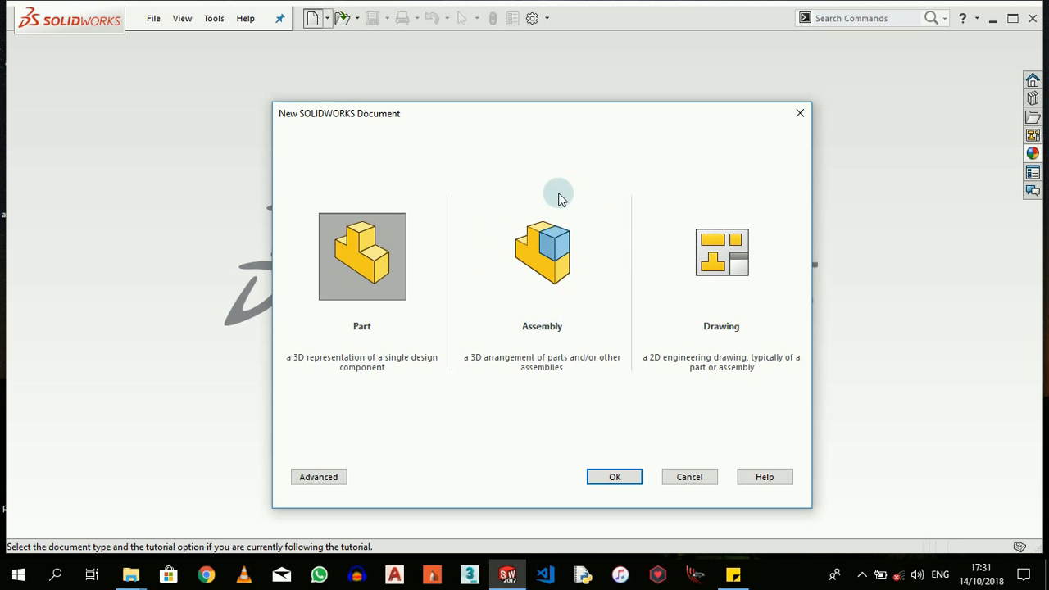
pyautogui.moveTo(527, 203)
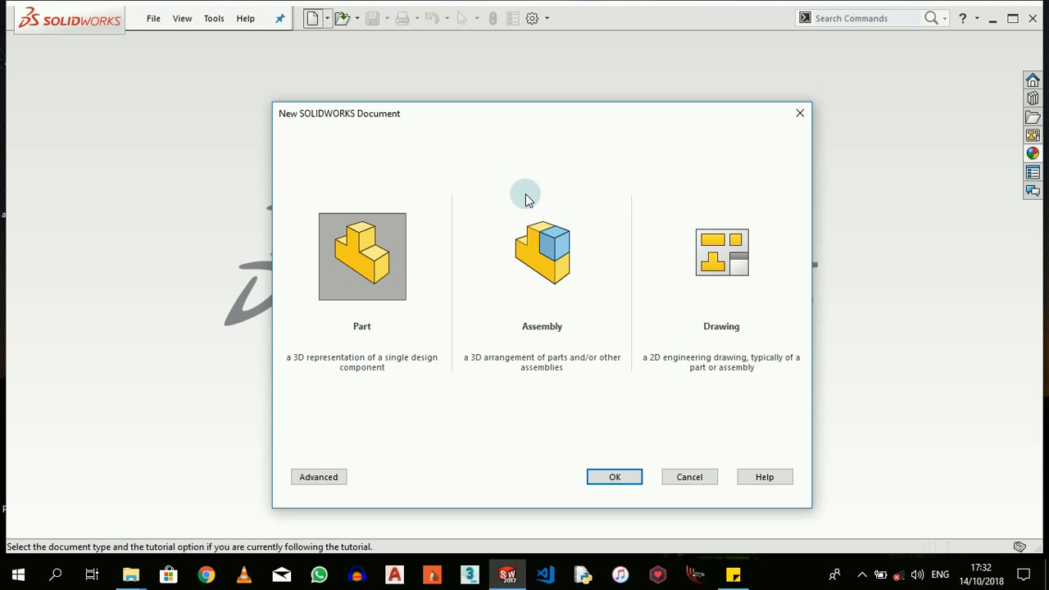
pyautogui.moveTo(774, 188)
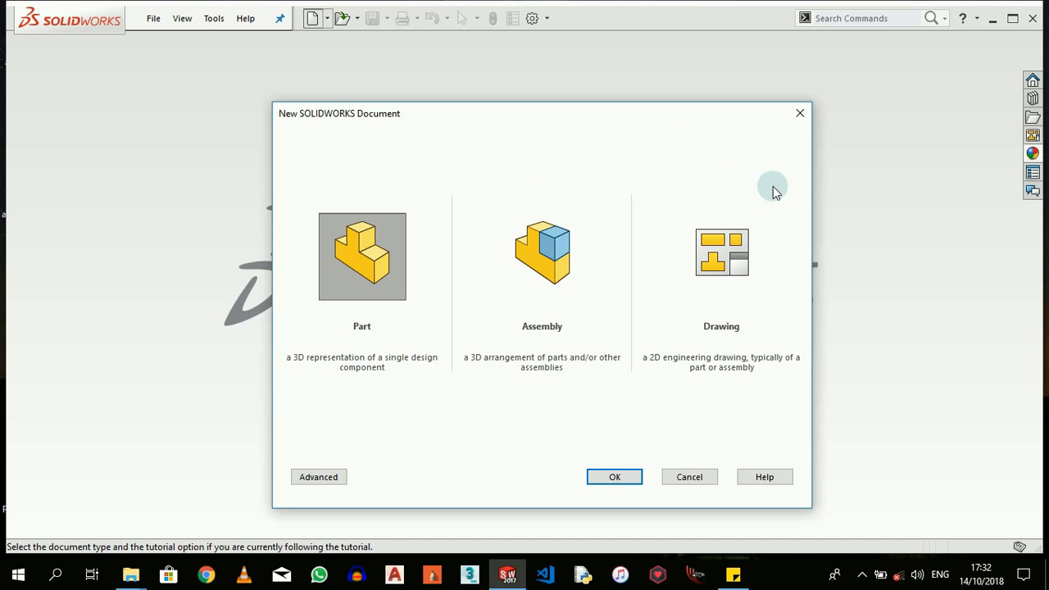
pyautogui.moveTo(790, 266)
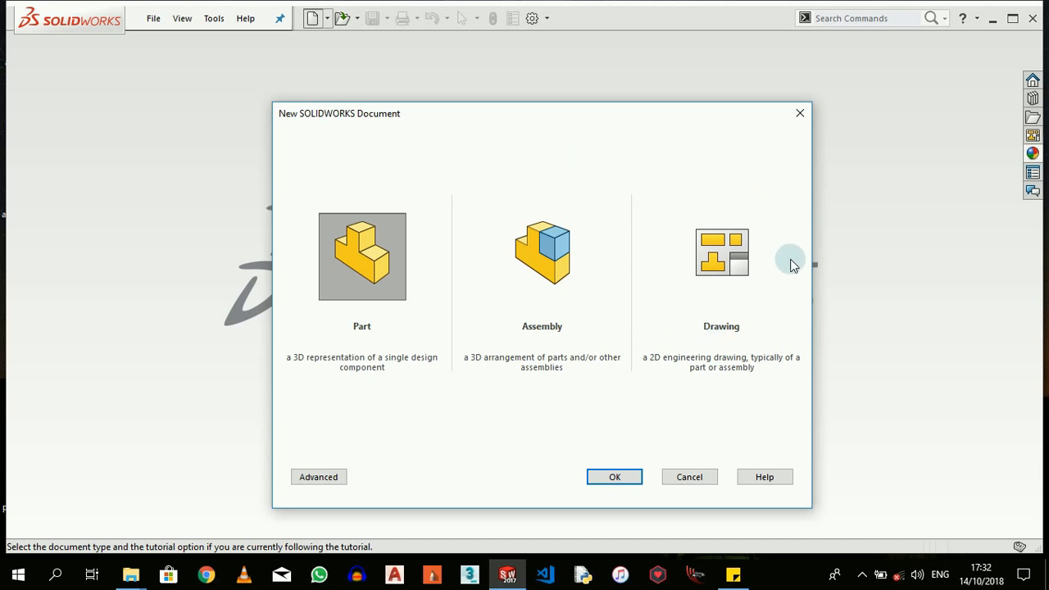
pyautogui.moveTo(656, 161)
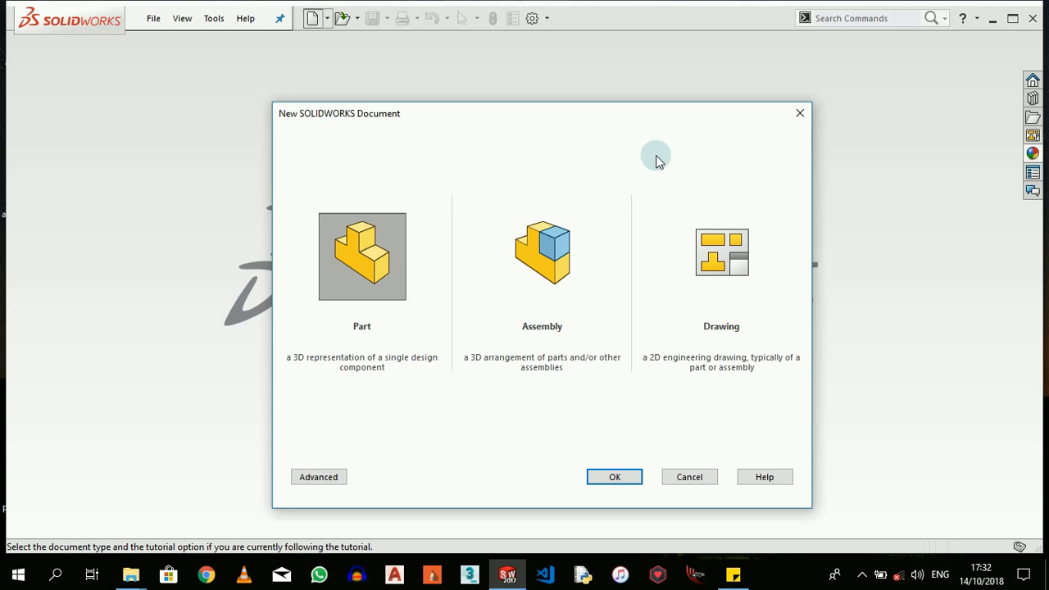
pyautogui.moveTo(429, 215)
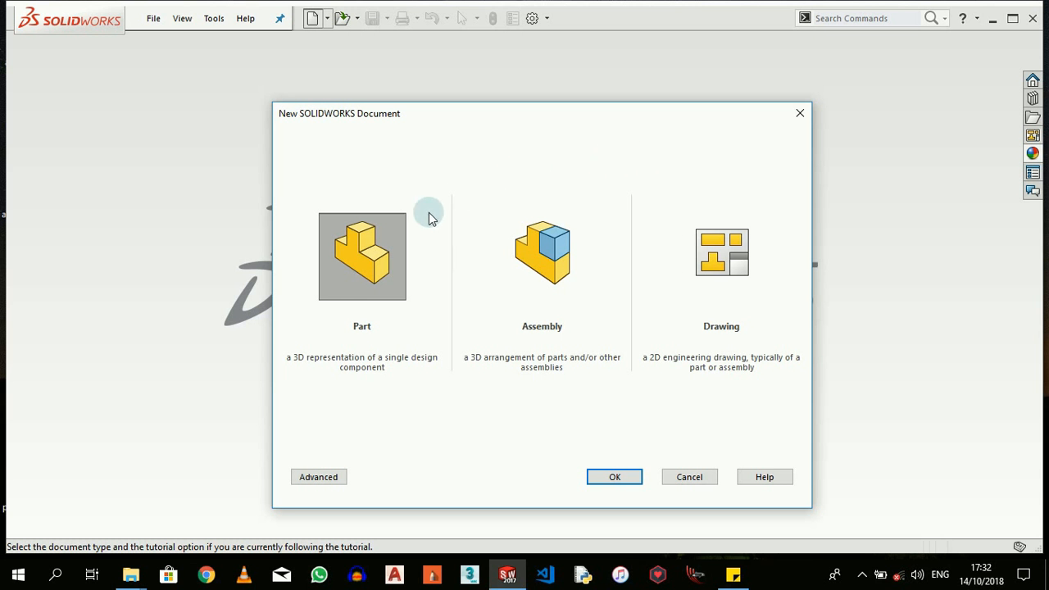
pyautogui.moveTo(386, 250)
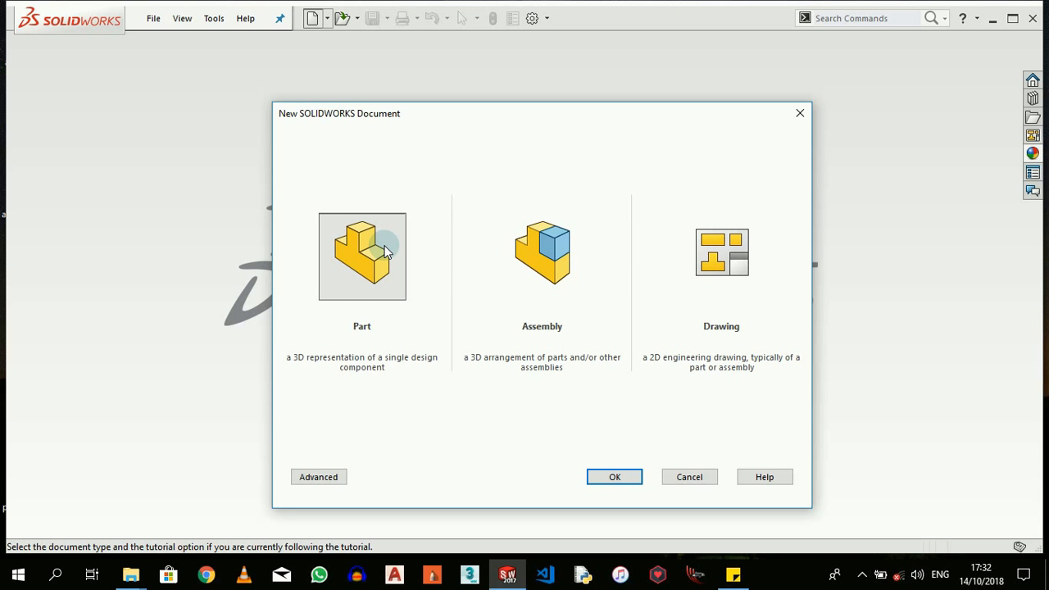
pyautogui.moveTo(606, 226)
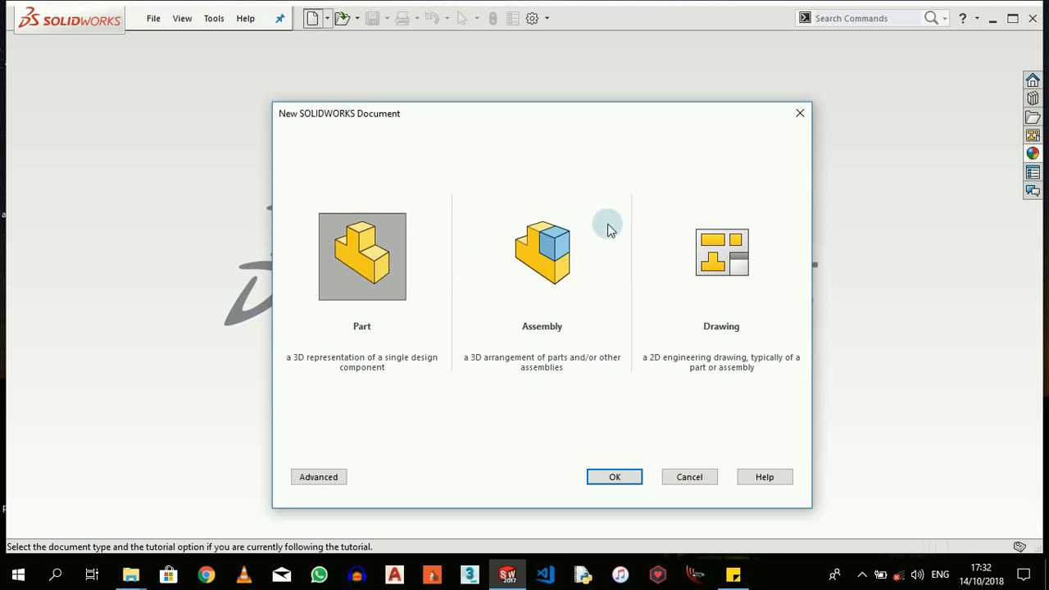
pyautogui.moveTo(652, 204)
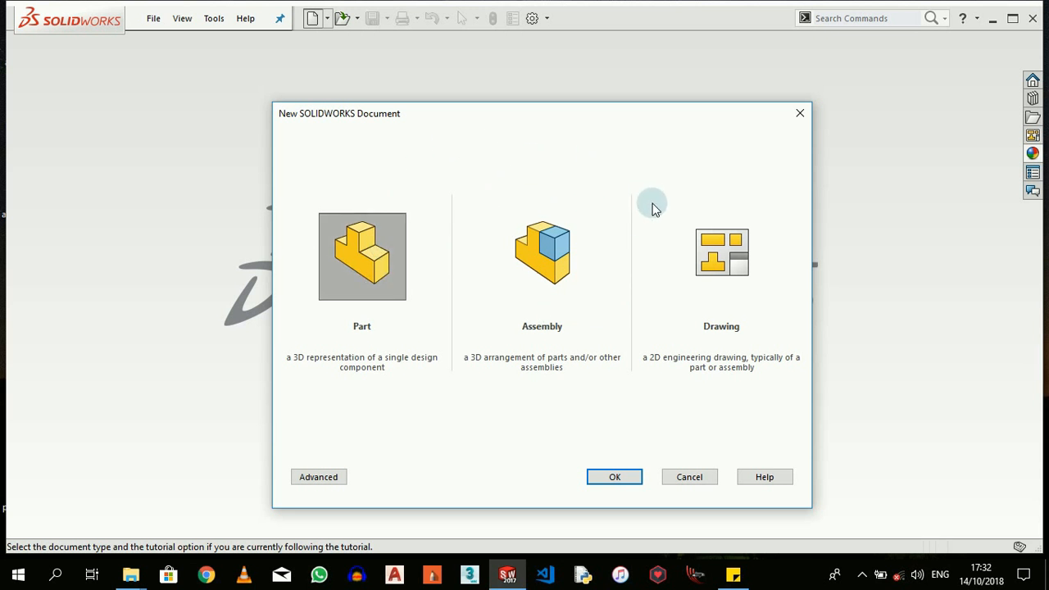
pyautogui.moveTo(915, 157)
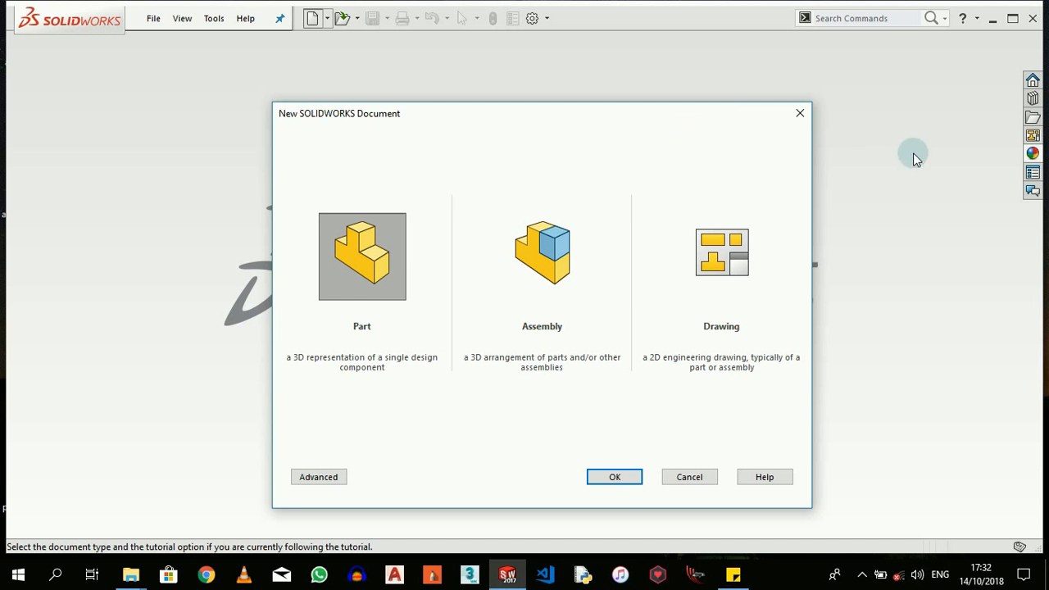
pyautogui.moveTo(449, 302)
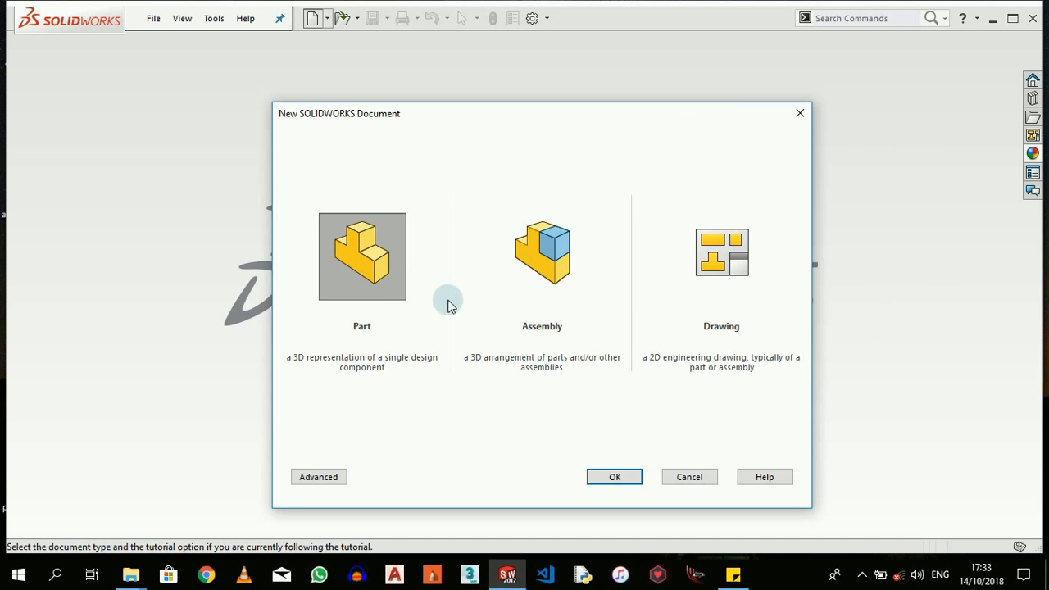
pyautogui.moveTo(505, 236)
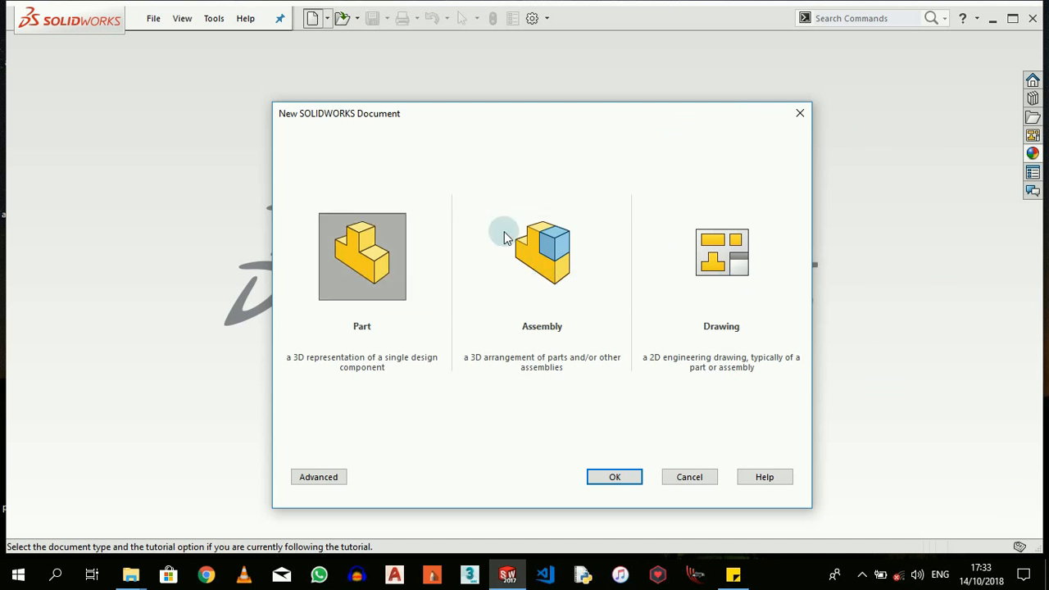
pyautogui.moveTo(361, 340)
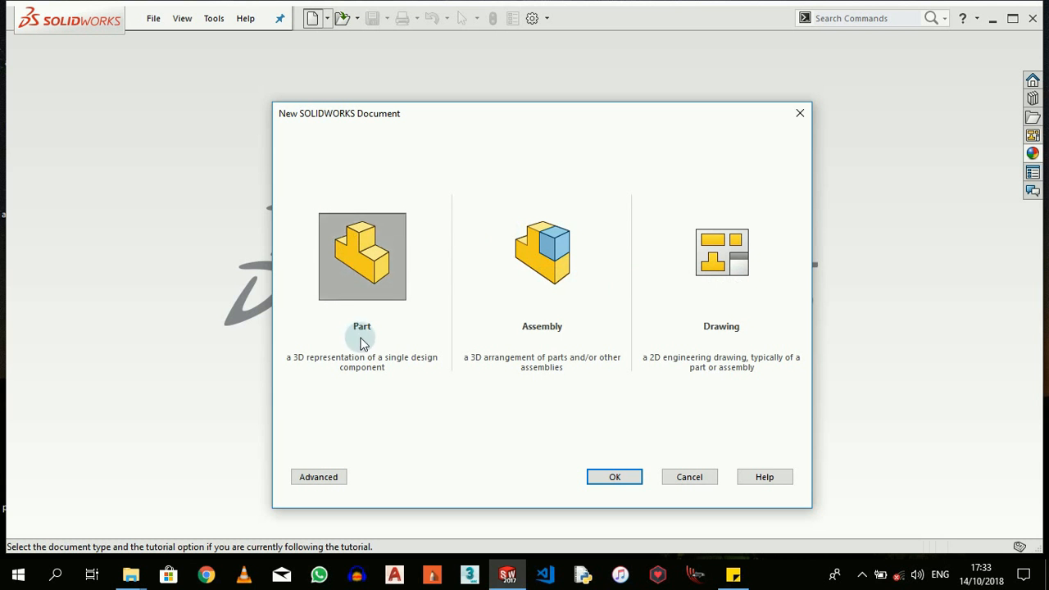
pyautogui.moveTo(390, 331)
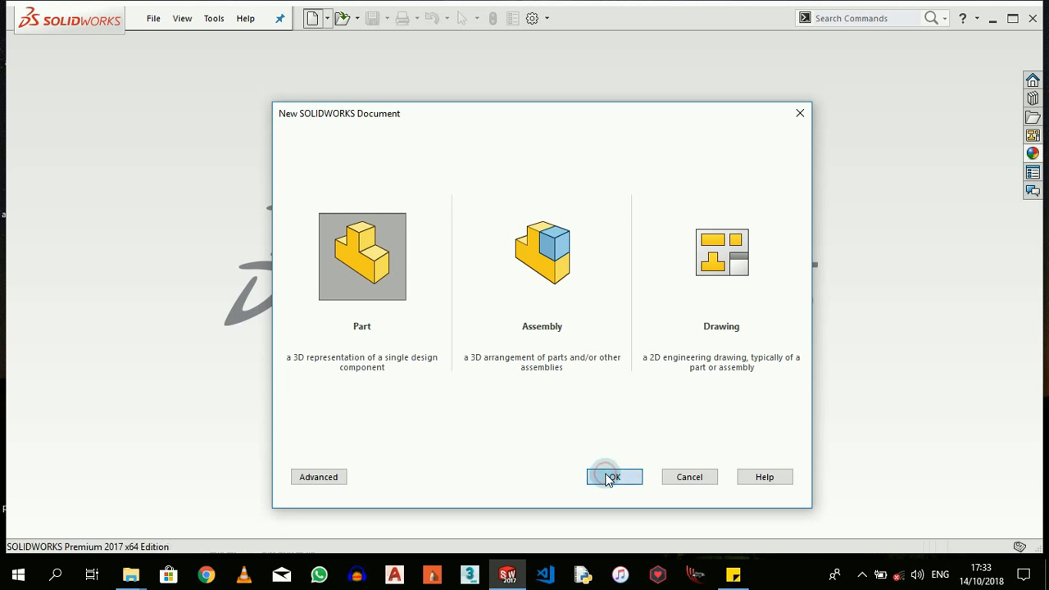
pyautogui.click(613, 477)
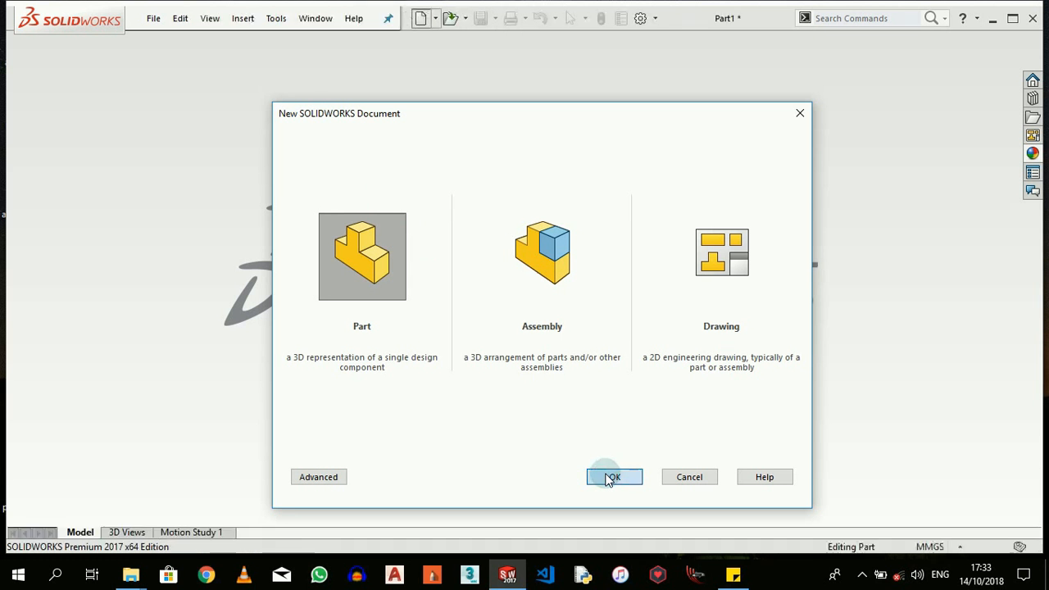
pyautogui.click(613, 477)
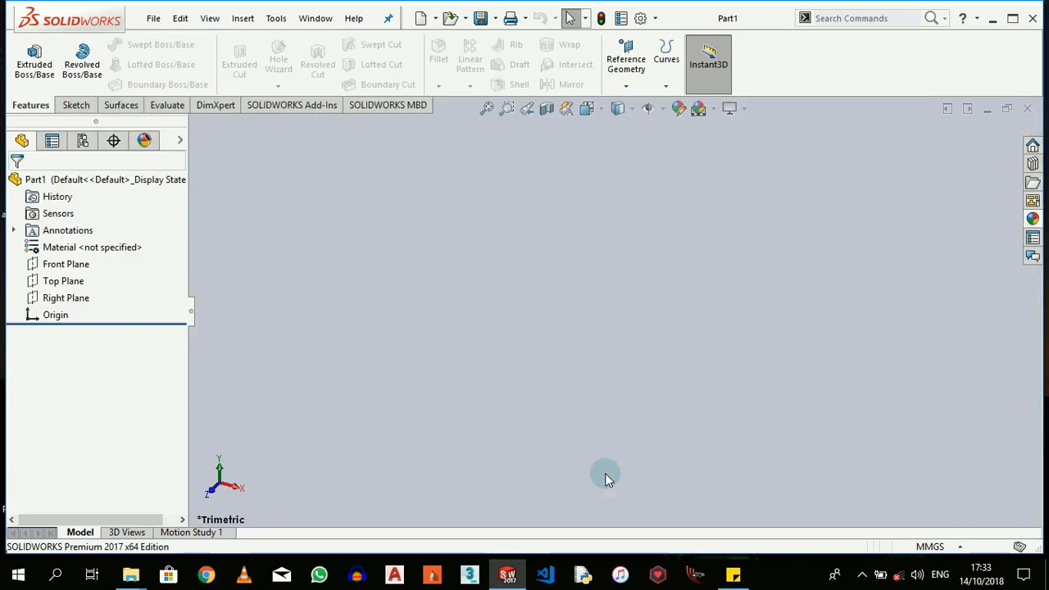
pyautogui.moveTo(598, 339)
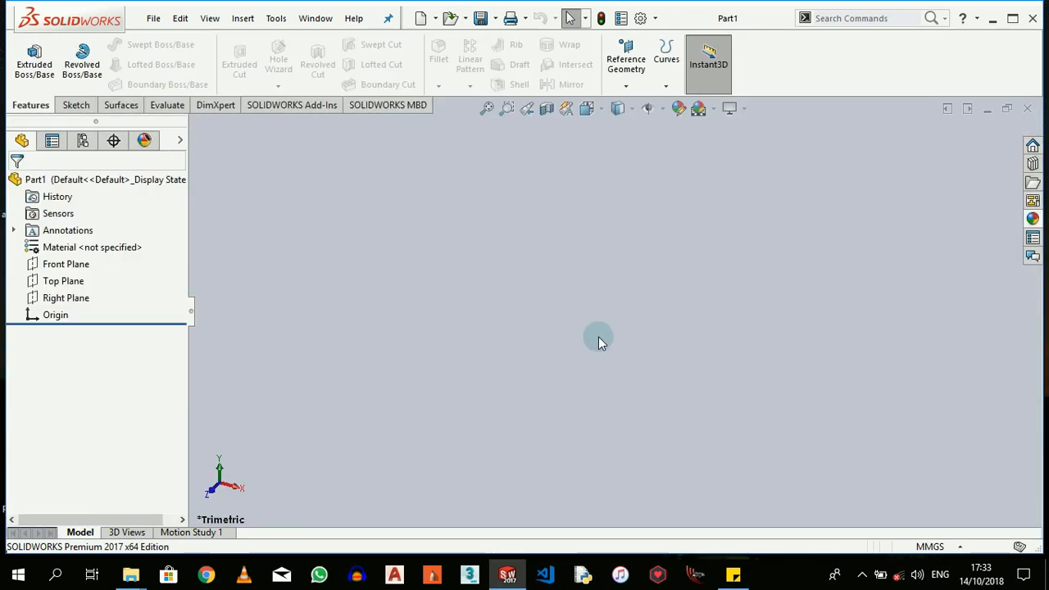
pyautogui.moveTo(957, 299)
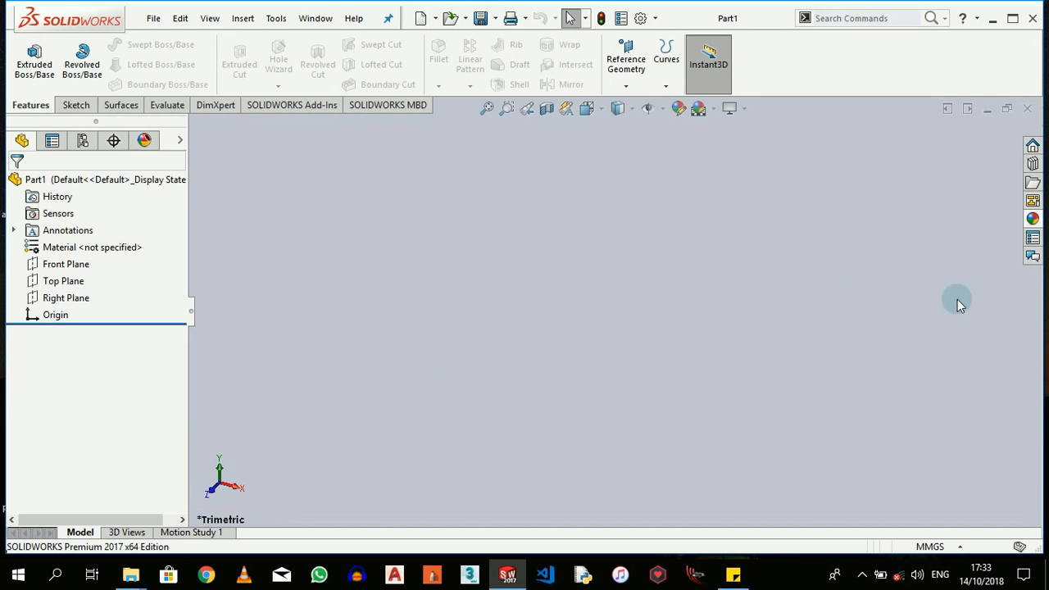
pyautogui.moveTo(490, 252)
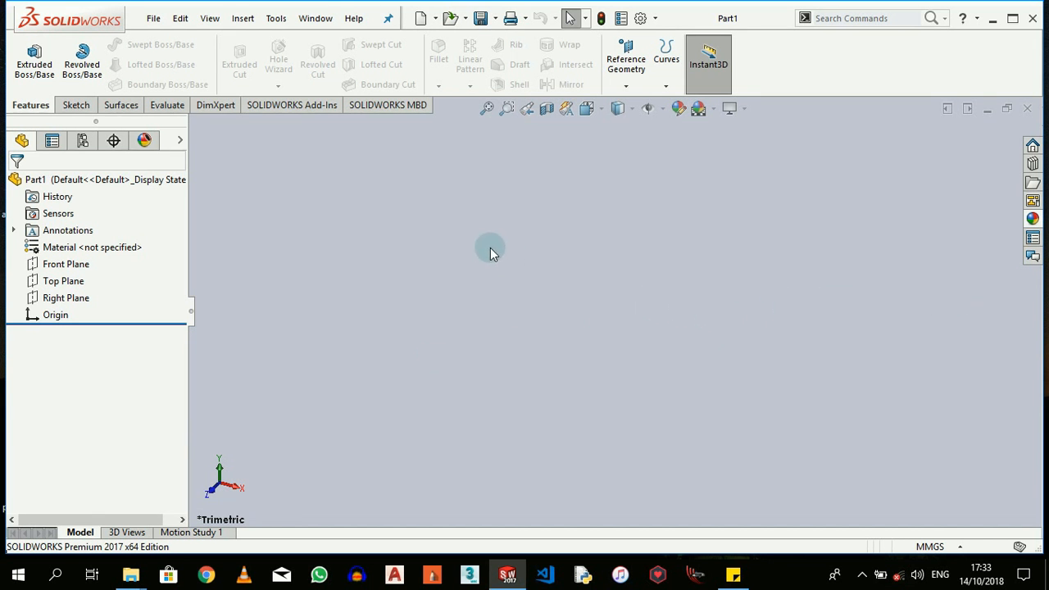
pyautogui.moveTo(153, 18)
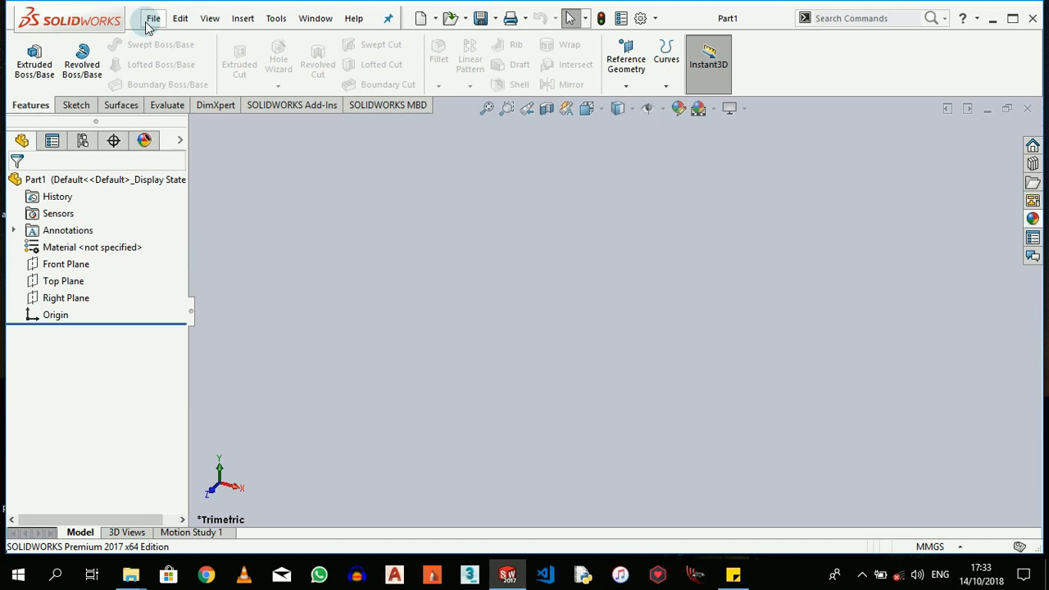
pyautogui.moveTo(210, 18)
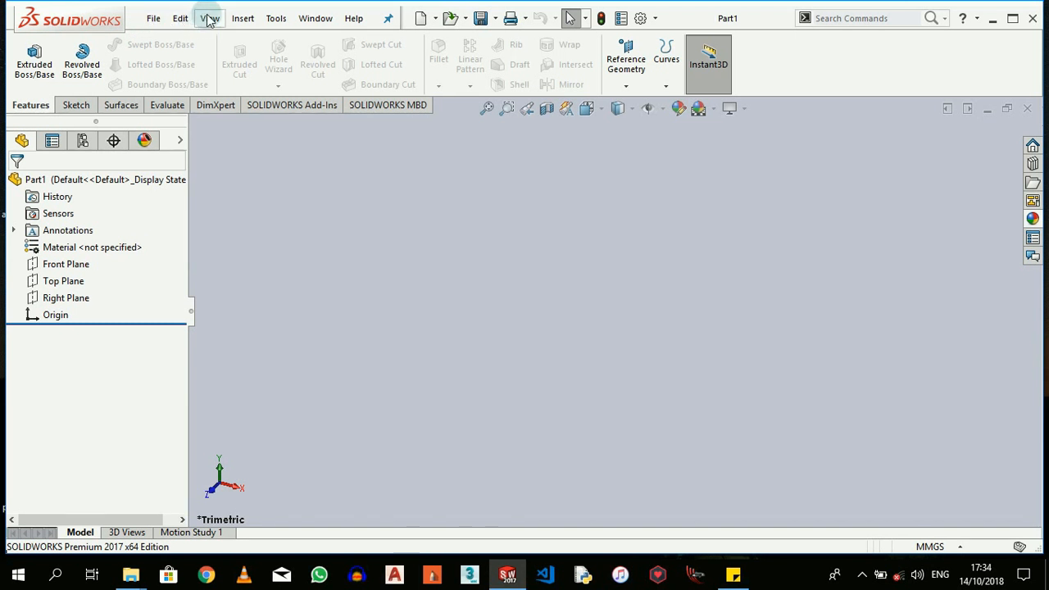
pyautogui.moveTo(354, 18)
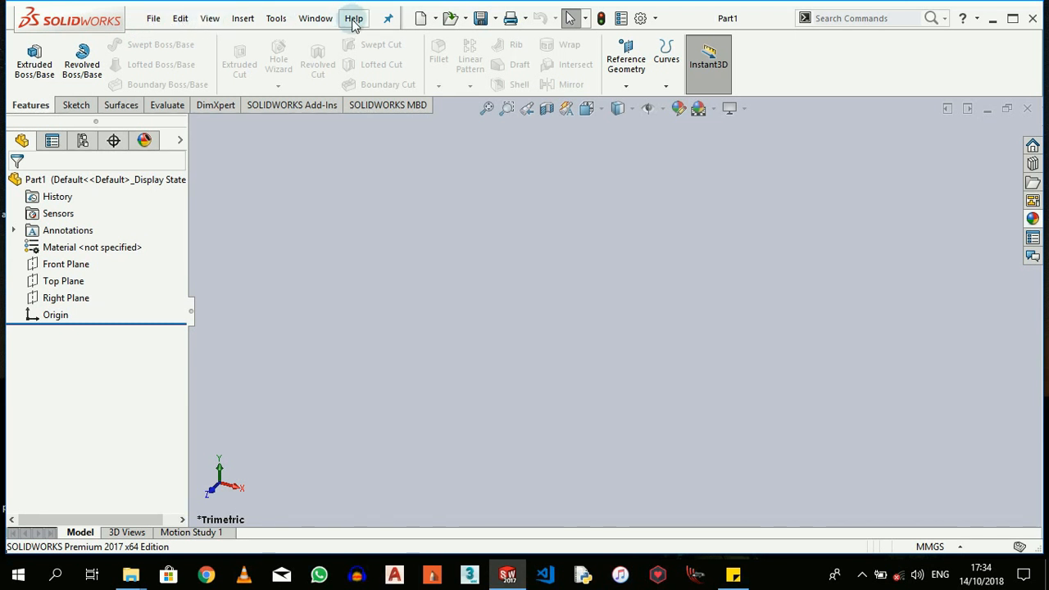
pyautogui.moveTo(245, 13)
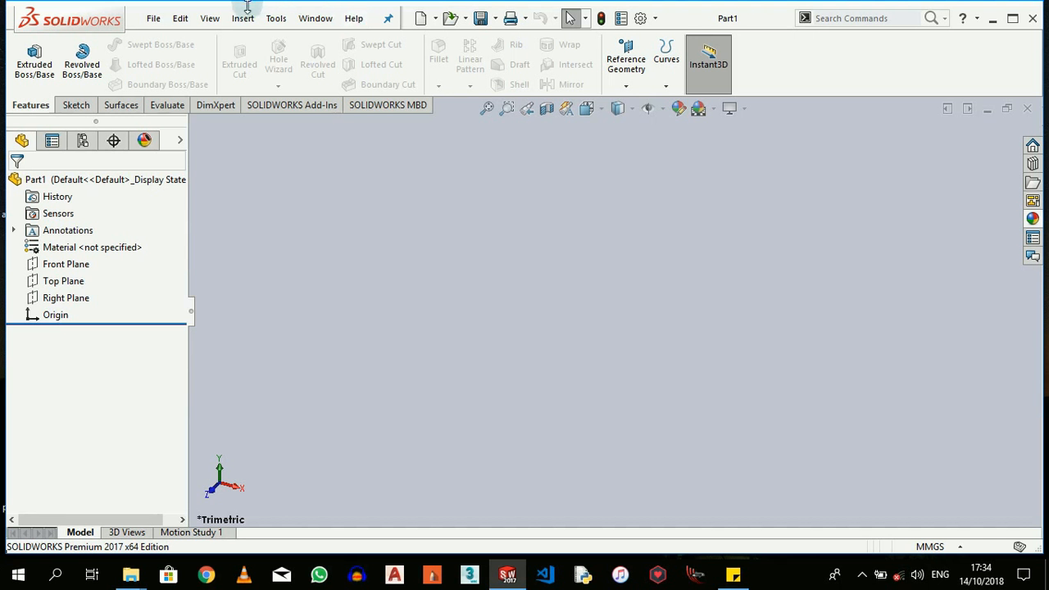
# Step: Split the graphics area into two horizontal panes showing top and front views
pyautogui.click(243, 18)
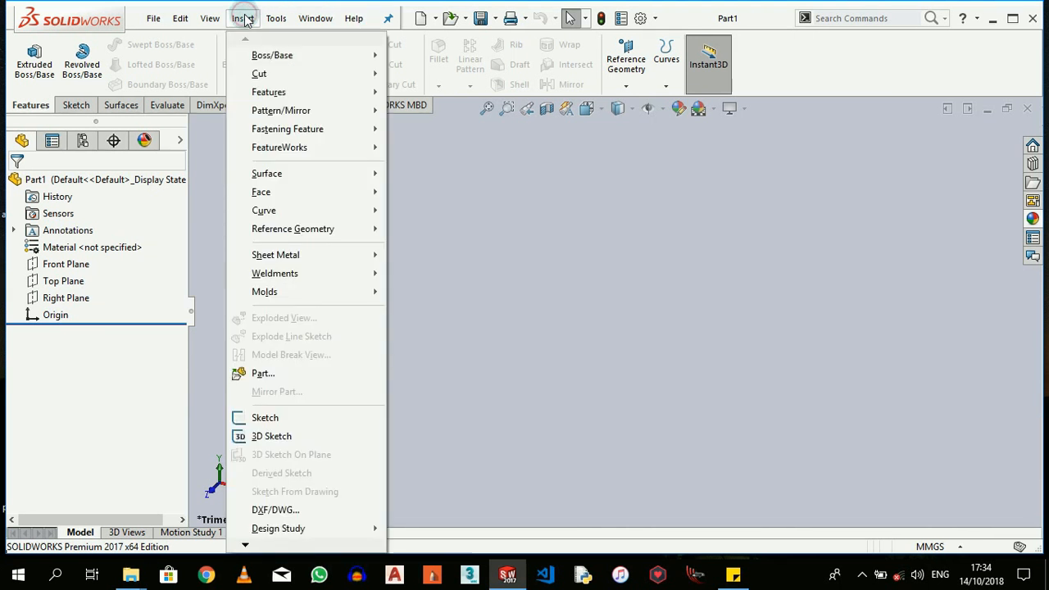
pyautogui.click(315, 18)
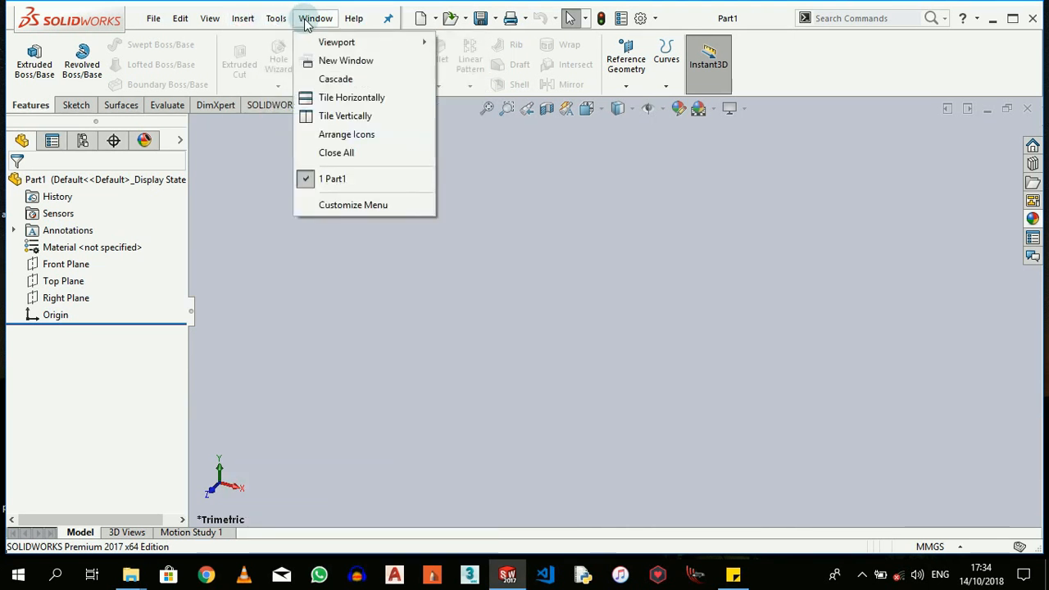
pyautogui.moveTo(311, 40)
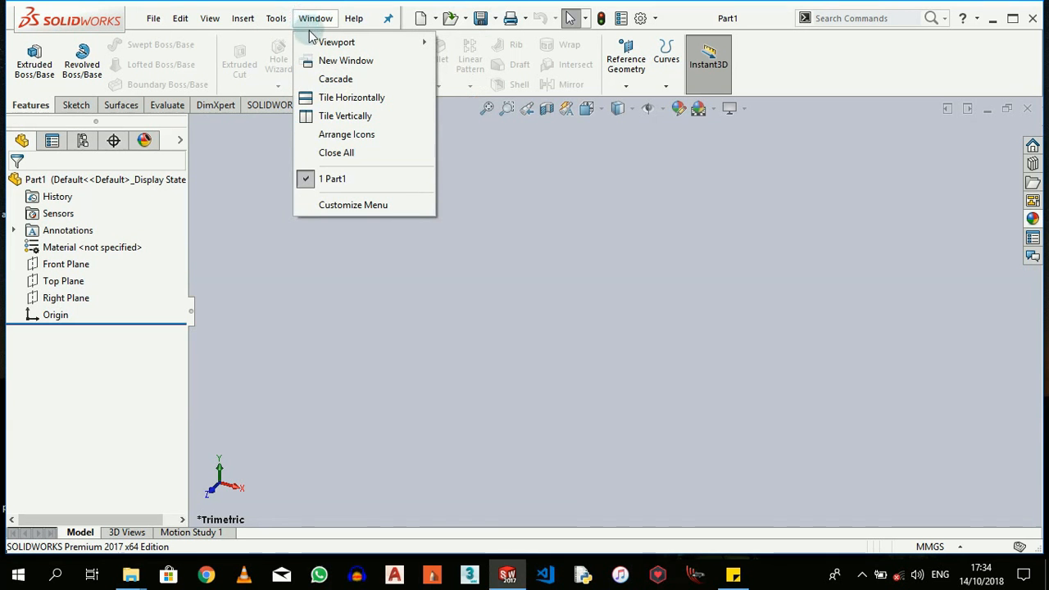
pyautogui.moveTo(336, 43)
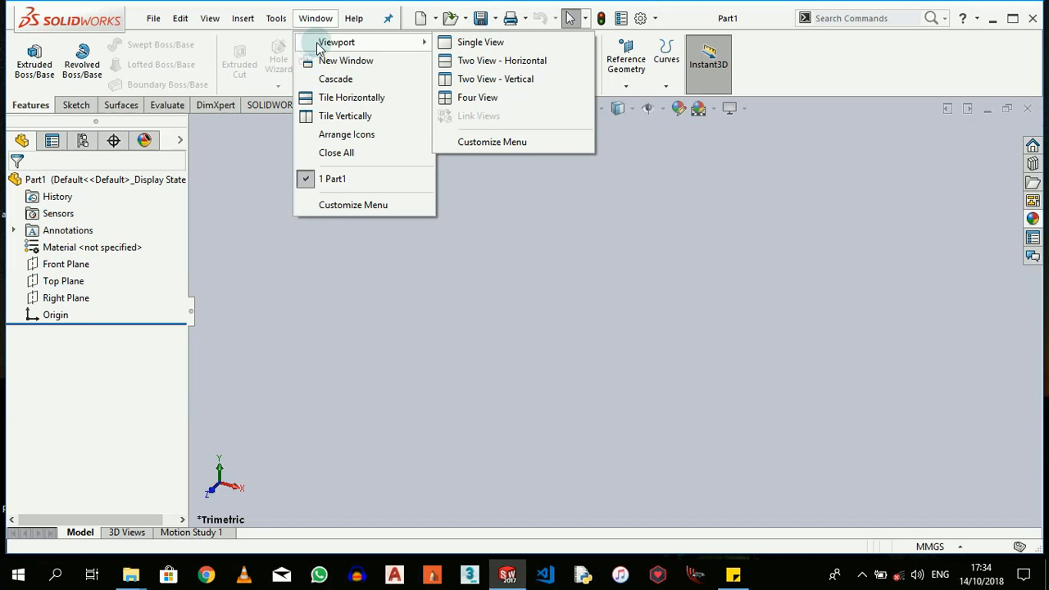
pyautogui.moveTo(351, 96)
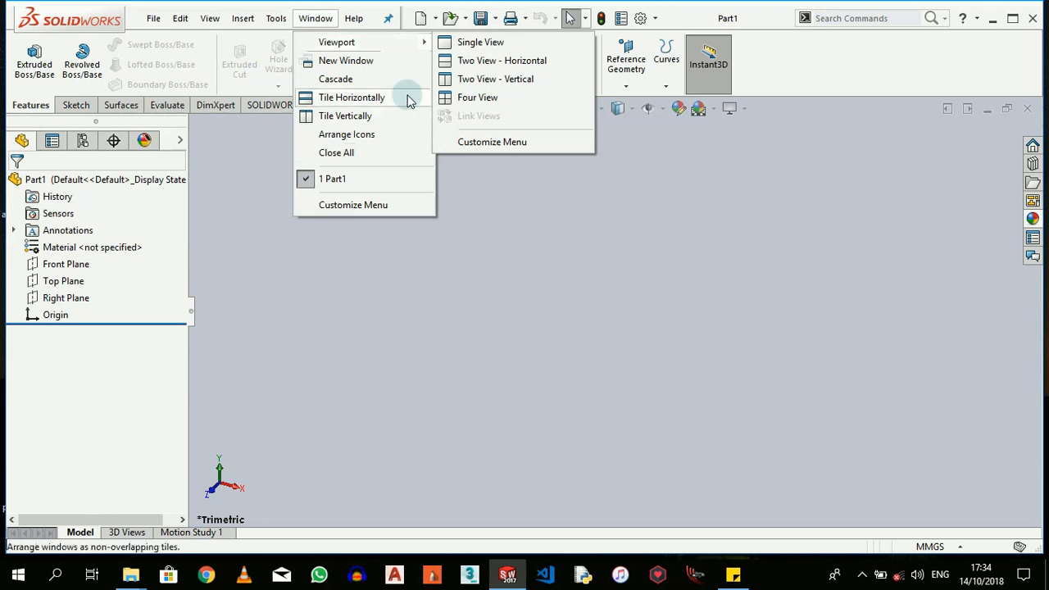
pyautogui.moveTo(481, 43)
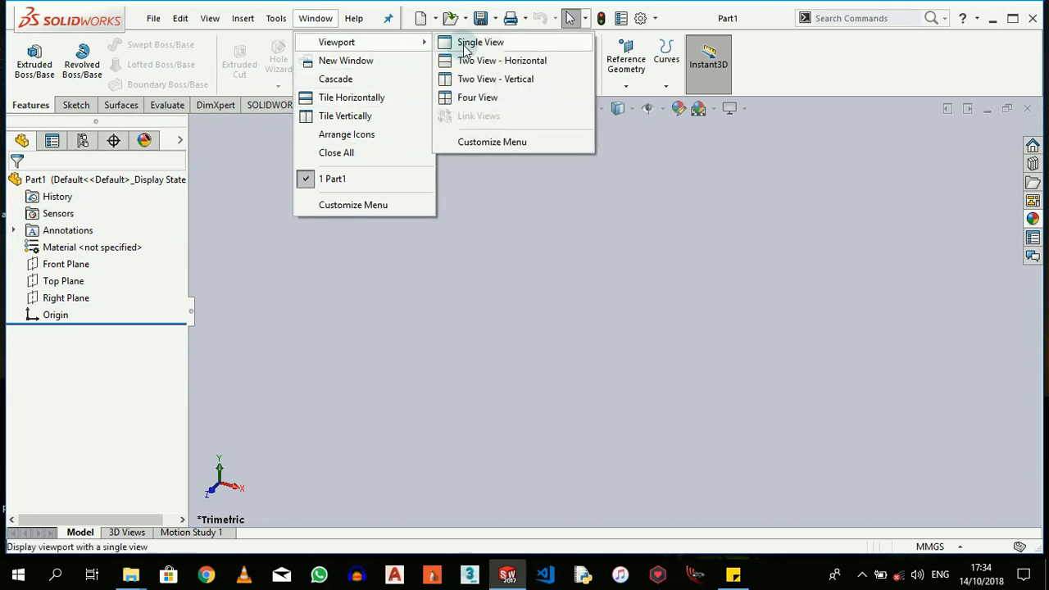
pyautogui.moveTo(502, 59)
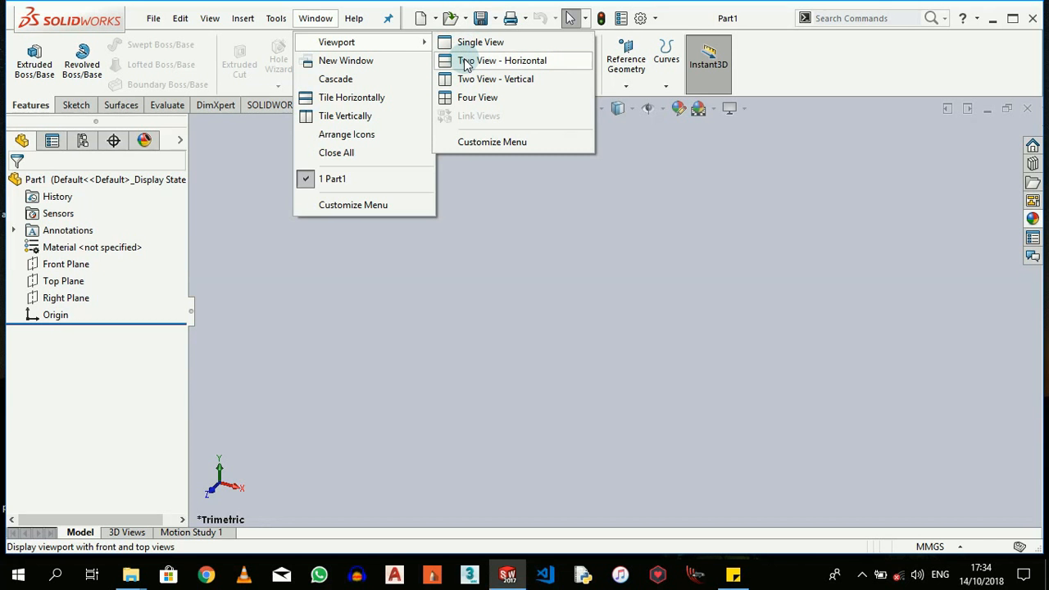
pyautogui.click(508, 59)
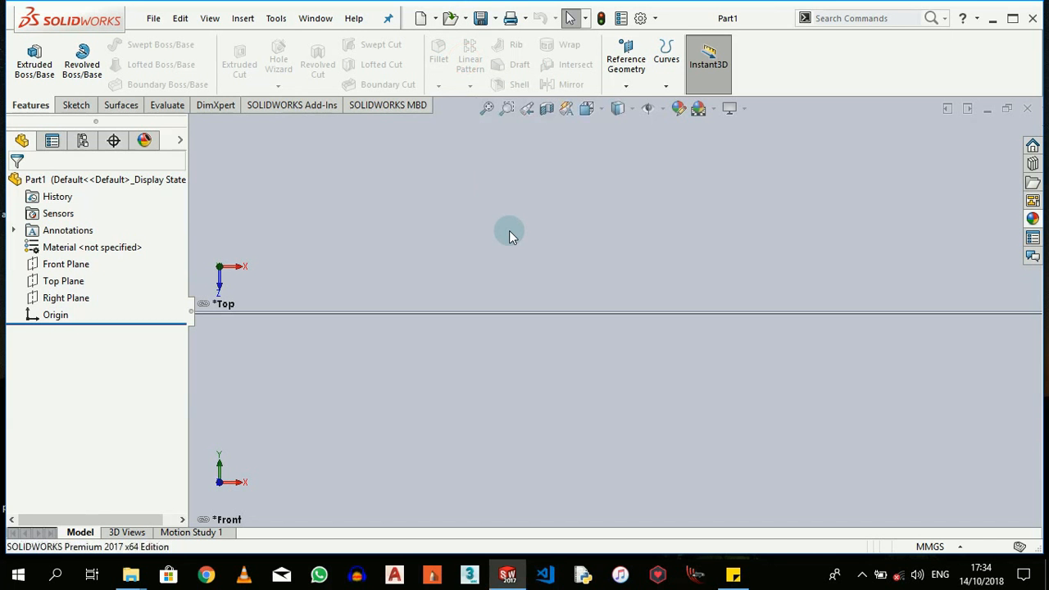
pyautogui.moveTo(302, 433)
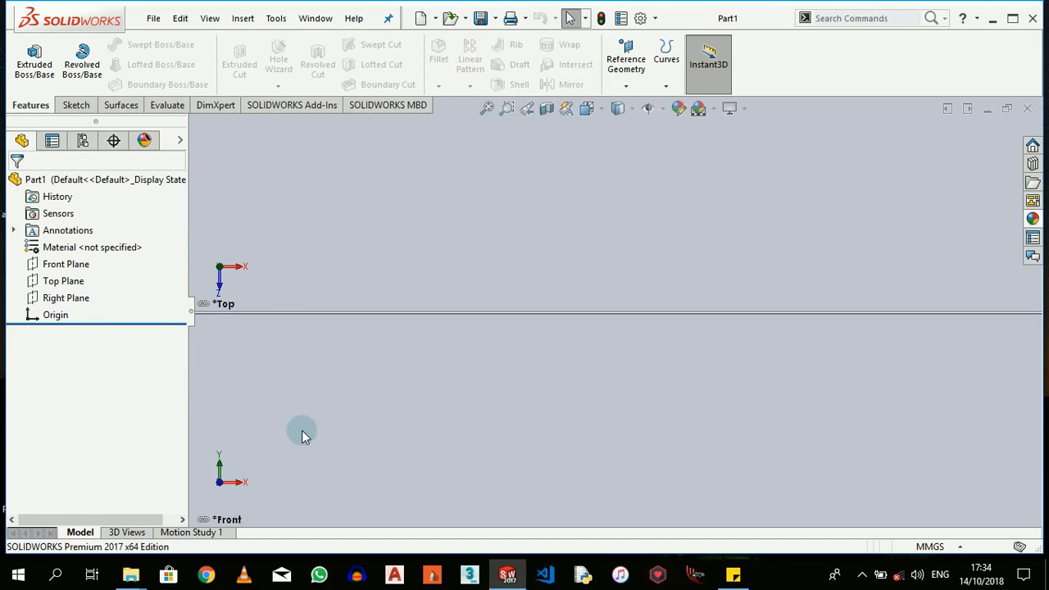
# Step: Switch to two vertical panes (front and right), then return to a single front view
pyautogui.click(314, 18)
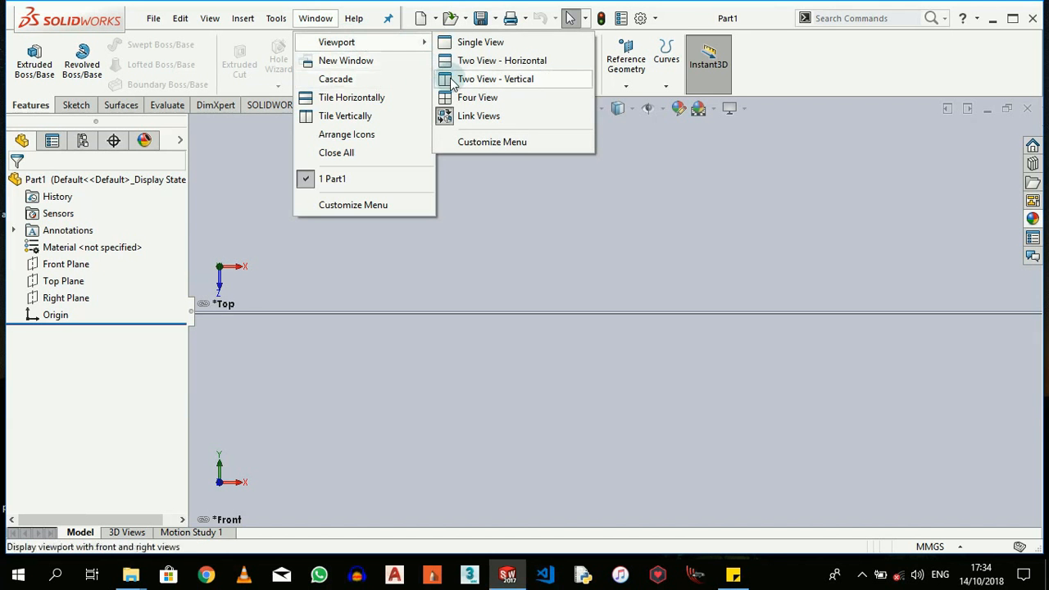
pyautogui.click(494, 79)
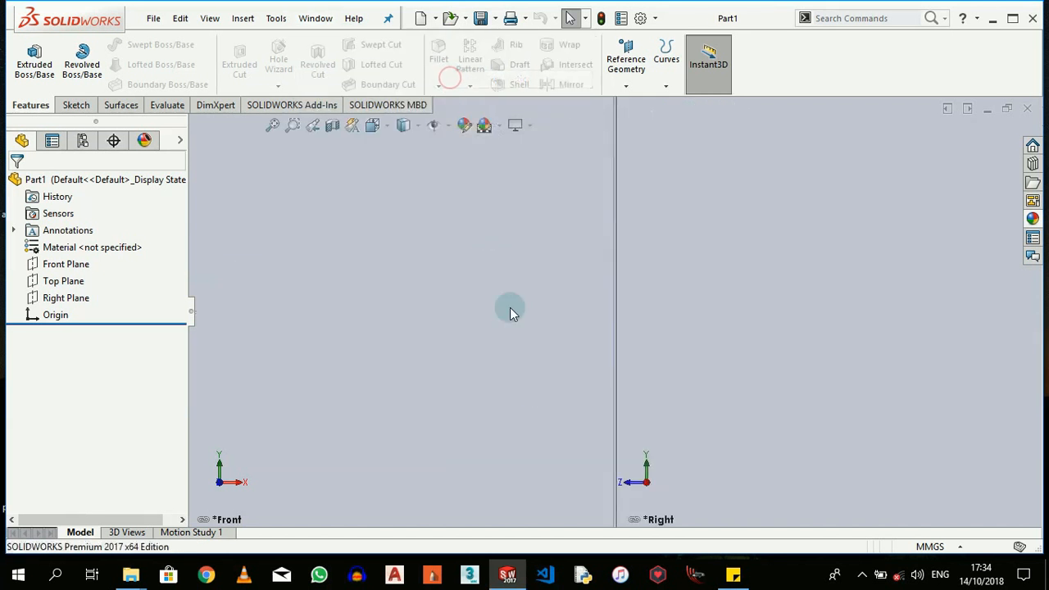
pyautogui.click(315, 18)
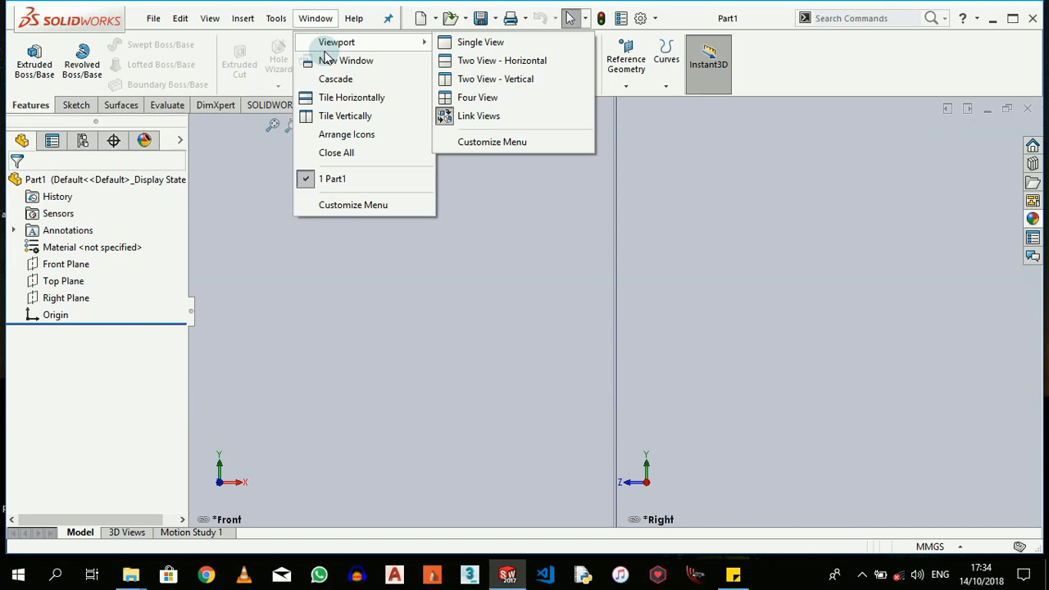
pyautogui.moveTo(480, 42)
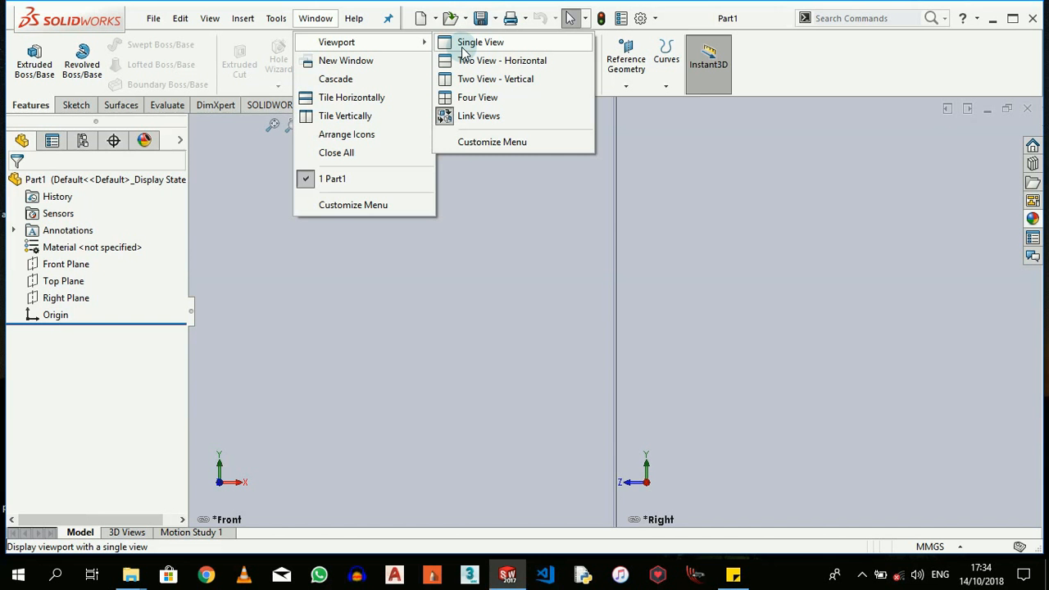
pyautogui.click(481, 42)
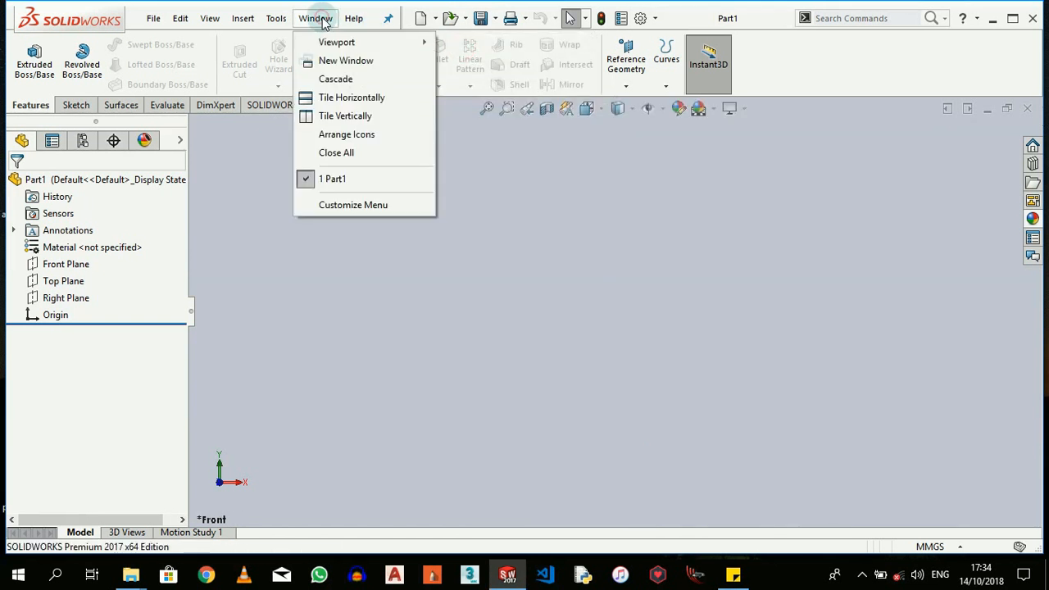
# Step: Browse the Tools menu's sketch entity and relation submenus, then show the Insert feature categories
pyautogui.click(275, 18)
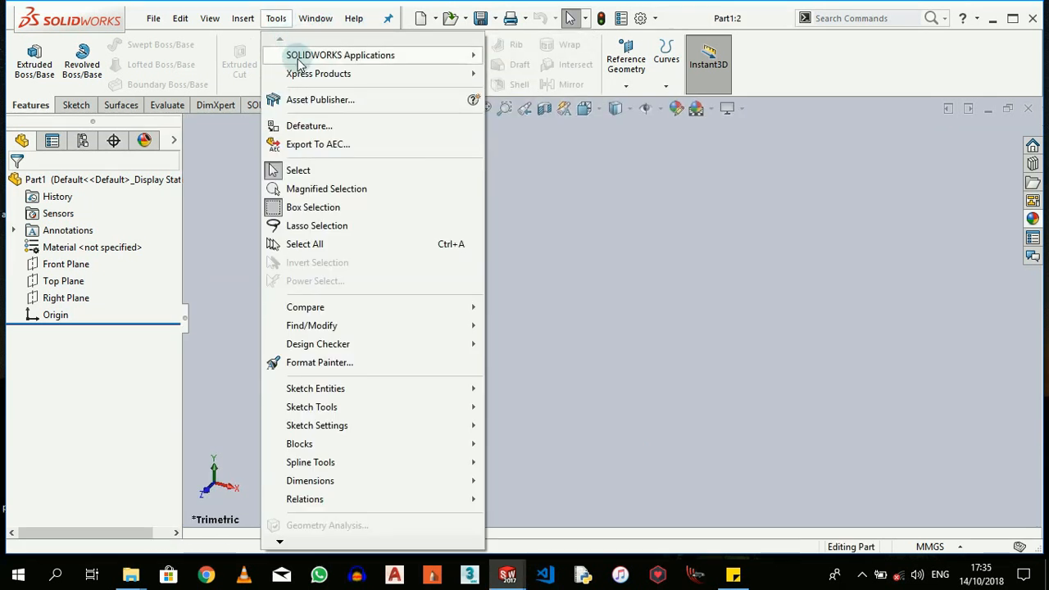
pyautogui.moveTo(319, 100)
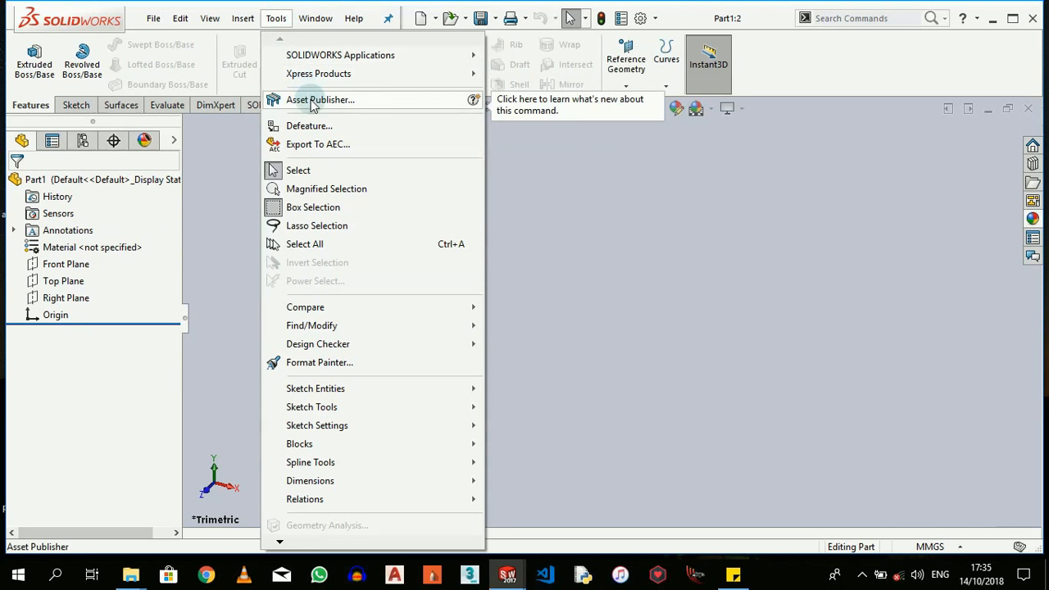
pyautogui.moveTo(311, 406)
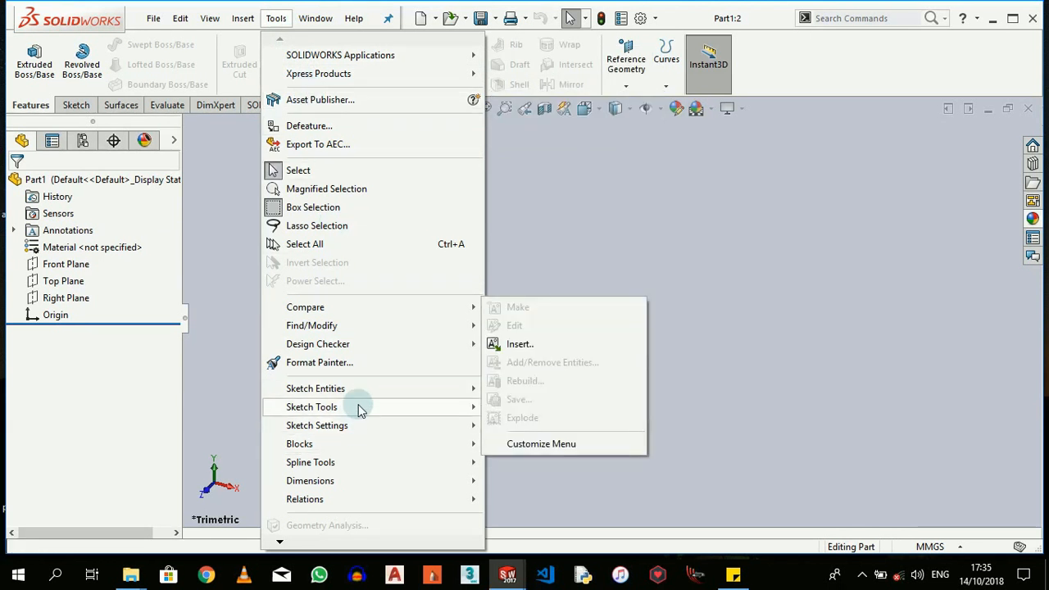
pyautogui.click(315, 389)
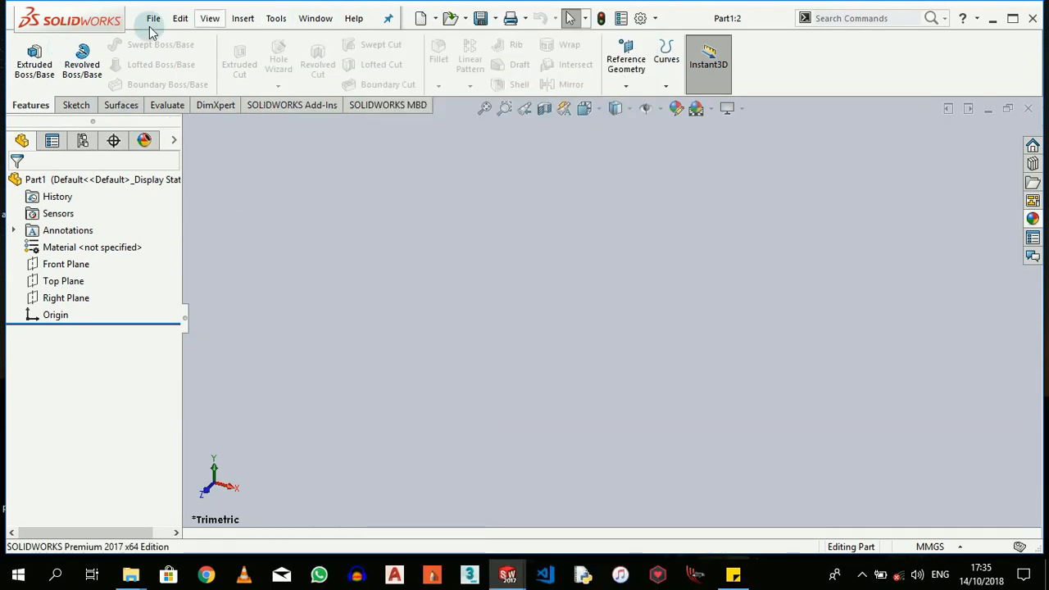
pyautogui.click(275, 18)
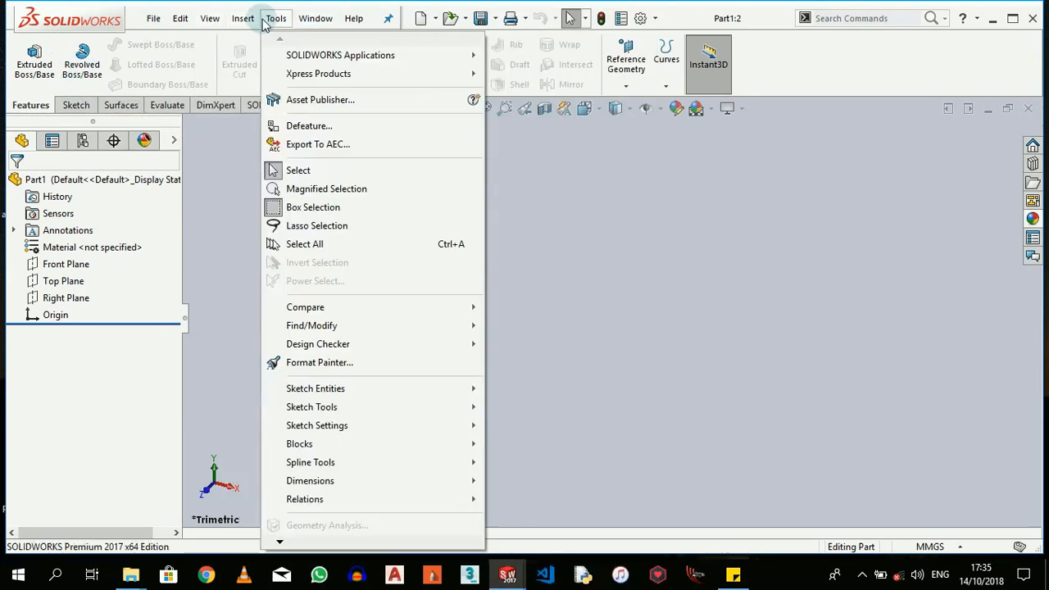
pyautogui.moveTo(315, 387)
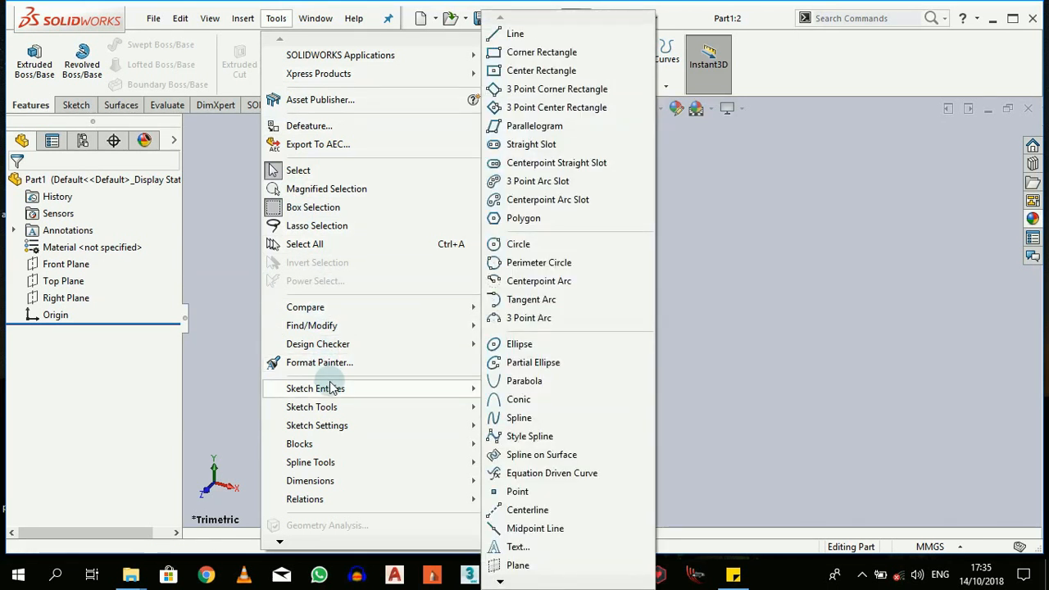
pyautogui.moveTo(528, 510)
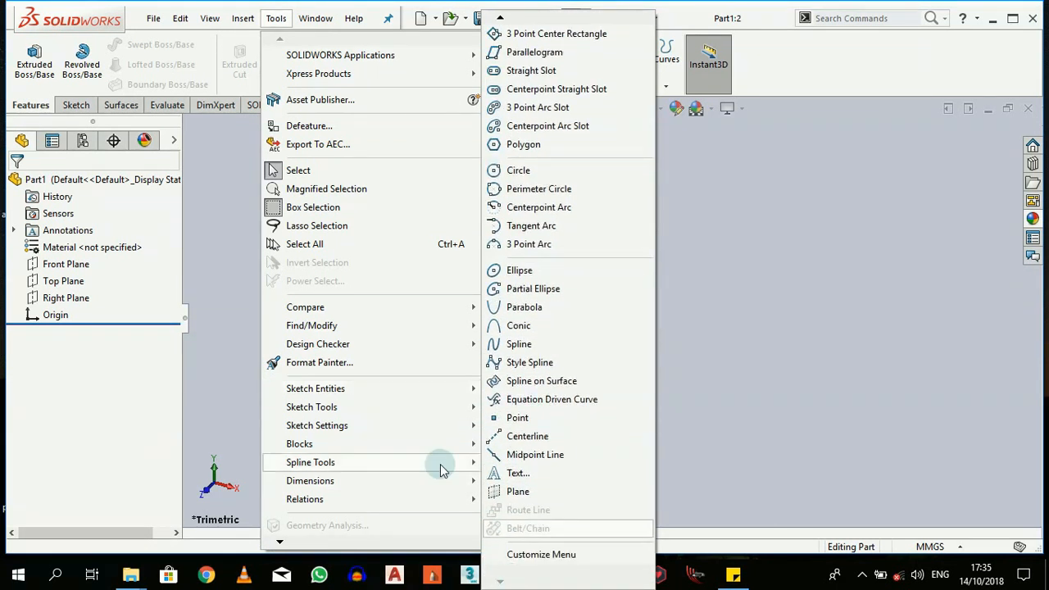
pyautogui.moveTo(364, 406)
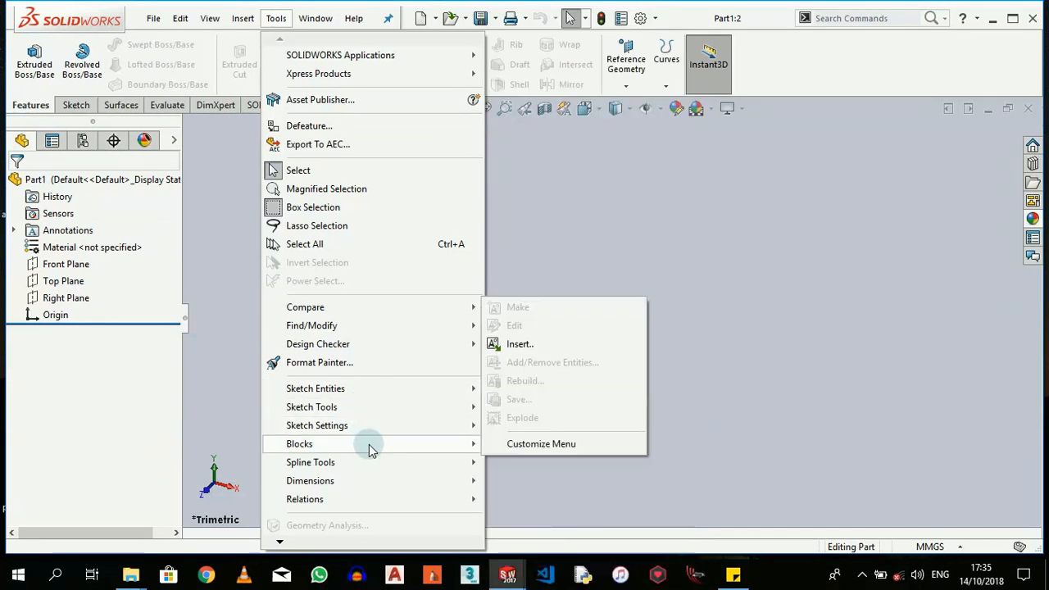
pyautogui.moveTo(372, 481)
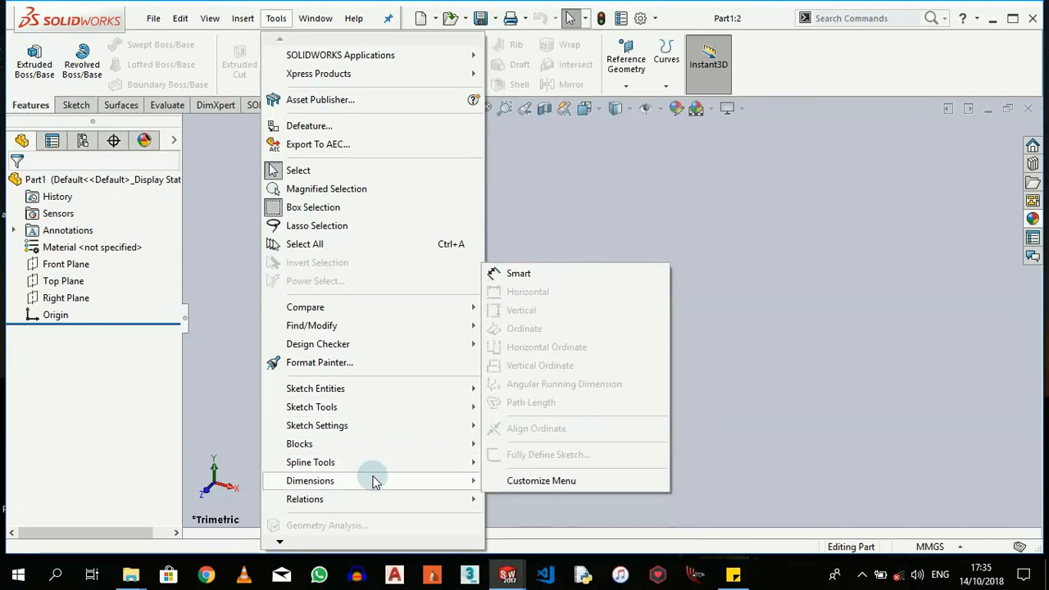
pyautogui.moveTo(376, 498)
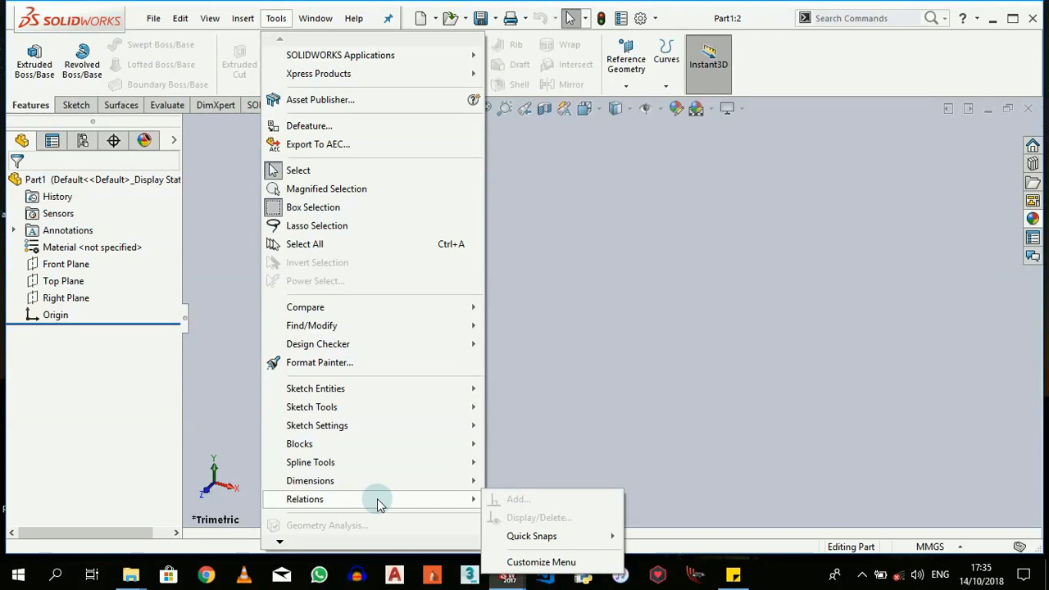
pyautogui.click(315, 387)
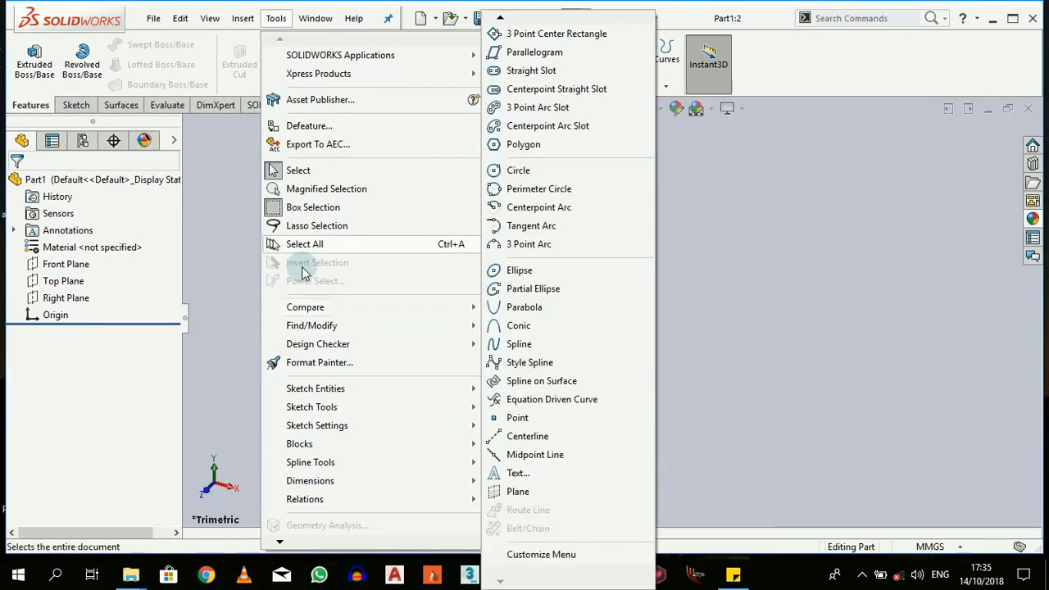
pyautogui.click(243, 18)
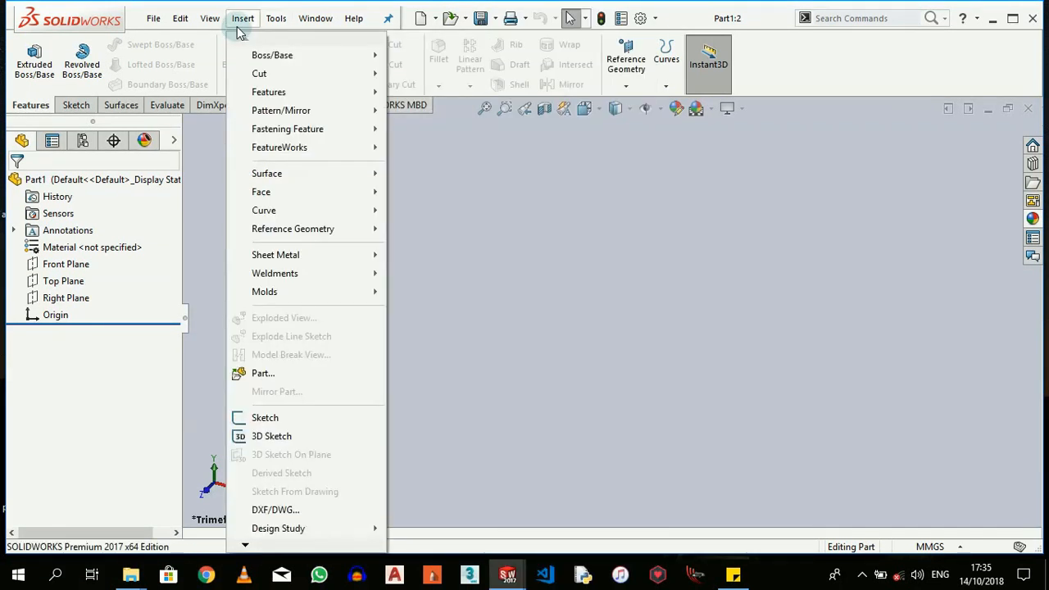
pyautogui.moveTo(246, 46)
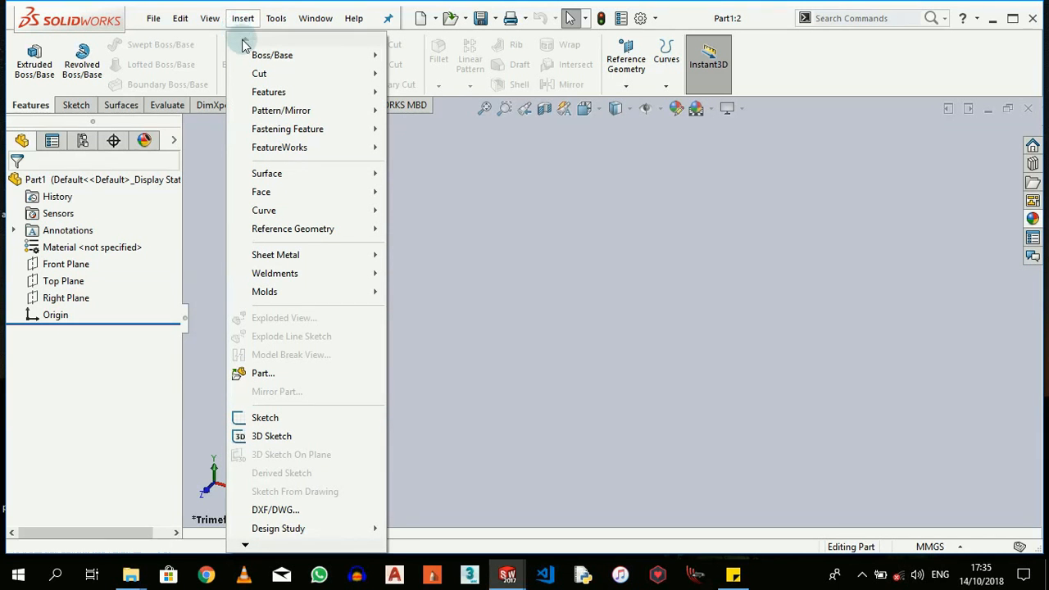
pyautogui.moveTo(272, 56)
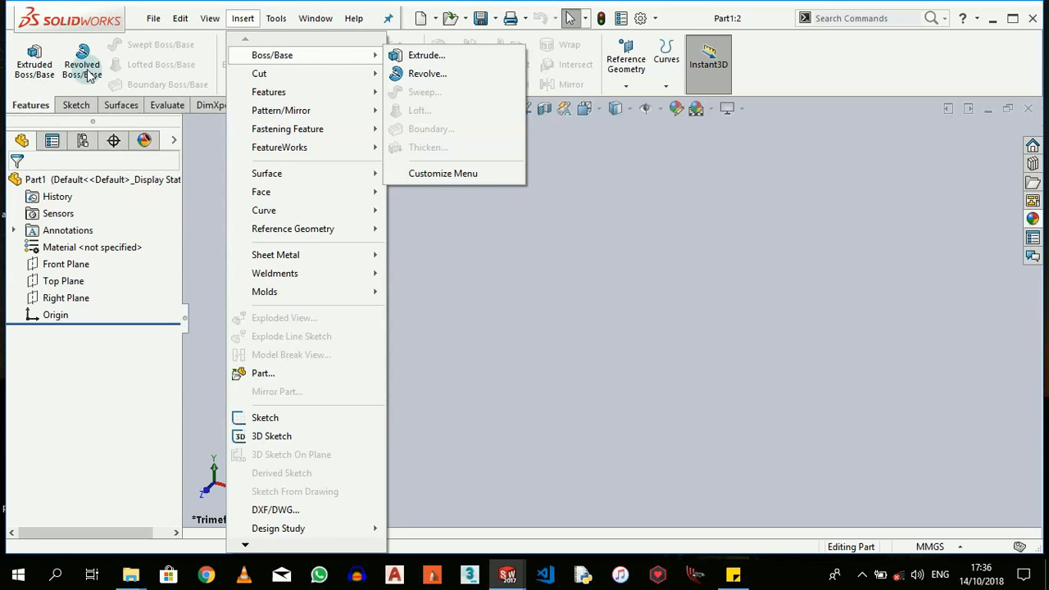
pyautogui.moveTo(141, 79)
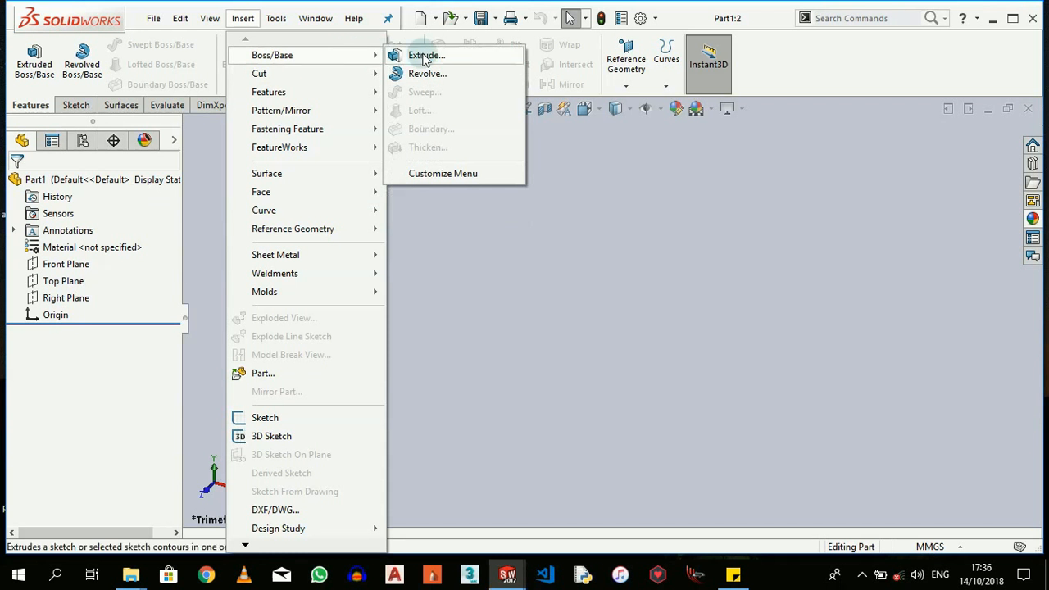
pyautogui.moveTo(347, 82)
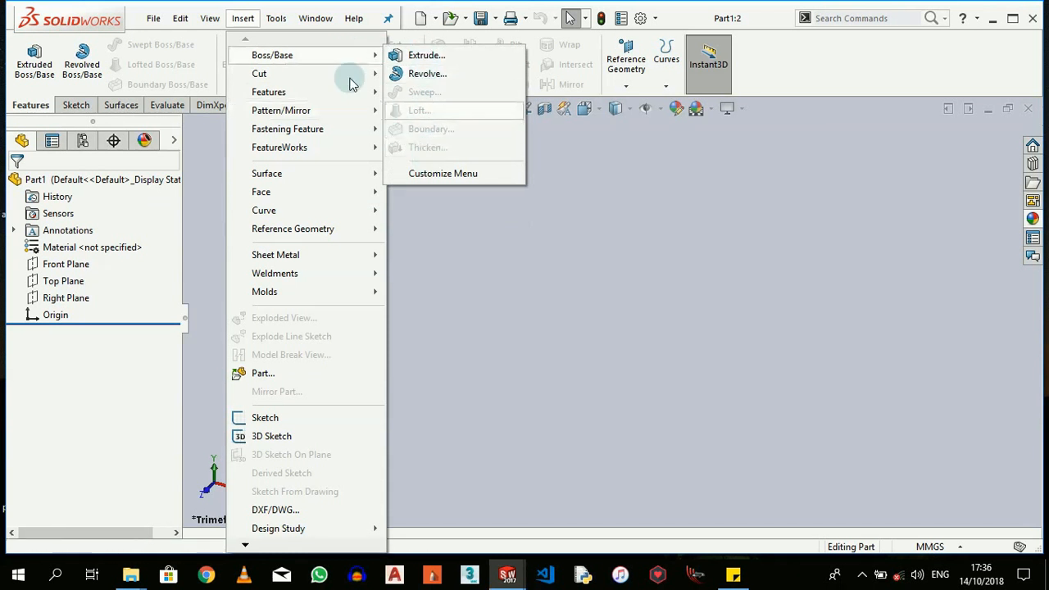
pyautogui.click(153, 18)
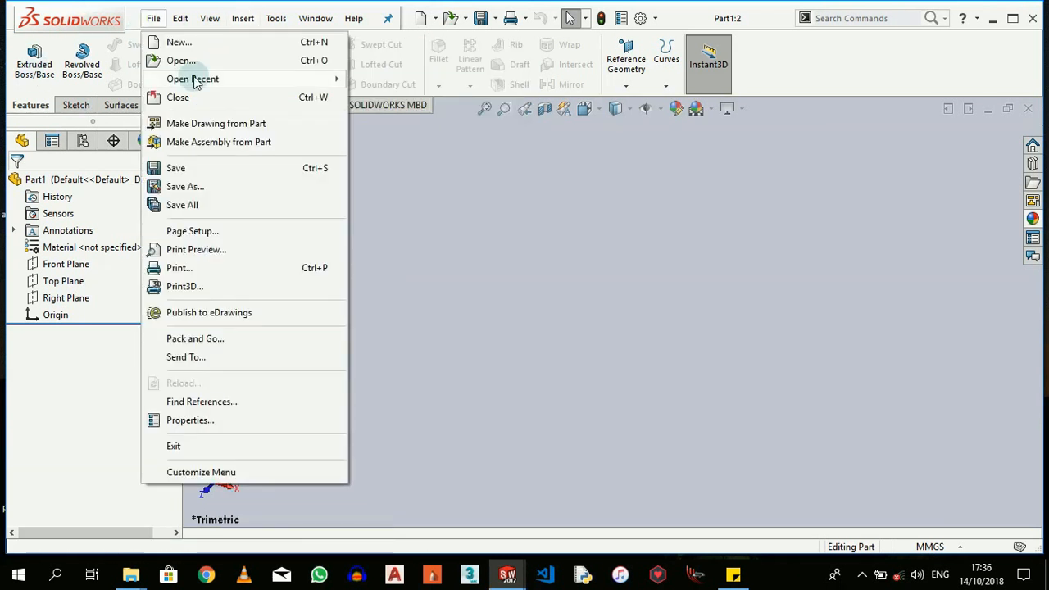
pyautogui.click(354, 18)
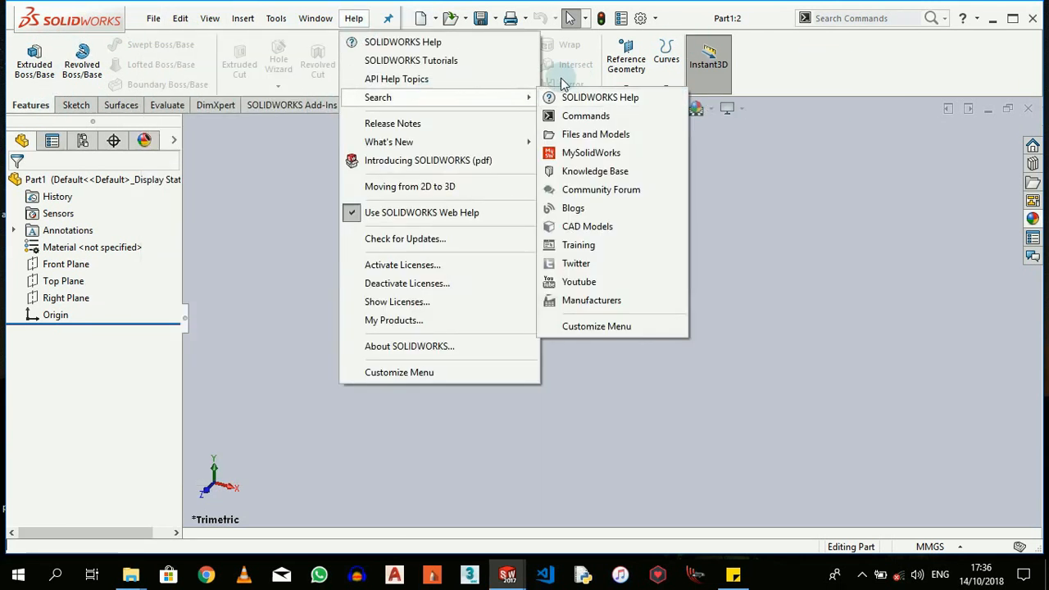
pyautogui.click(243, 18)
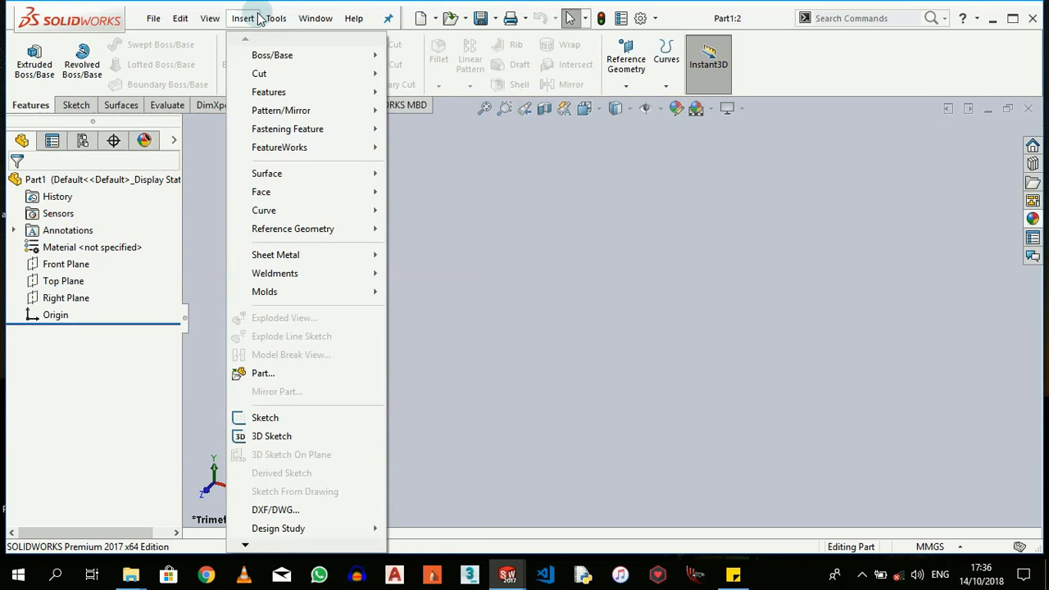
pyautogui.click(275, 18)
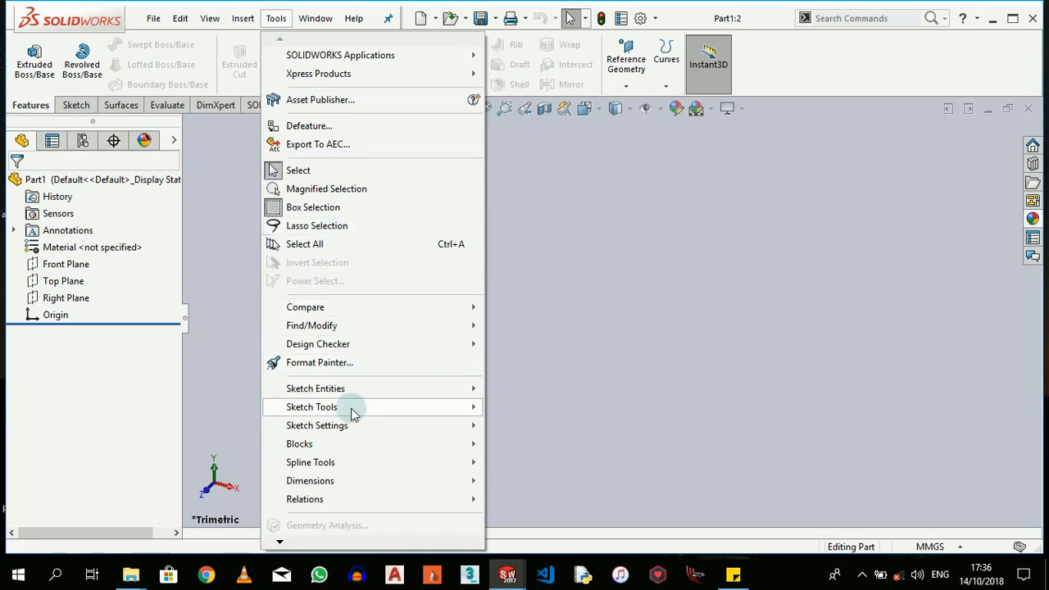
pyautogui.click(242, 18)
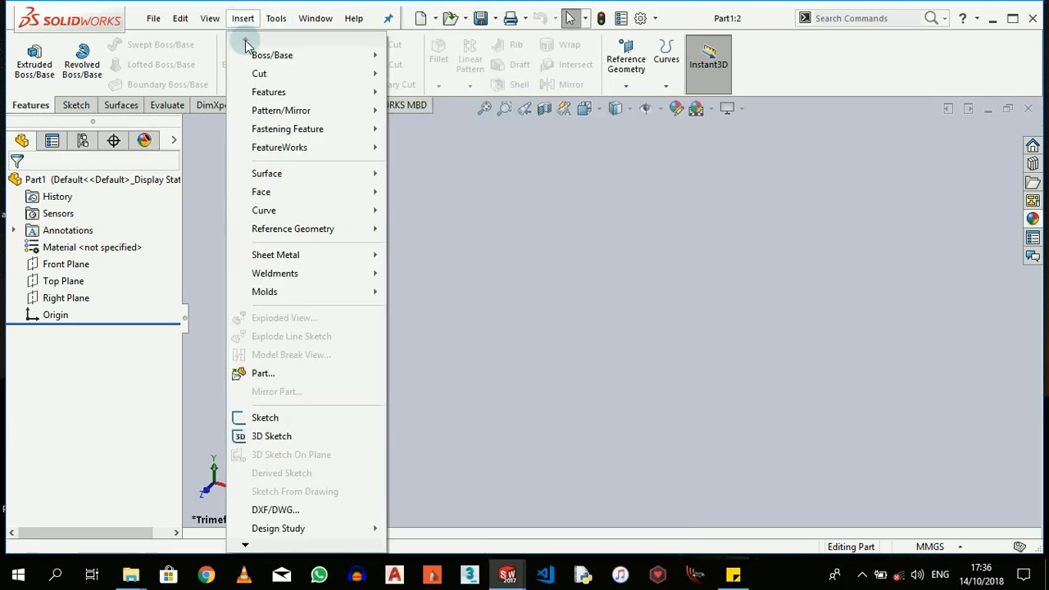
pyautogui.moveTo(279, 148)
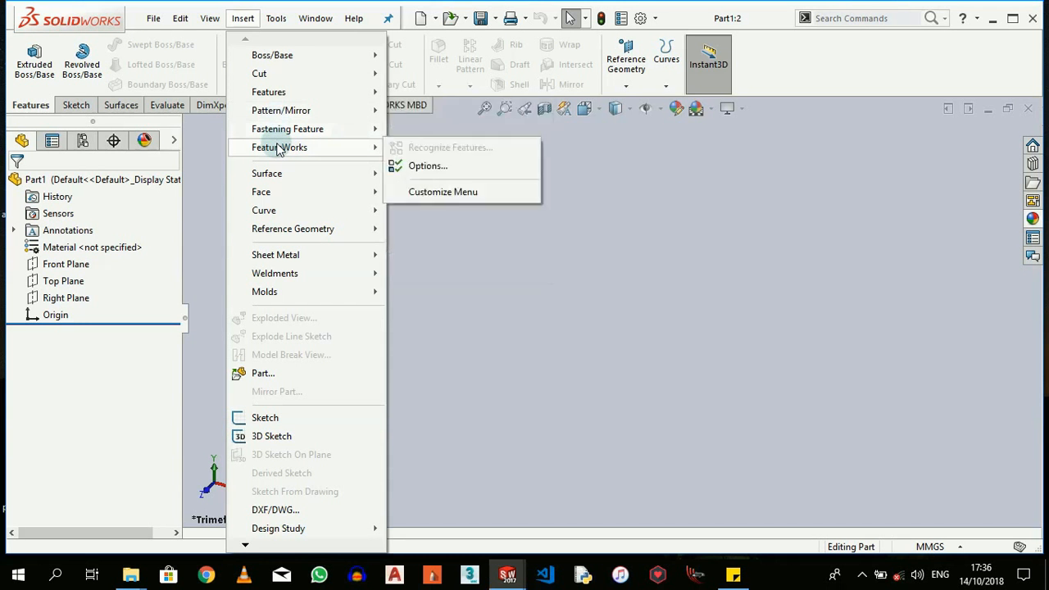
pyautogui.moveTo(469, 302)
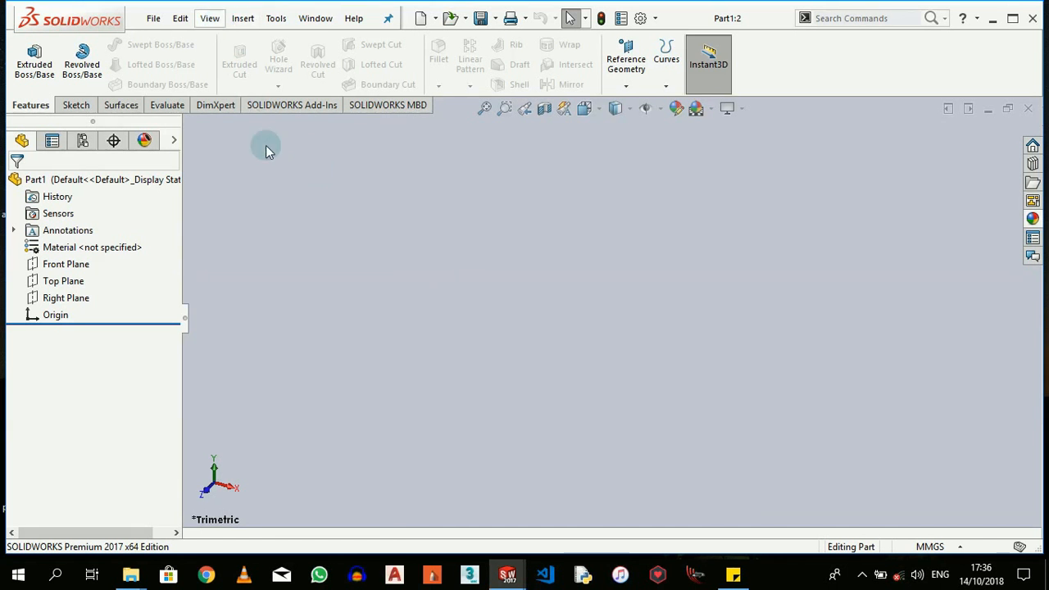
pyautogui.moveTo(275, 177)
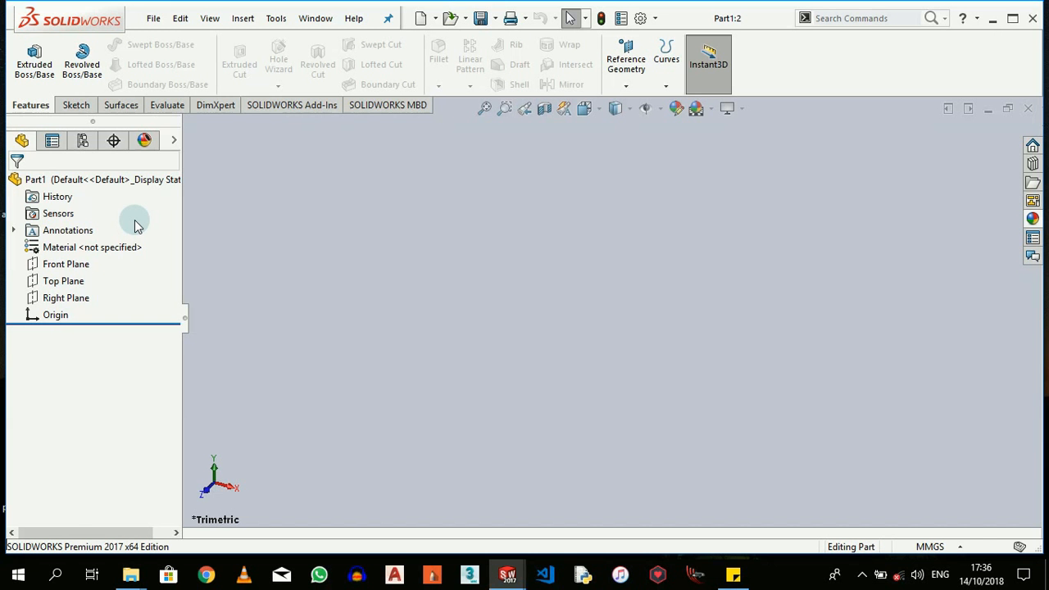
pyautogui.moveTo(40, 344)
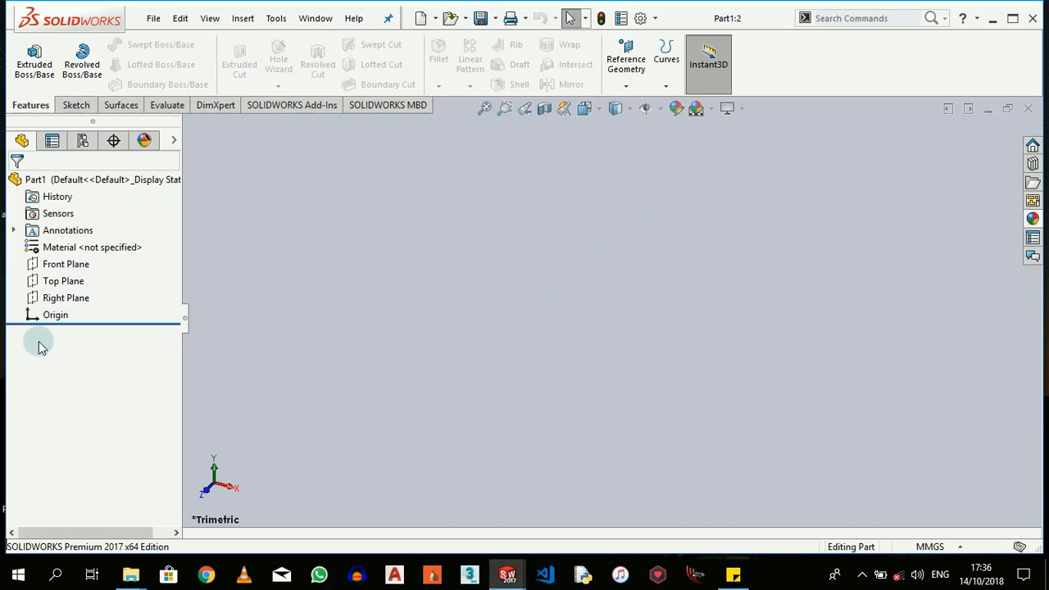
pyautogui.moveTo(76, 411)
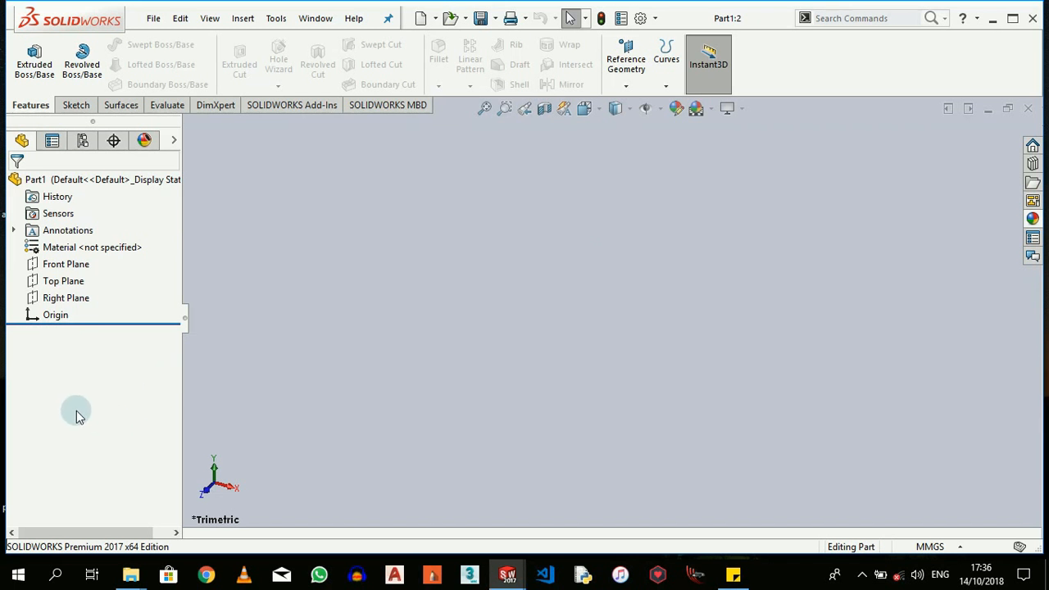
pyautogui.moveTo(62, 531)
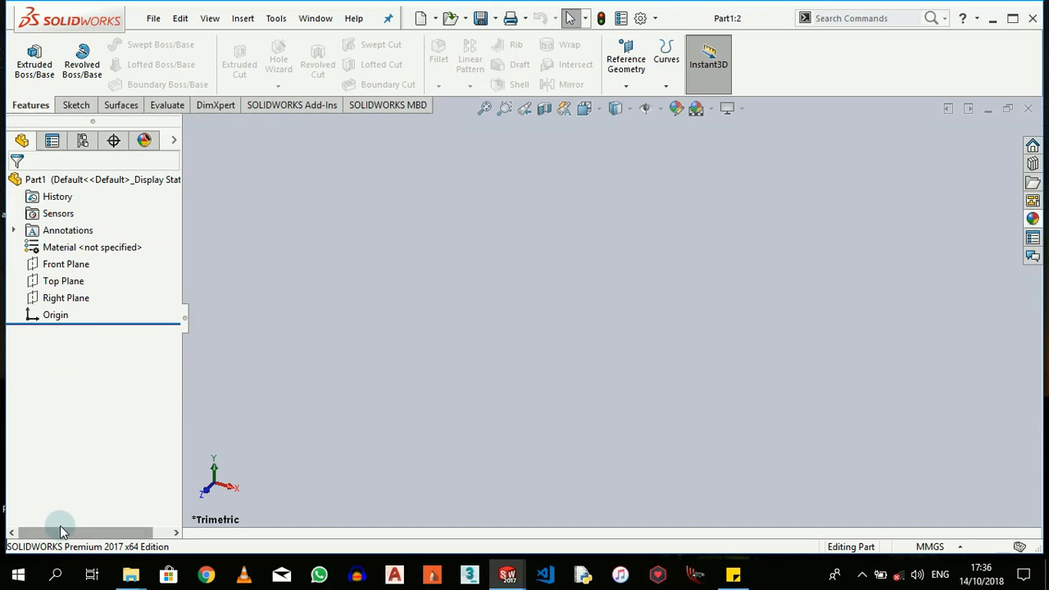
pyautogui.moveTo(357, 236)
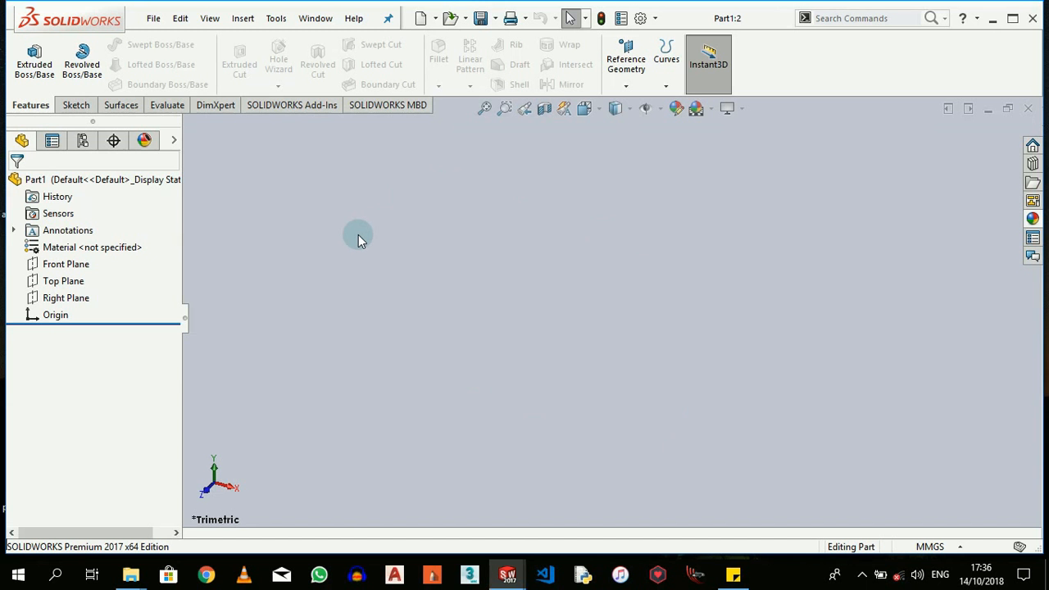
pyautogui.moveTo(403, 205)
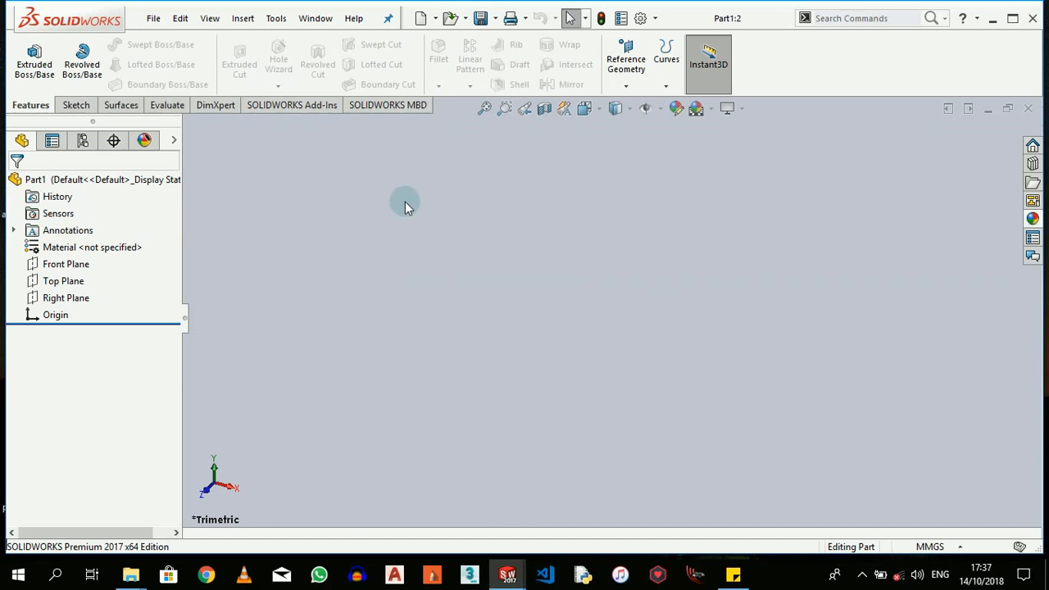
pyautogui.moveTo(475, 205)
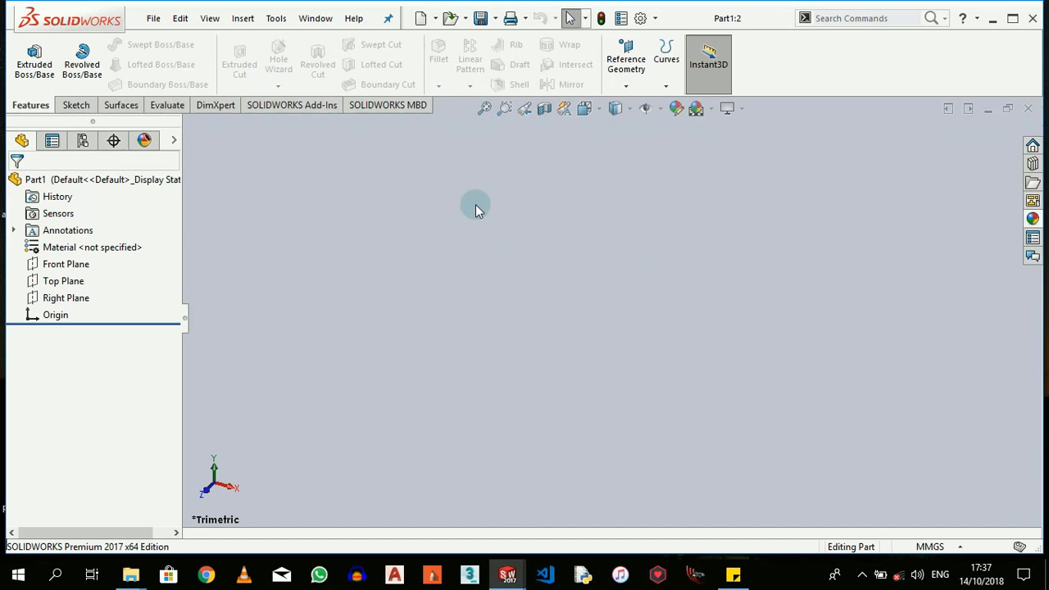
pyautogui.moveTo(505, 276)
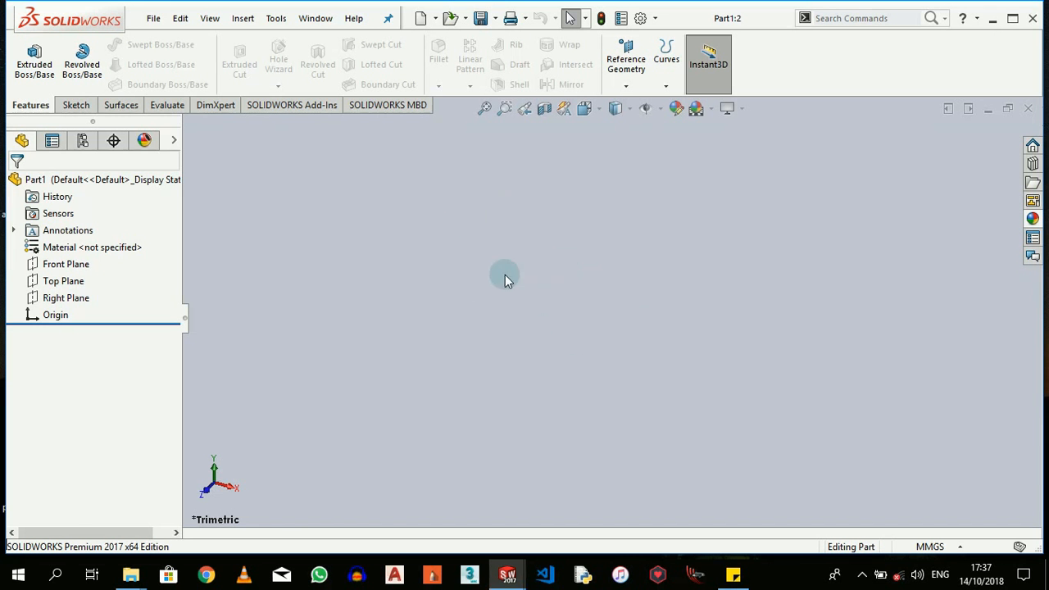
pyautogui.moveTo(95, 501)
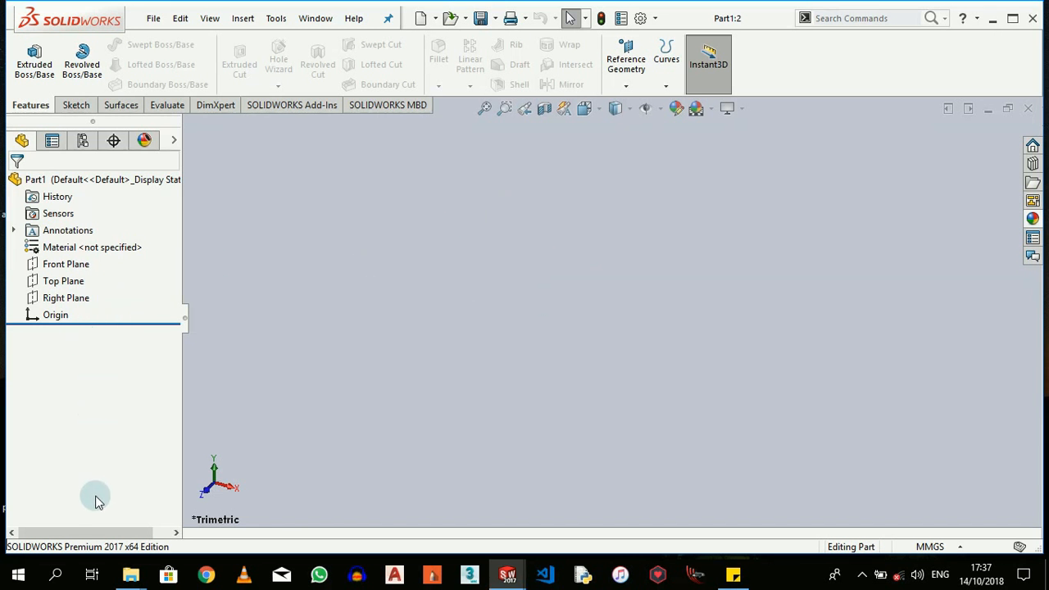
pyautogui.moveTo(98, 508)
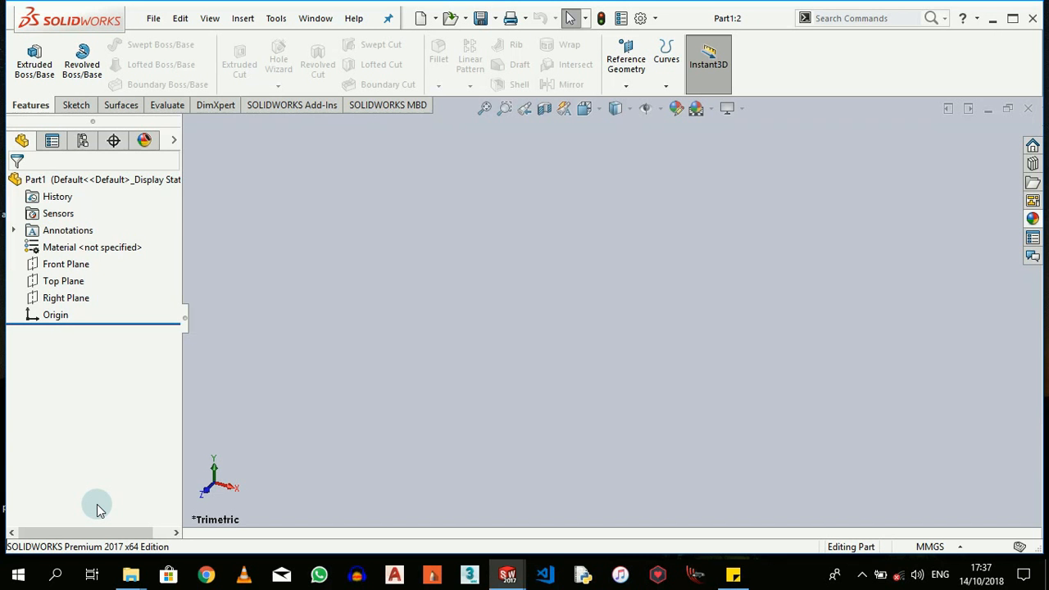
pyautogui.moveTo(412, 308)
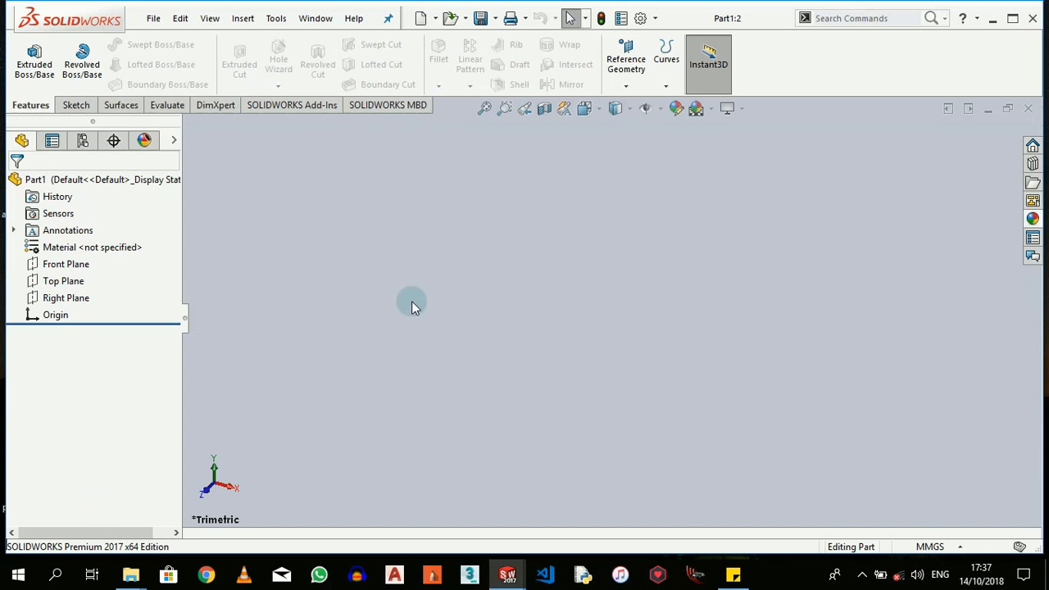
pyautogui.moveTo(69, 370)
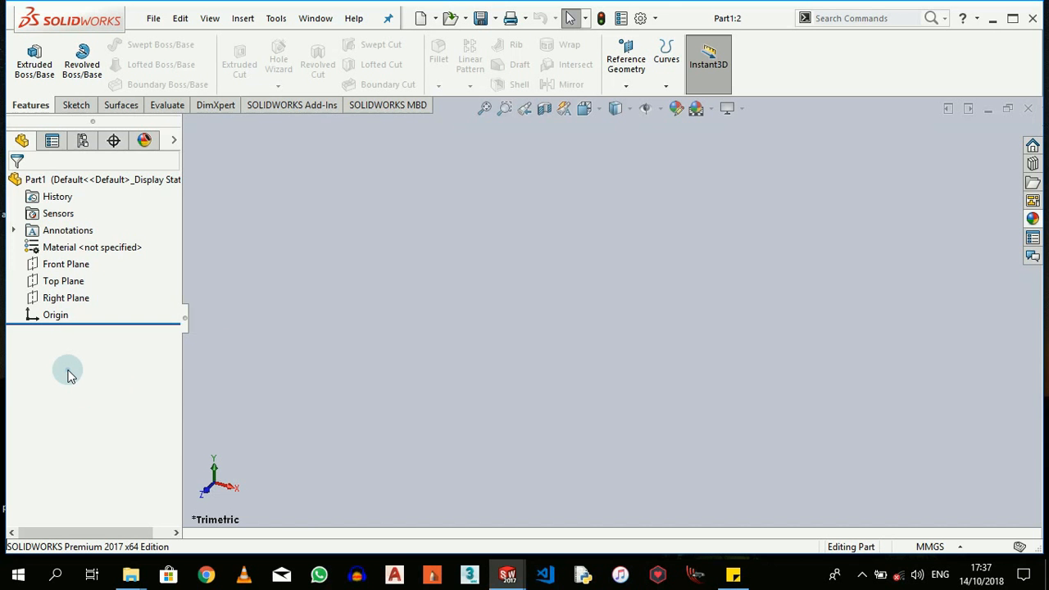
# Step: Show the feature tree's context options, then switch the side panel to the PropertyManager
pyautogui.rightClick(68, 370)
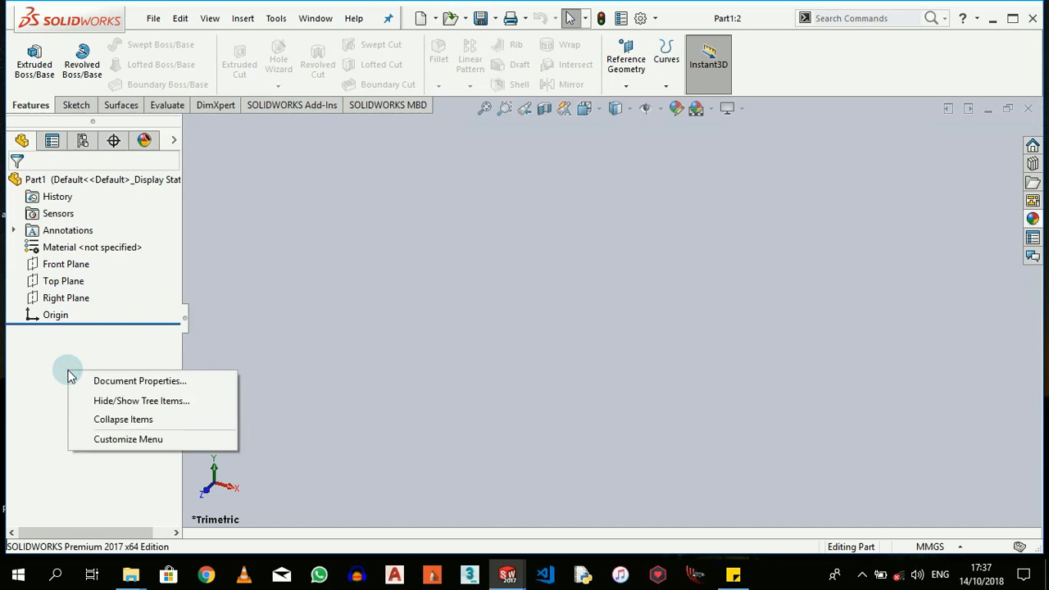
pyautogui.moveTo(66, 373)
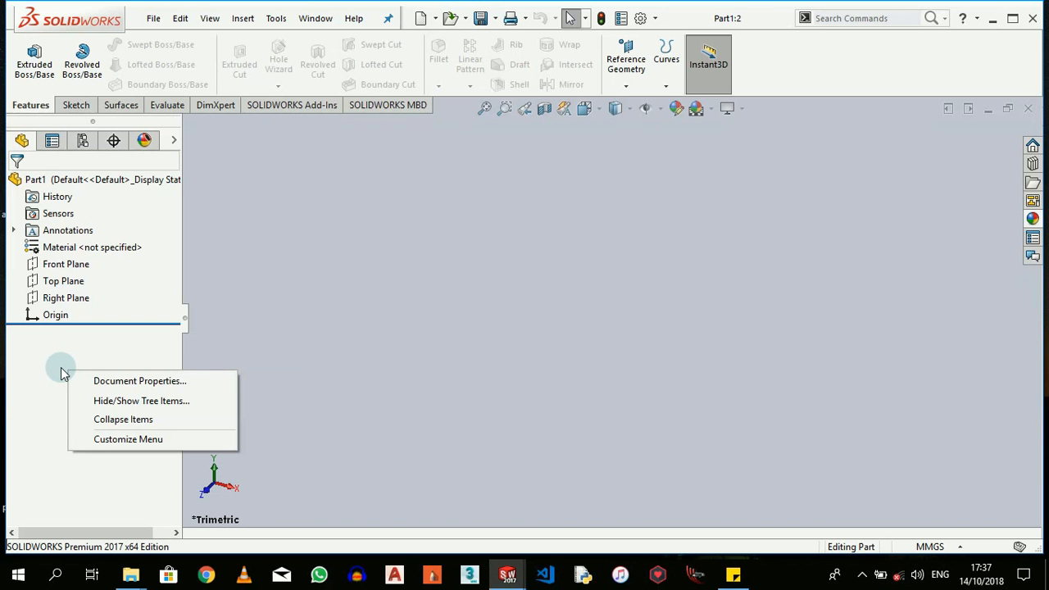
pyautogui.moveTo(528, 339)
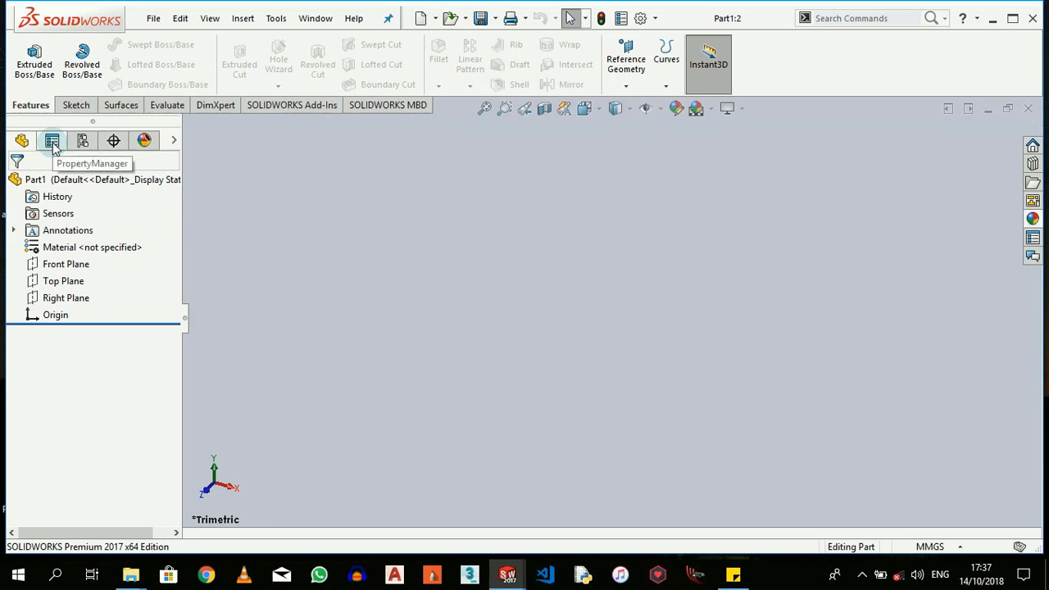
pyautogui.click(52, 141)
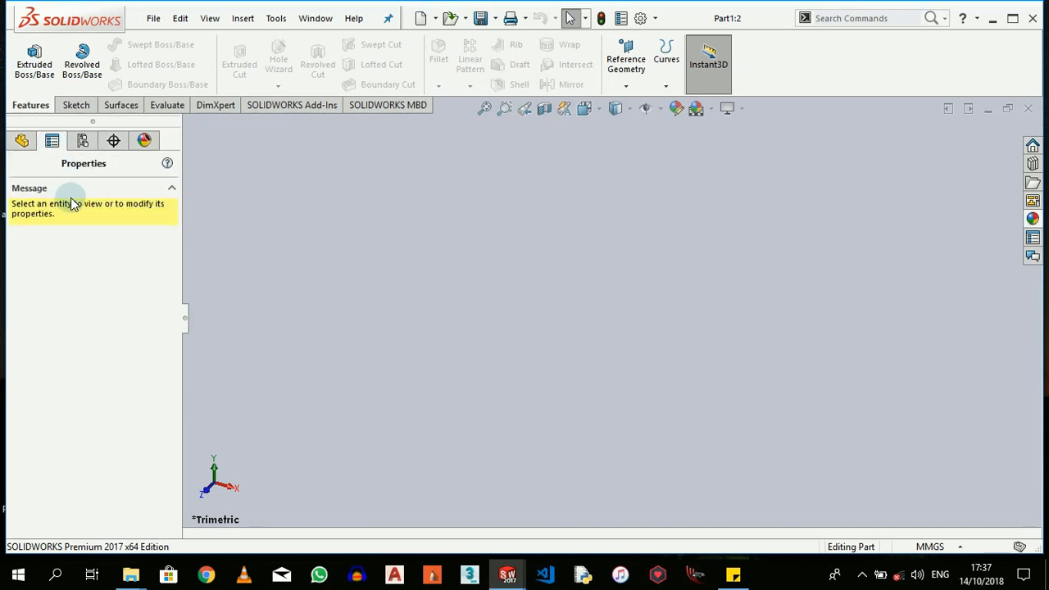
pyautogui.moveTo(636, 238)
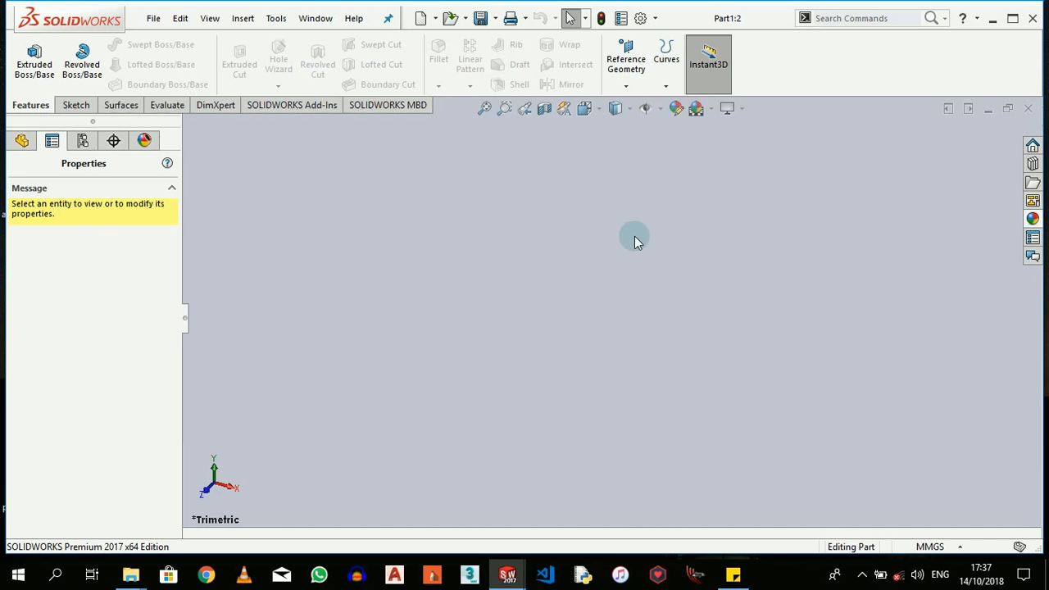
pyautogui.moveTo(794, 337)
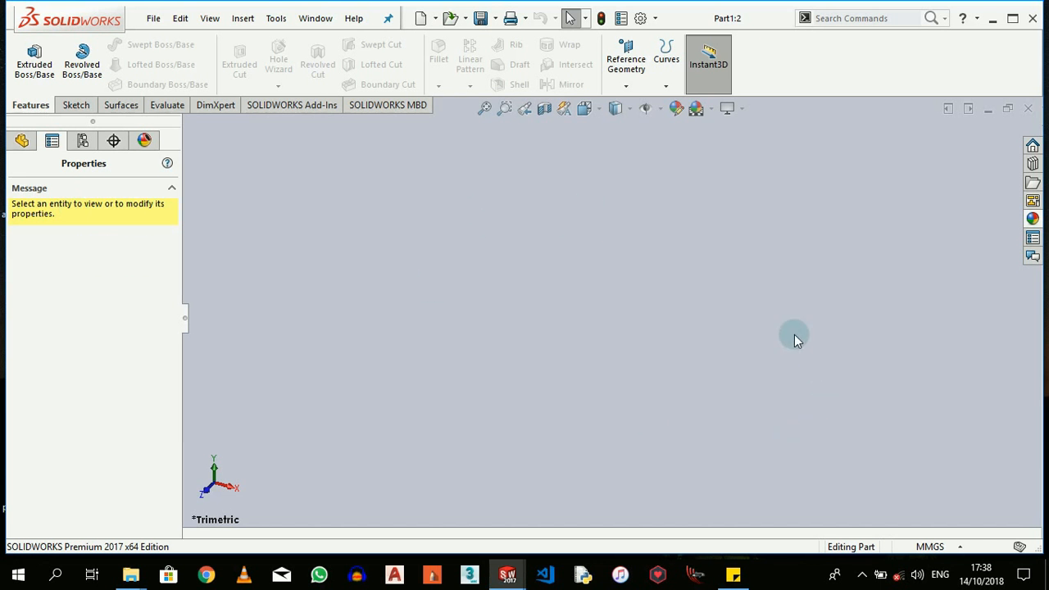
pyautogui.moveTo(243, 151)
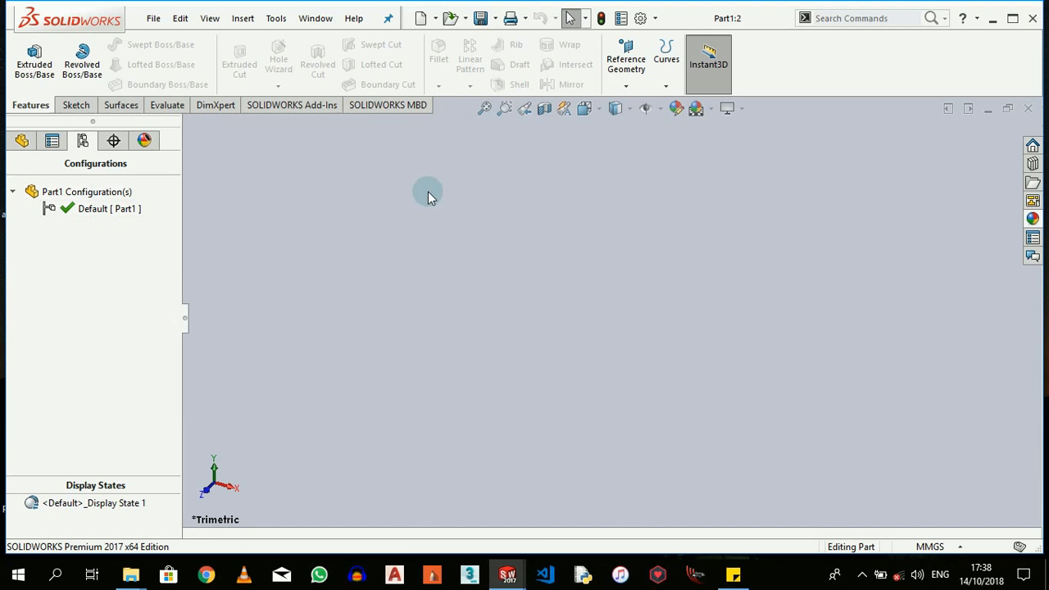
pyautogui.moveTo(566, 189)
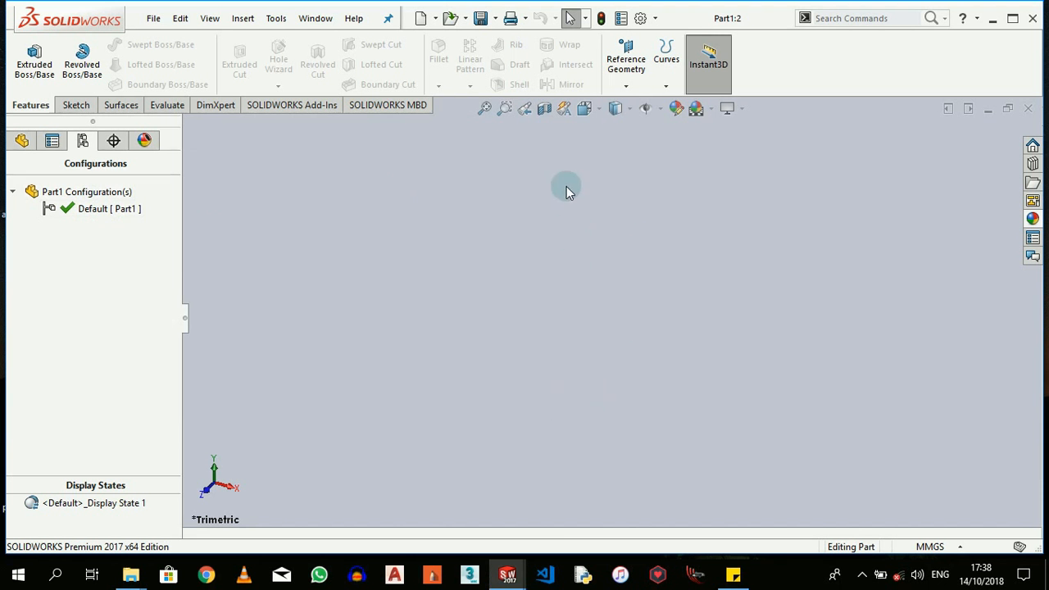
pyautogui.moveTo(341, 217)
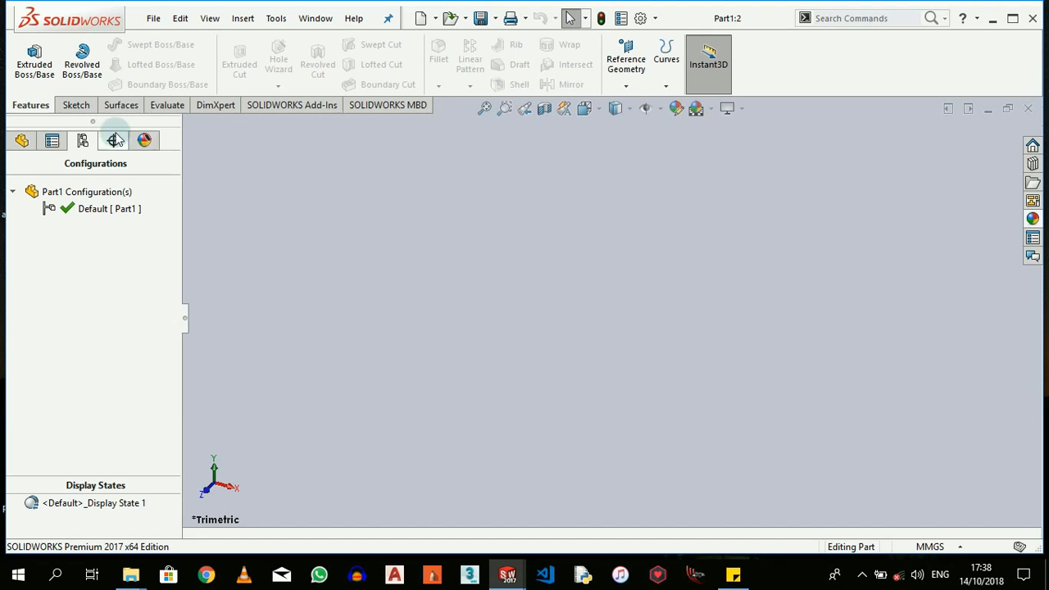
# Step: Switch through the DimXpertManager to the DisplayManager, showing no appearances assigned to Part1
pyautogui.click(115, 141)
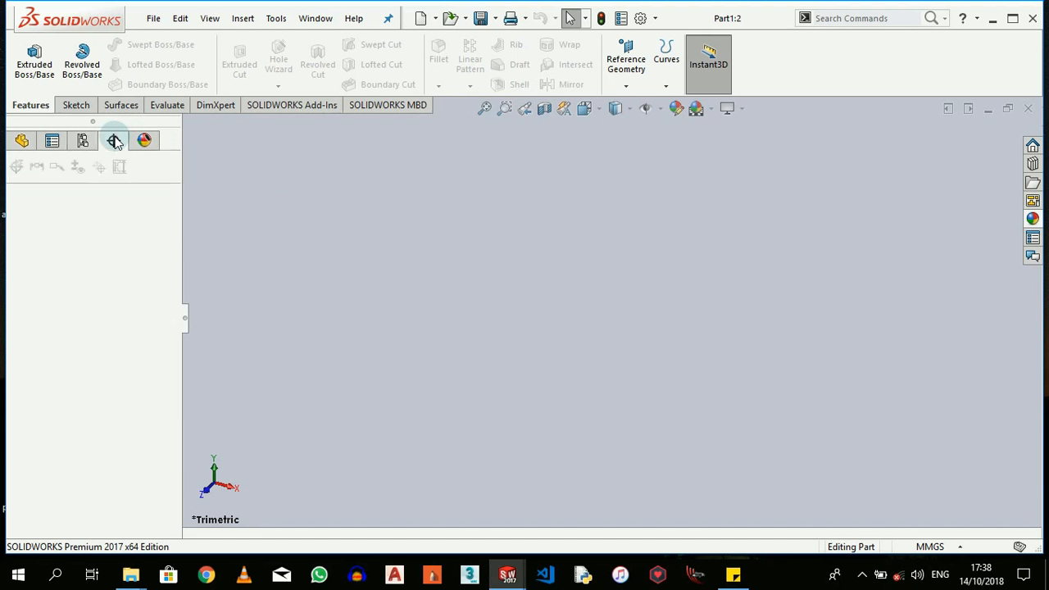
pyautogui.moveTo(144, 141)
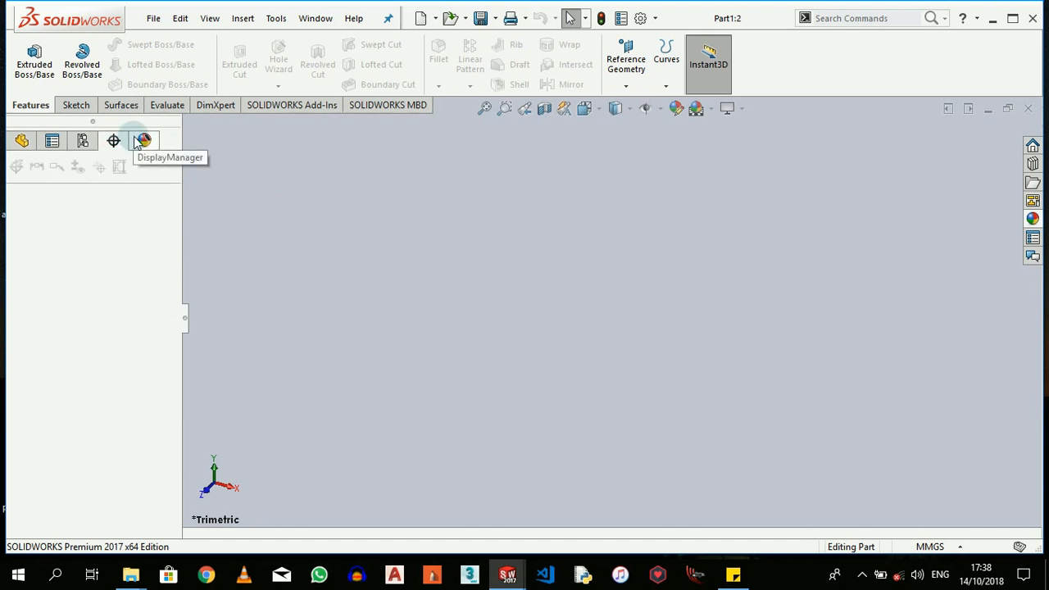
pyautogui.click(144, 141)
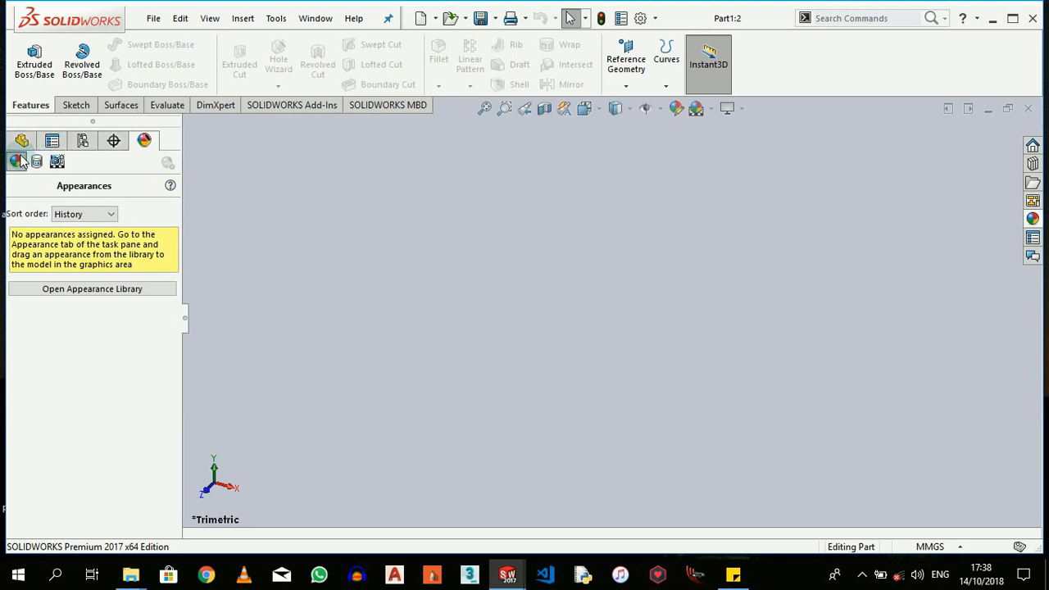
pyautogui.moveTo(516, 206)
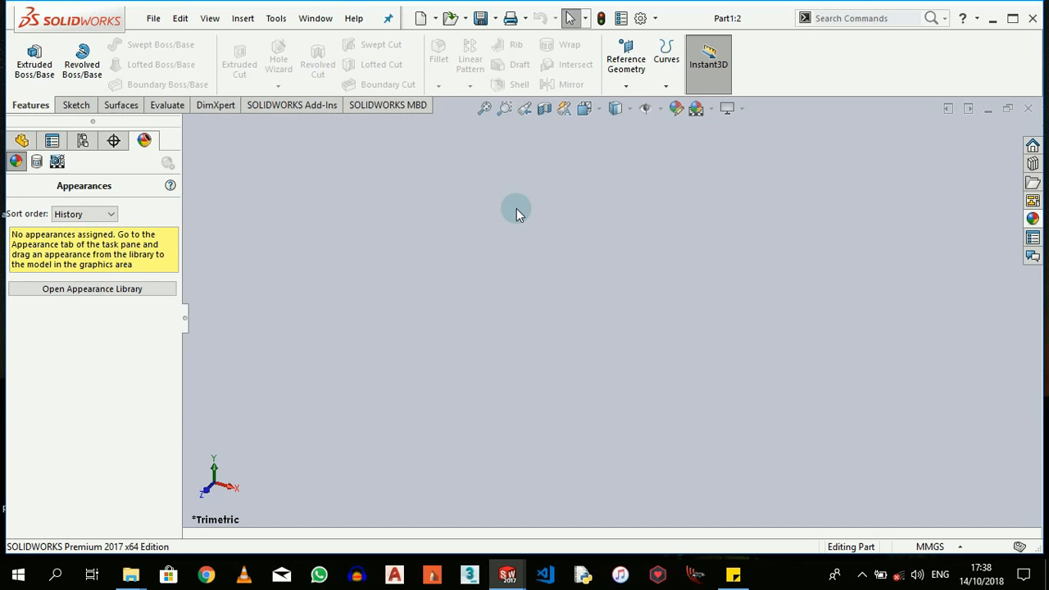
pyautogui.moveTo(485, 108)
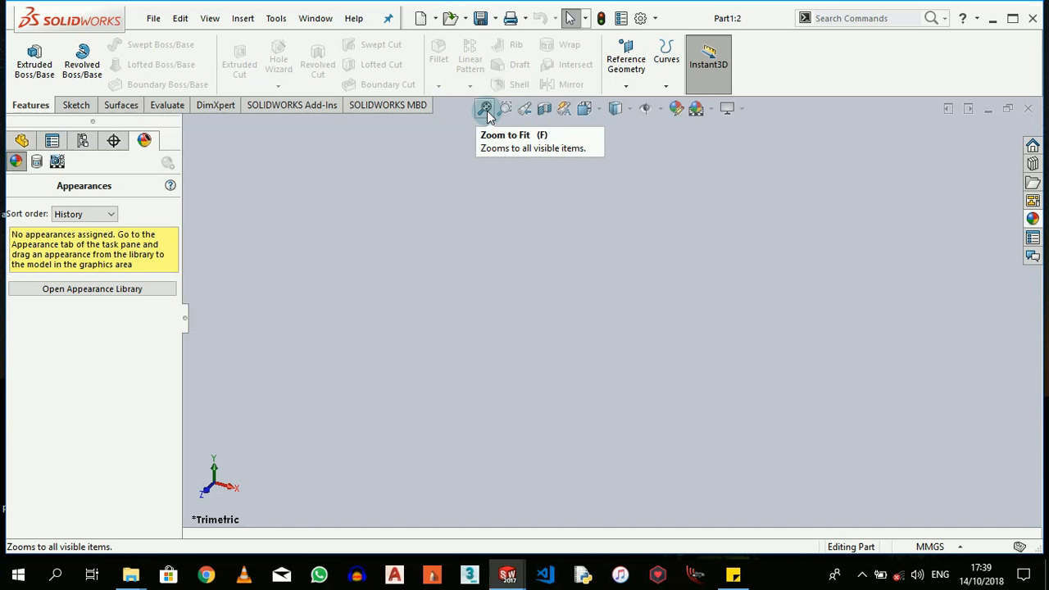
pyautogui.moveTo(505, 108)
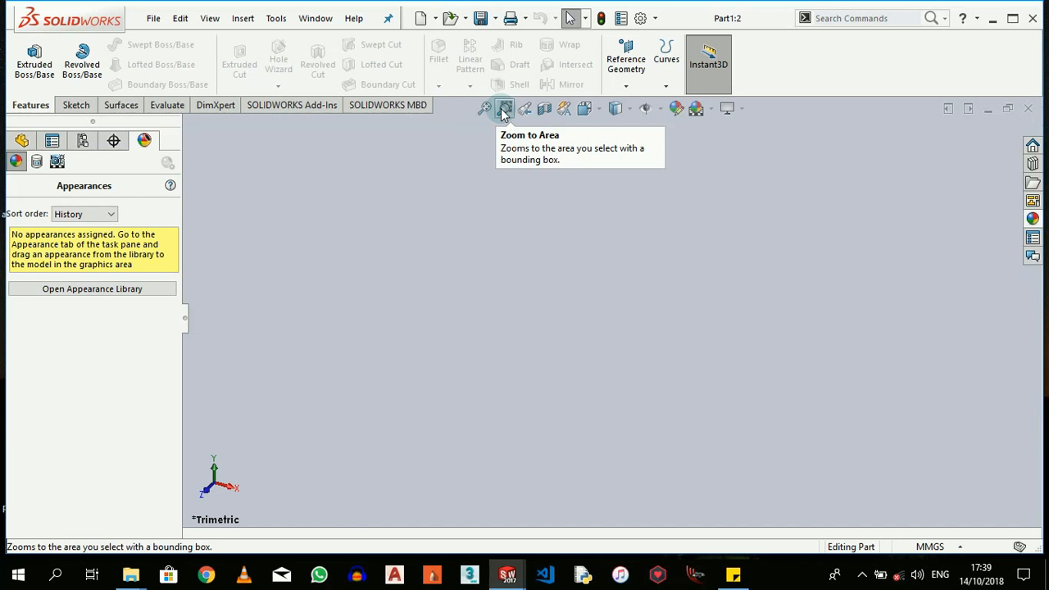
pyautogui.moveTo(514, 115)
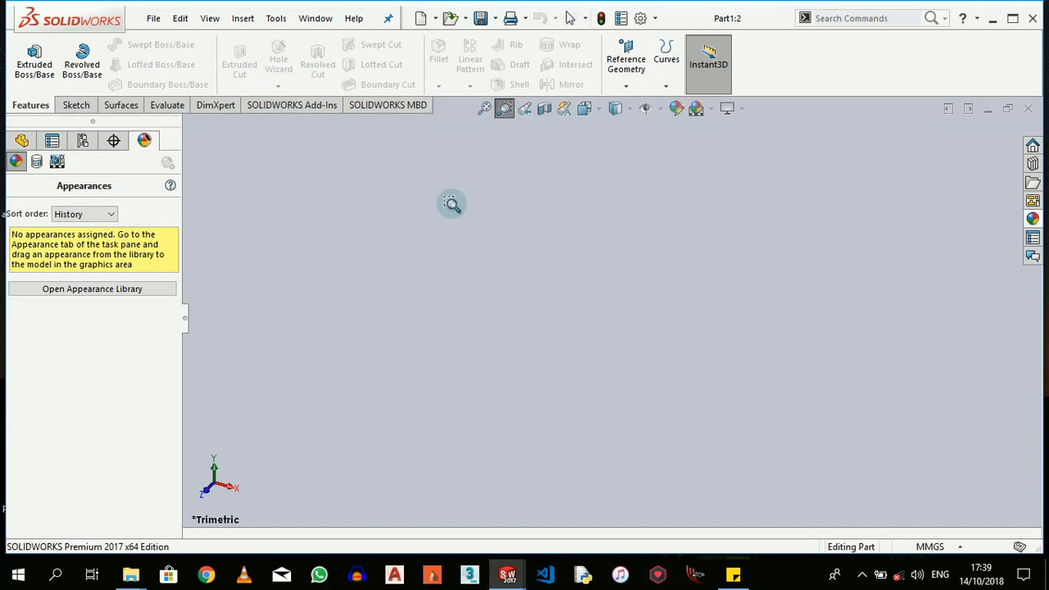
pyautogui.moveTo(467, 218)
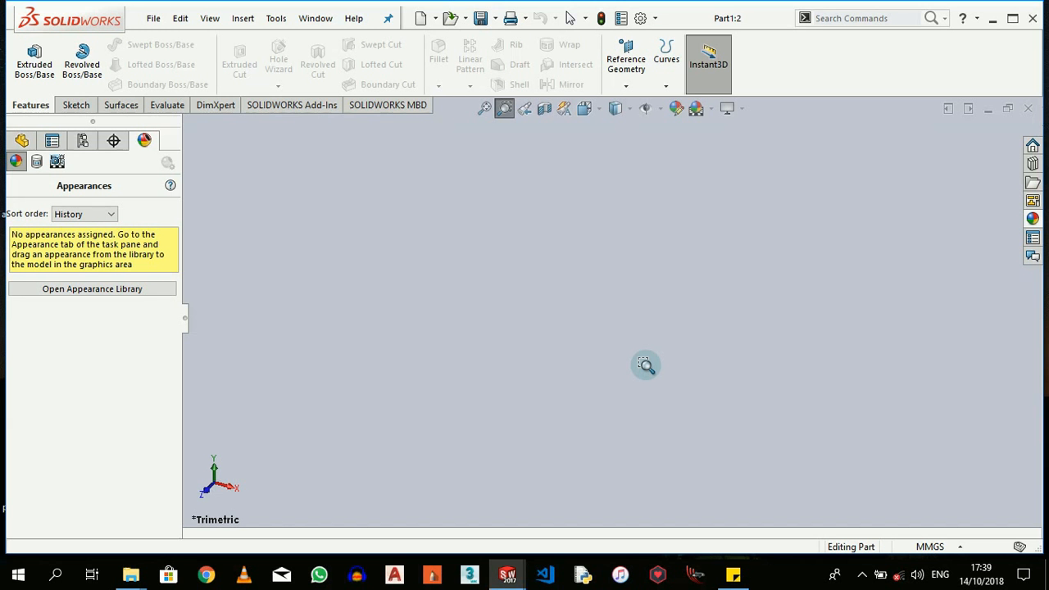
pyautogui.moveTo(619, 321)
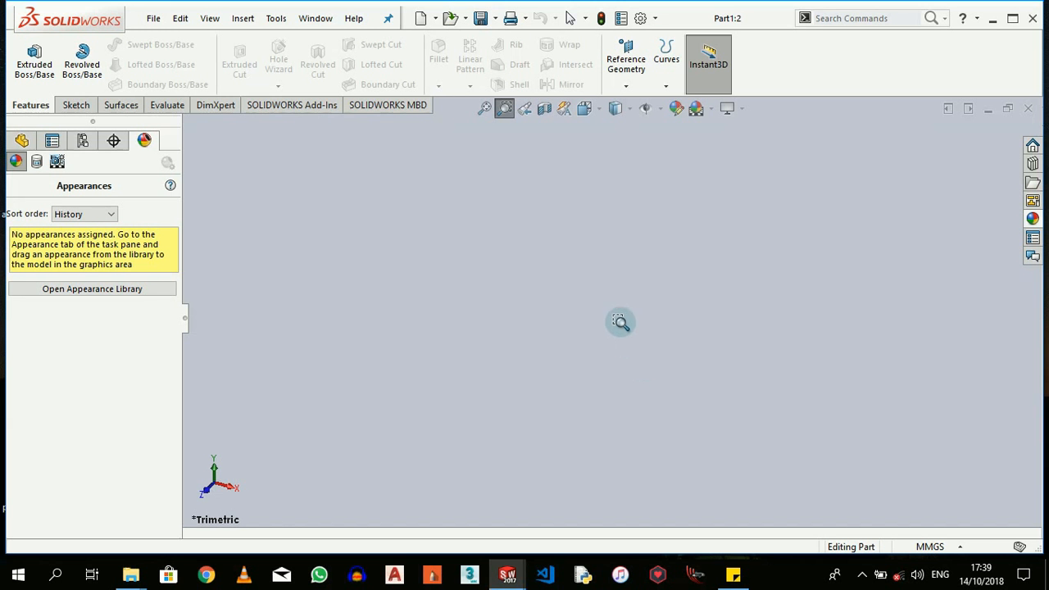
pyautogui.moveTo(485, 108)
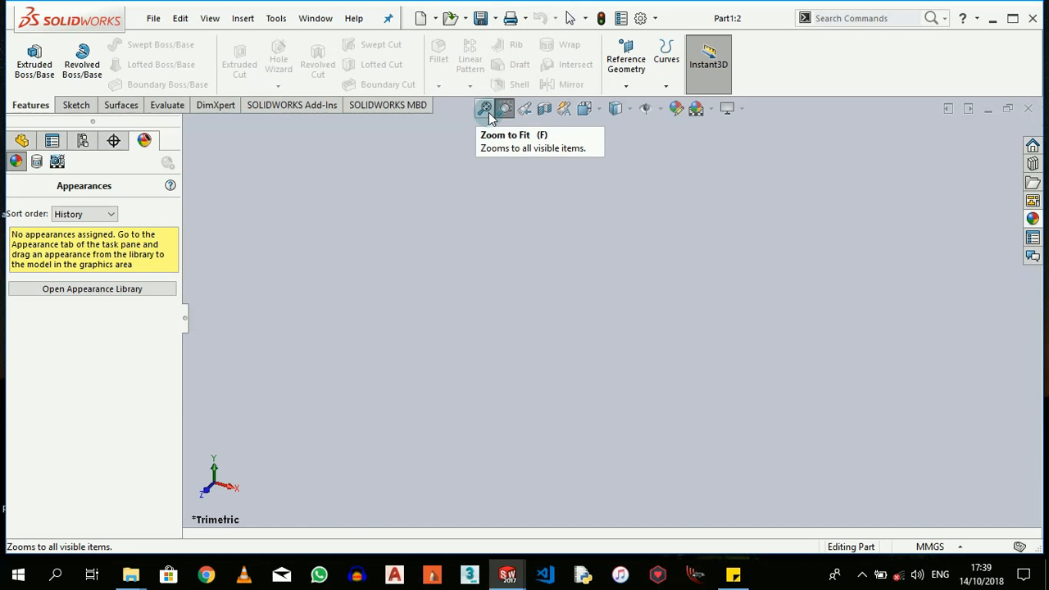
pyautogui.click(485, 108)
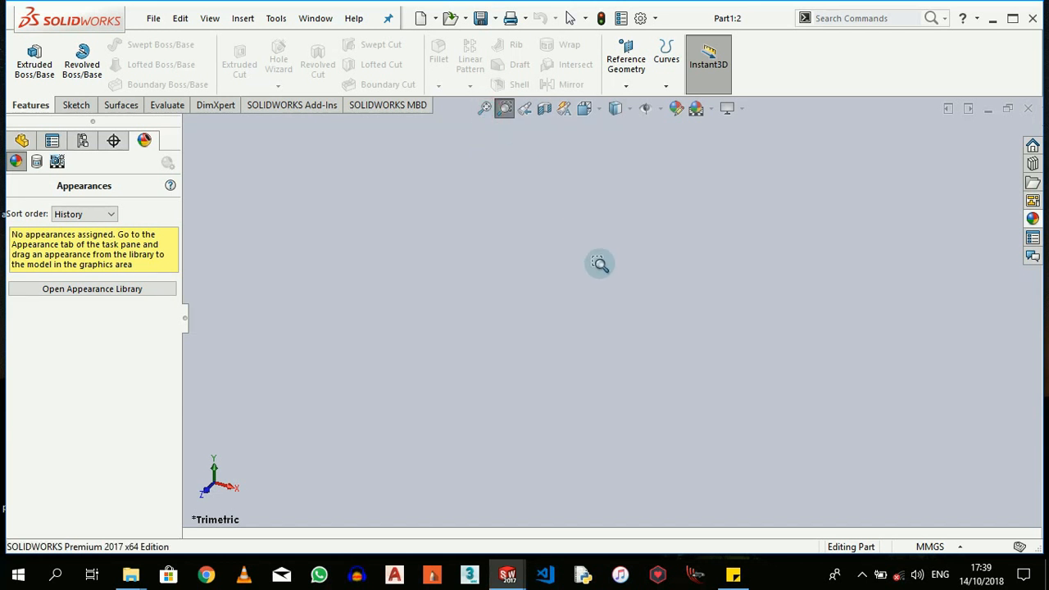
pyautogui.moveTo(518, 197)
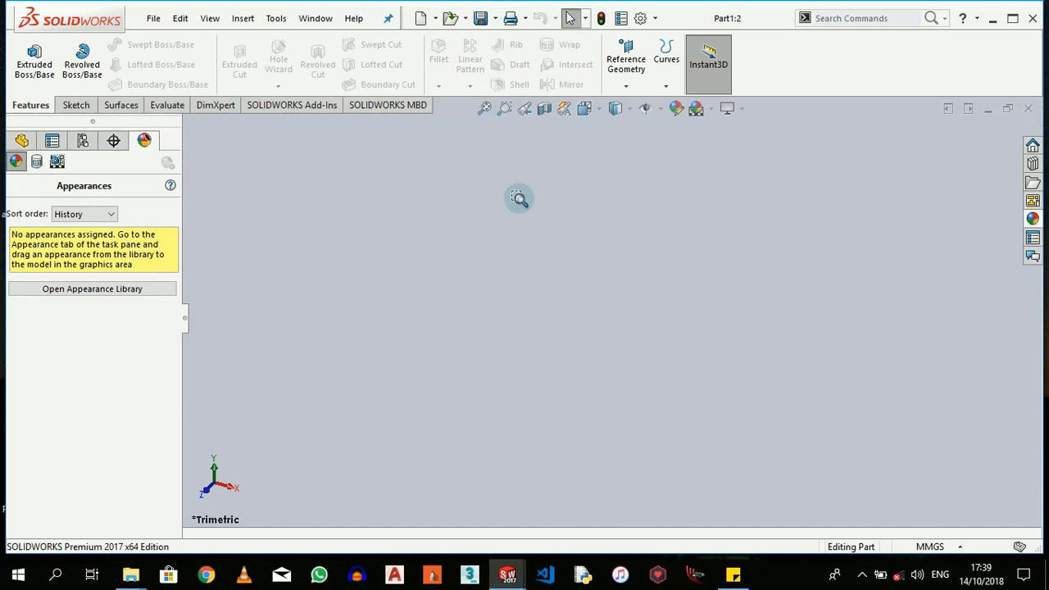
pyautogui.moveTo(616, 200)
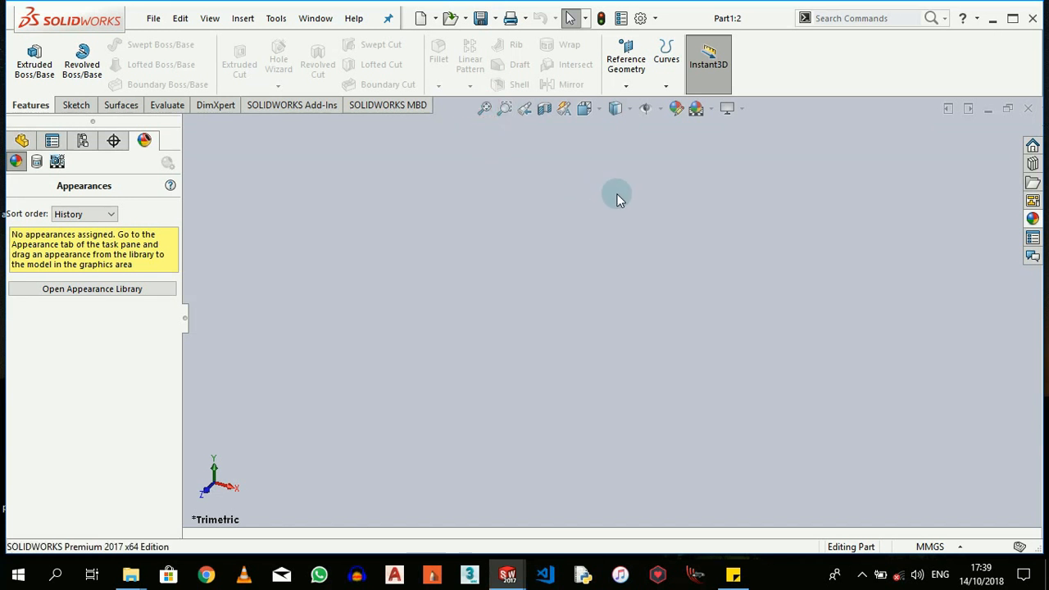
pyautogui.moveTo(525, 108)
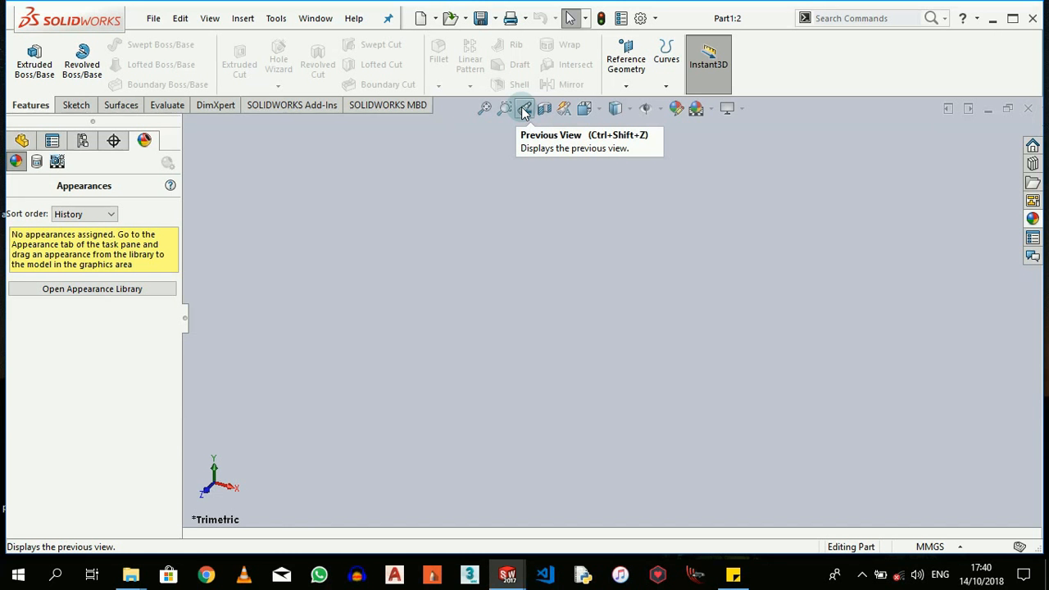
pyautogui.moveTo(730, 74)
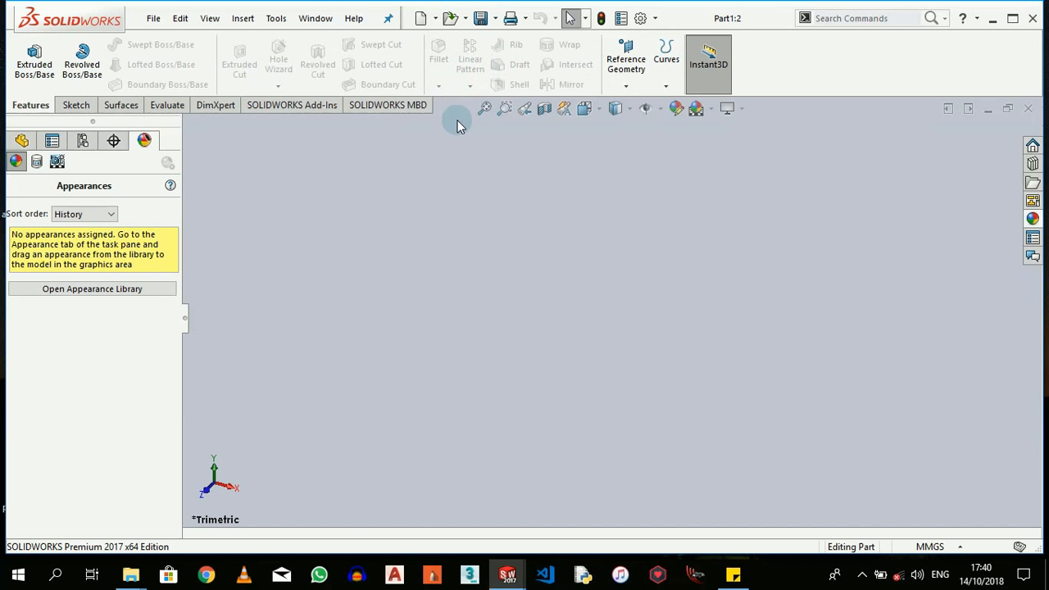
pyautogui.moveTo(377, 203)
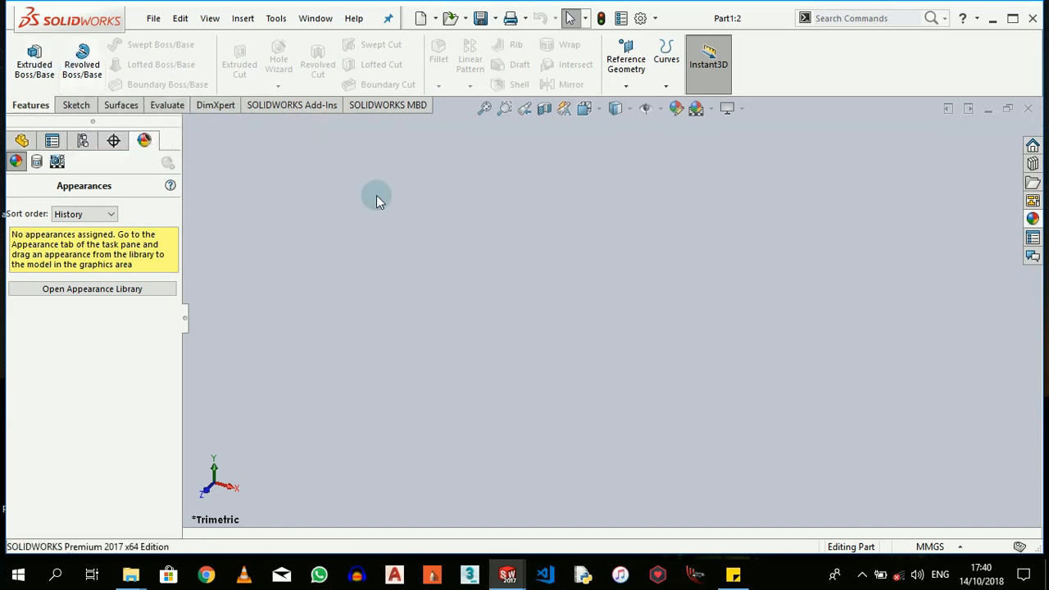
pyautogui.moveTo(557, 56)
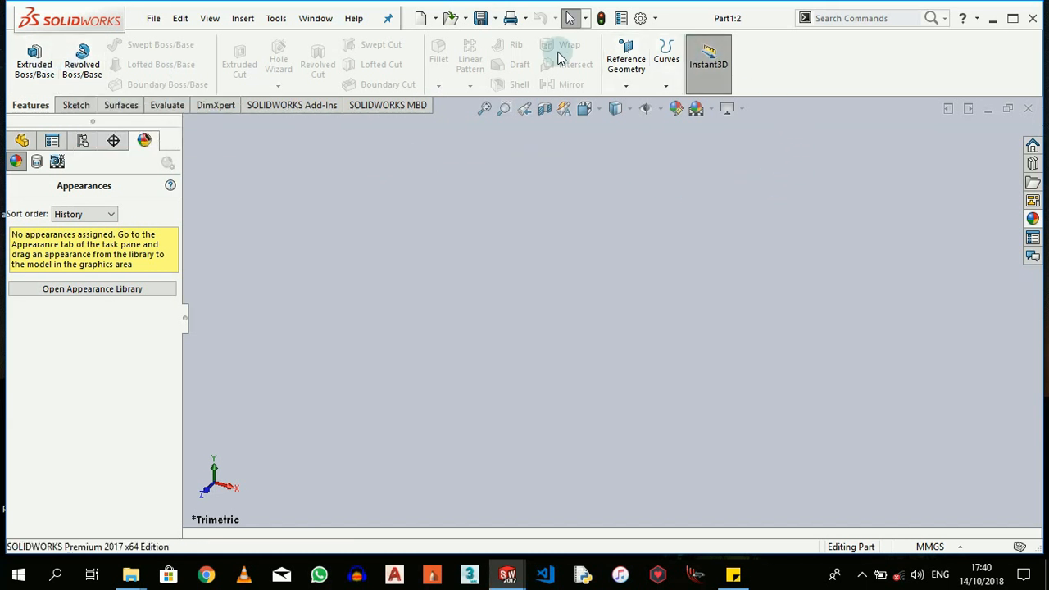
pyautogui.moveTo(544, 108)
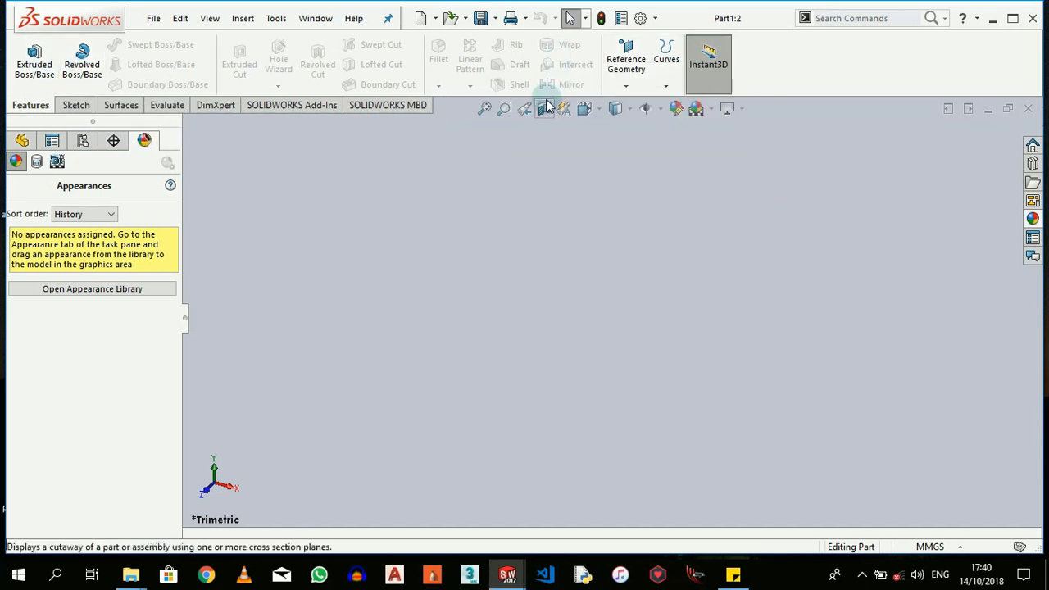
pyautogui.moveTo(564, 109)
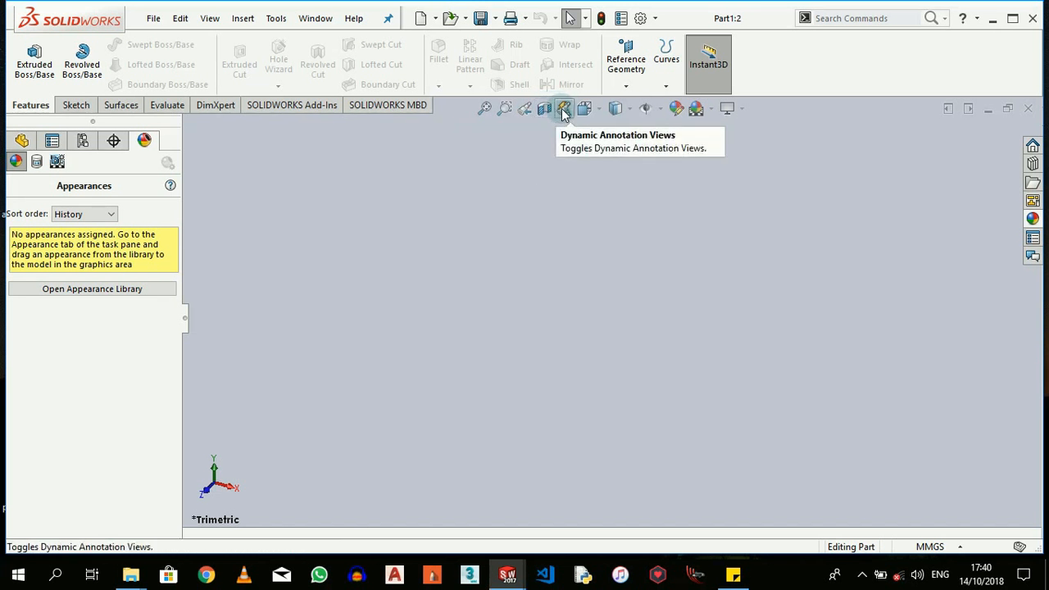
pyautogui.moveTo(584, 108)
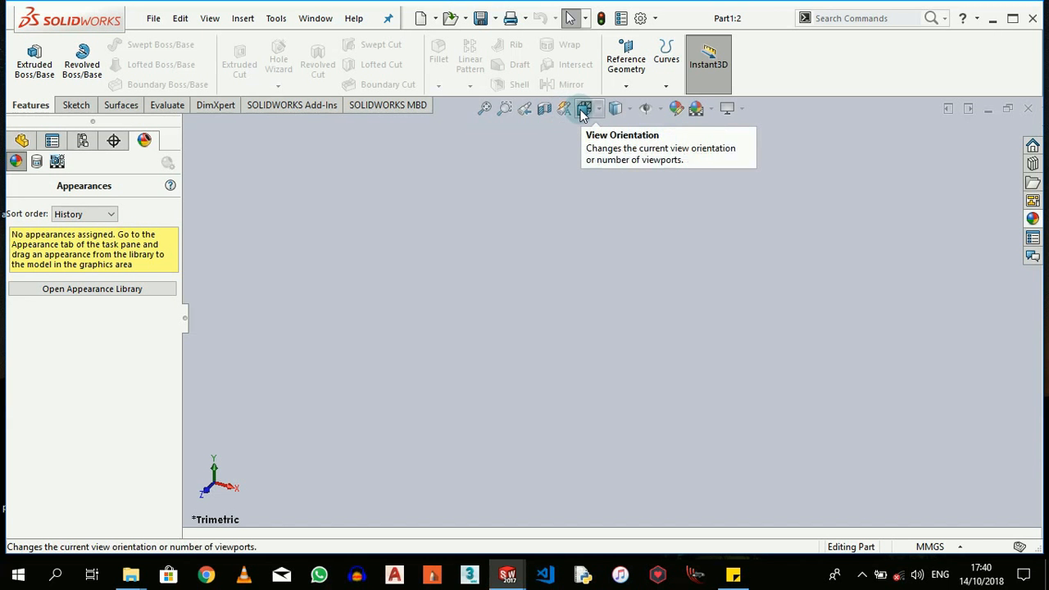
pyautogui.moveTo(617, 108)
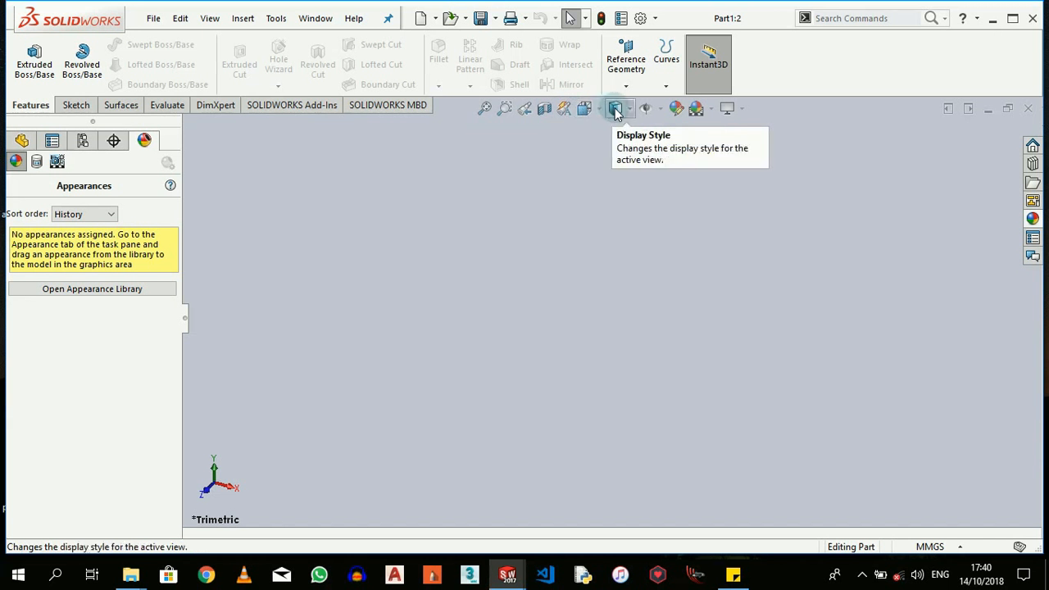
pyautogui.moveTo(675, 108)
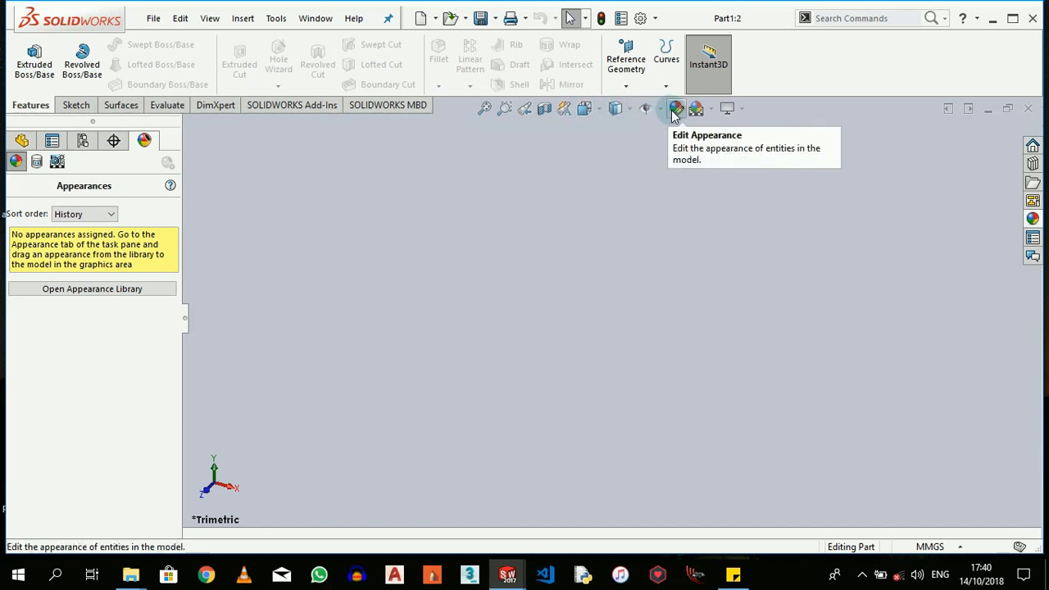
pyautogui.moveTo(728, 109)
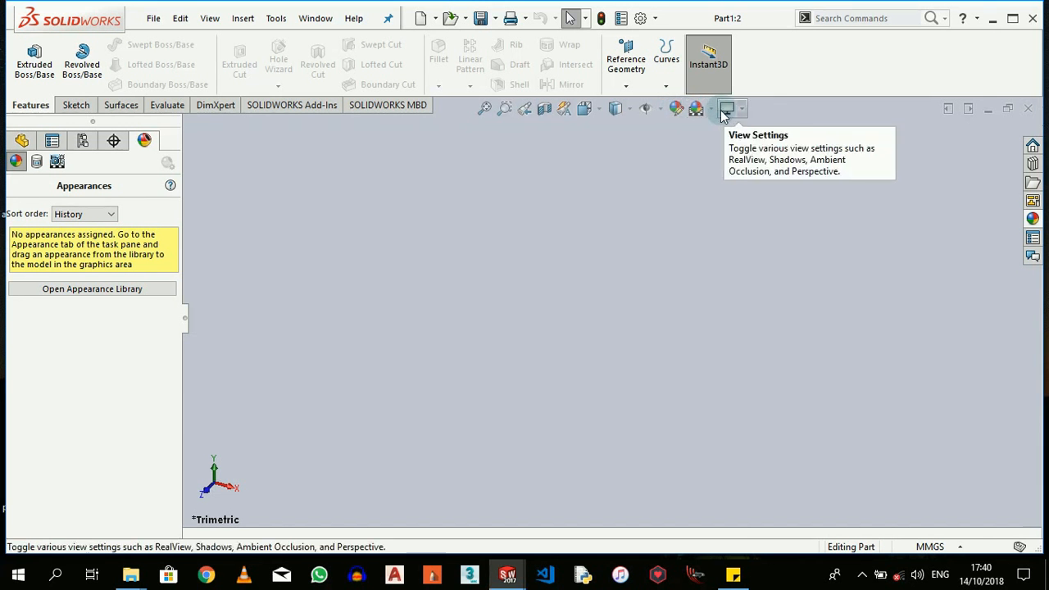
pyautogui.moveTo(445, 158)
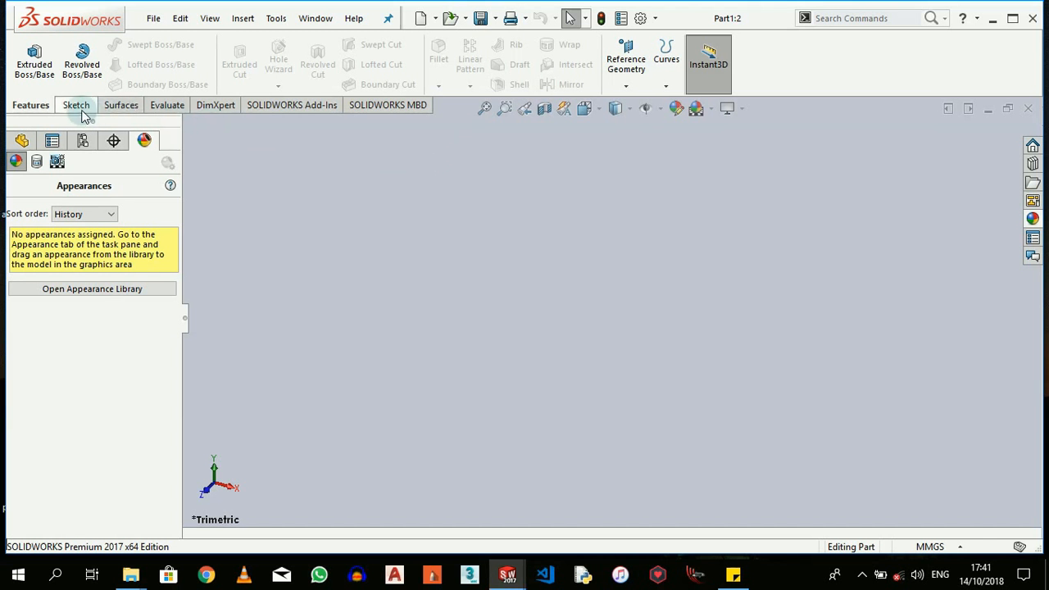
pyautogui.click(76, 105)
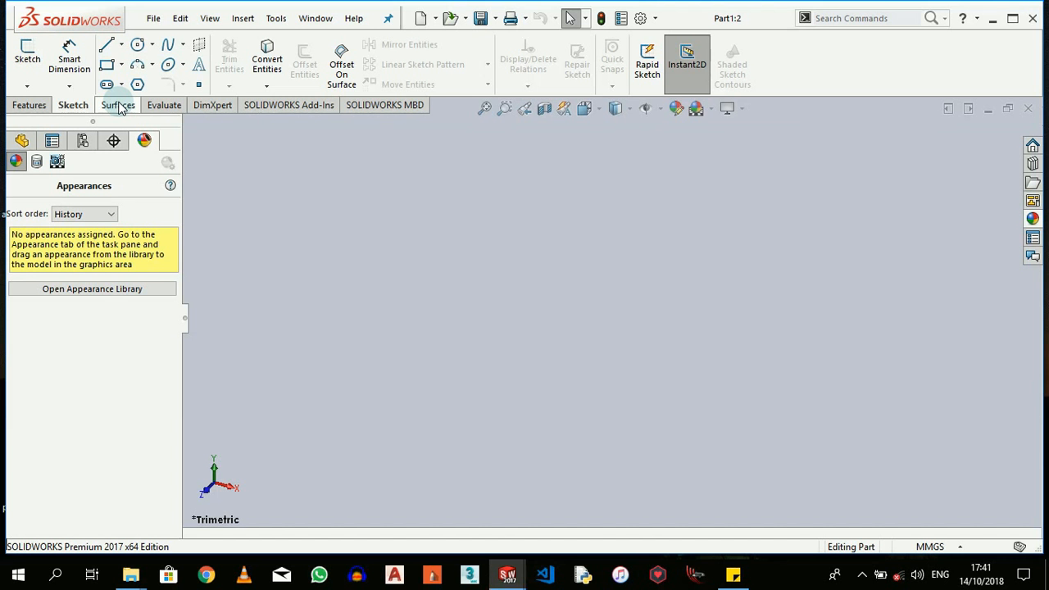
pyautogui.click(118, 105)
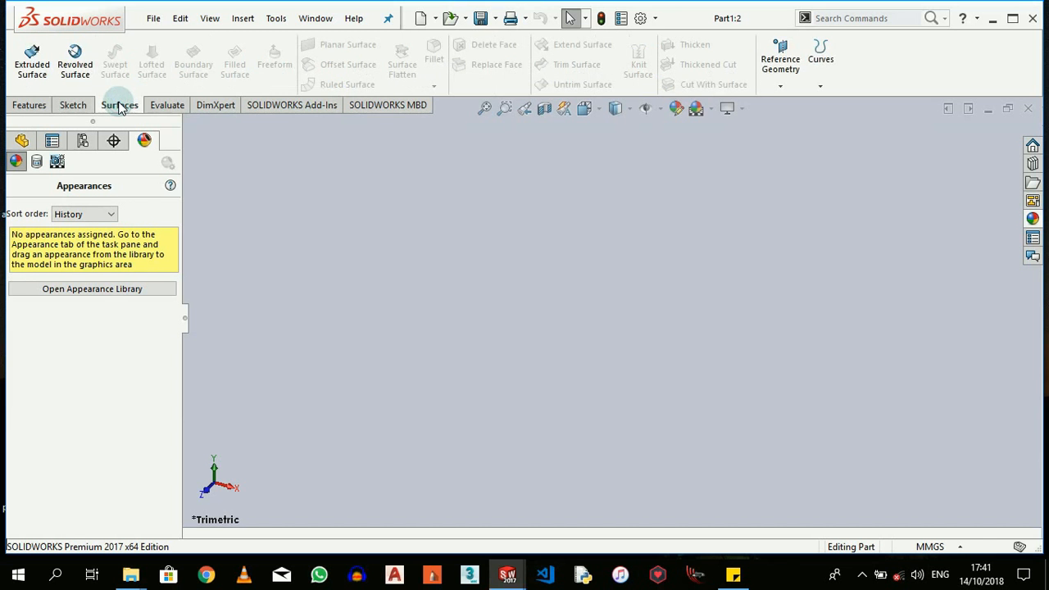
pyautogui.click(72, 105)
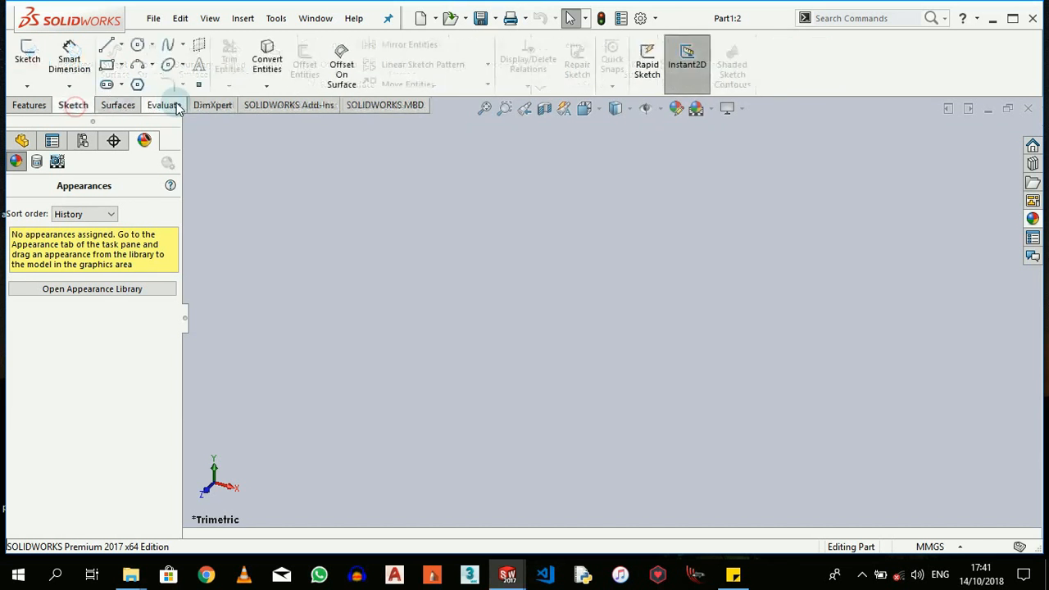
pyautogui.click(163, 105)
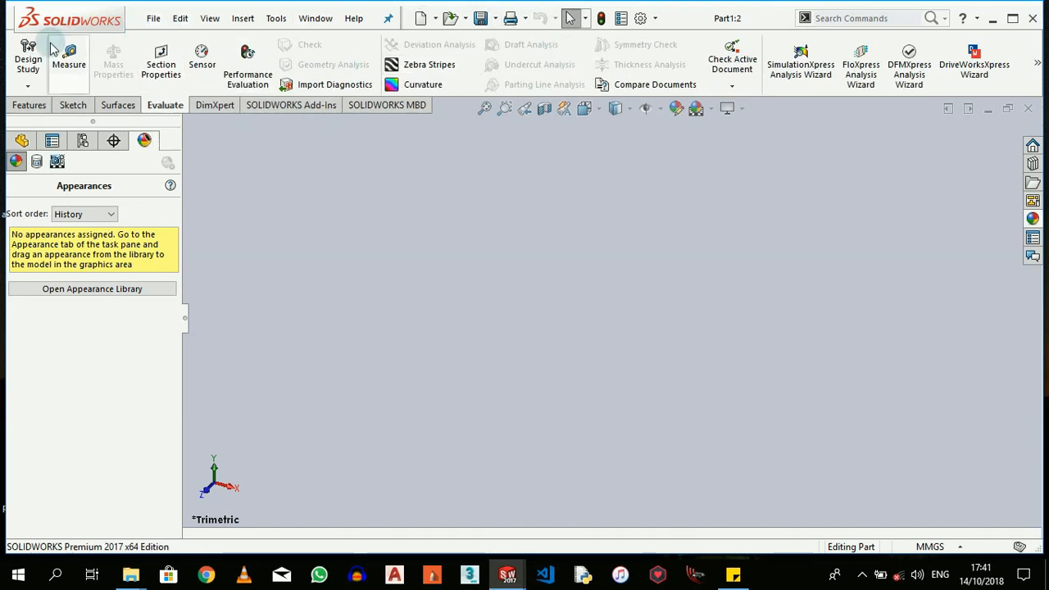
pyautogui.moveTo(259, 128)
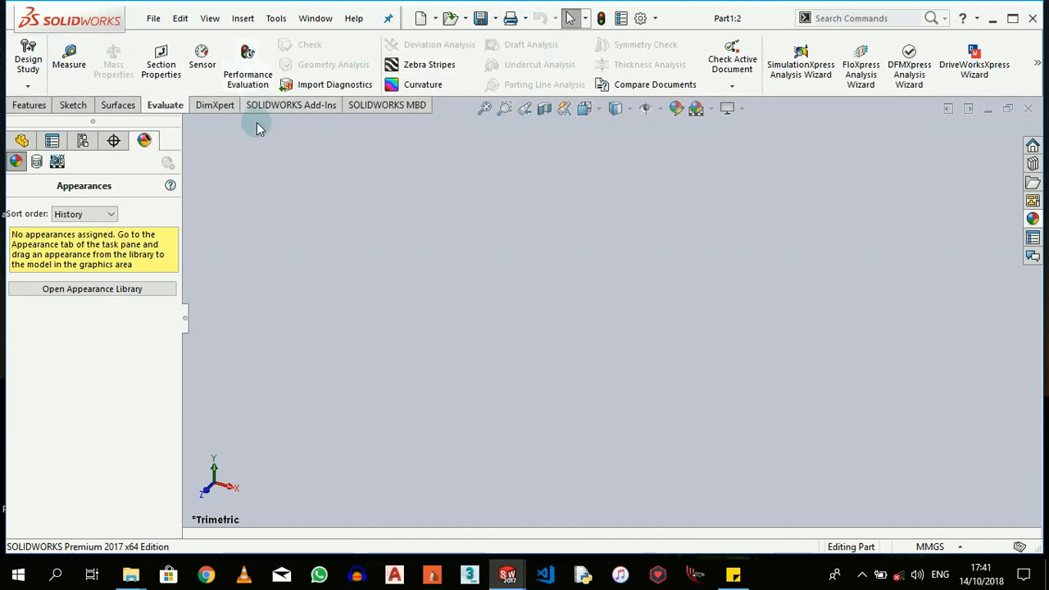
pyautogui.moveTo(227, 140)
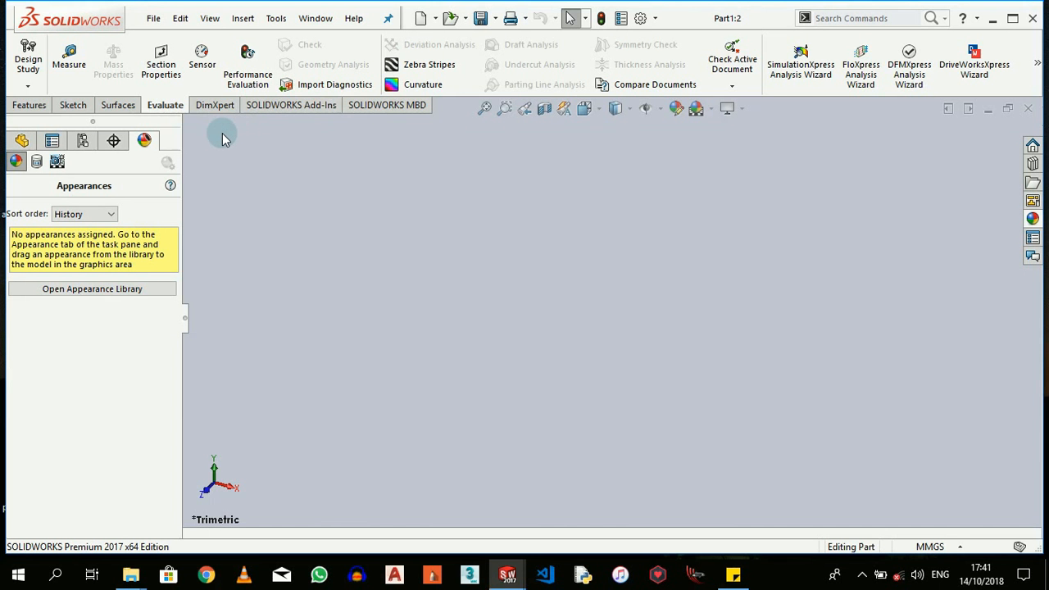
pyautogui.click(215, 105)
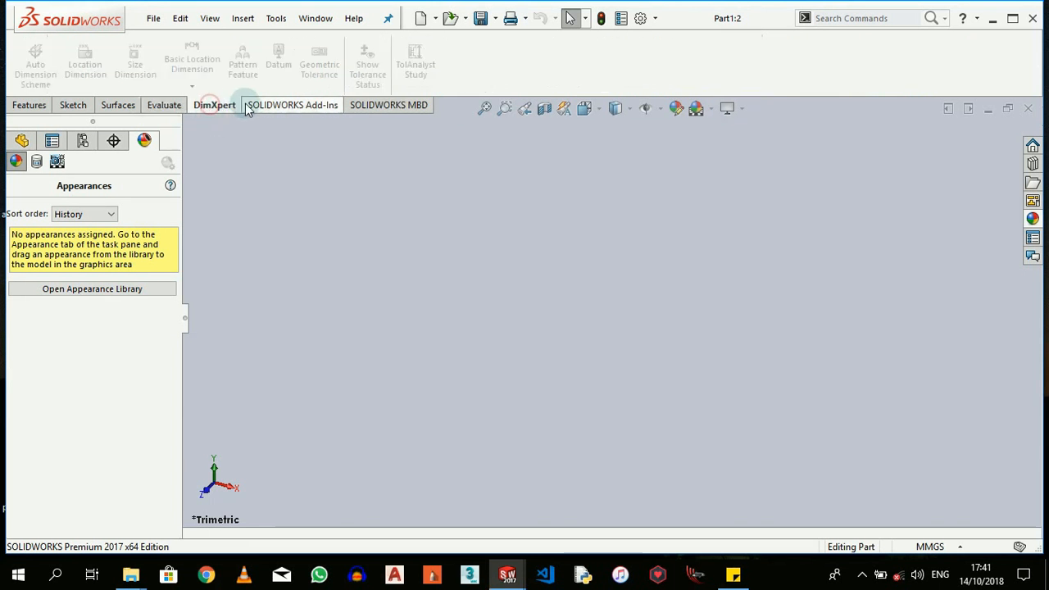
pyautogui.click(29, 105)
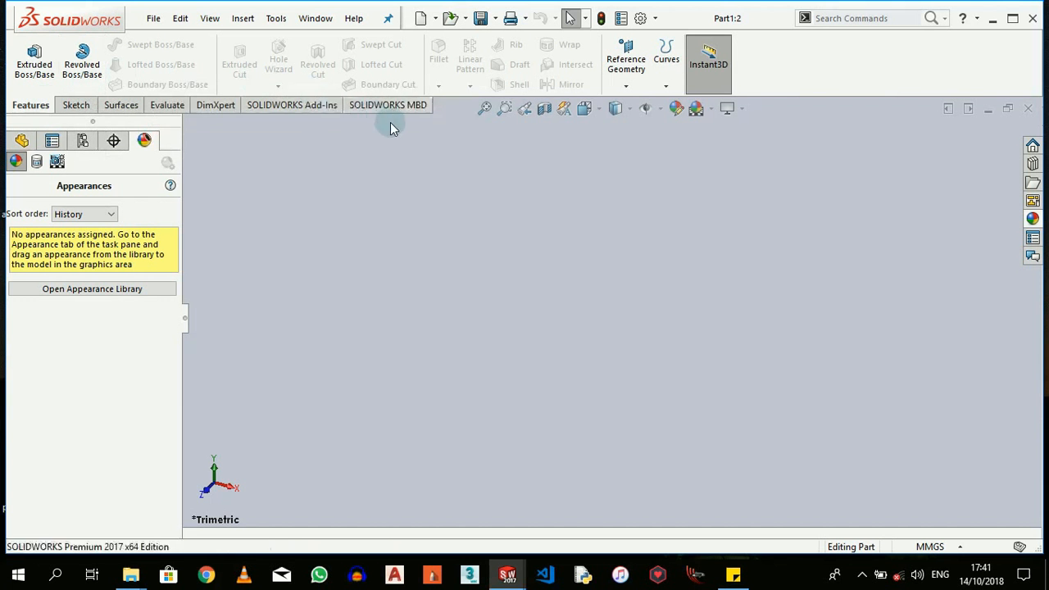
pyautogui.moveTo(603, 211)
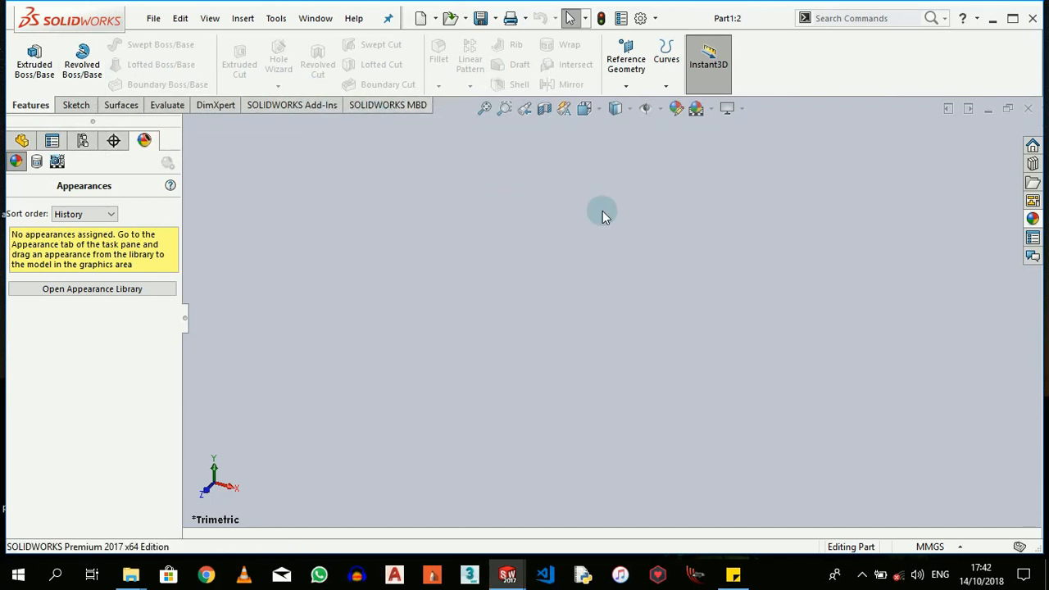